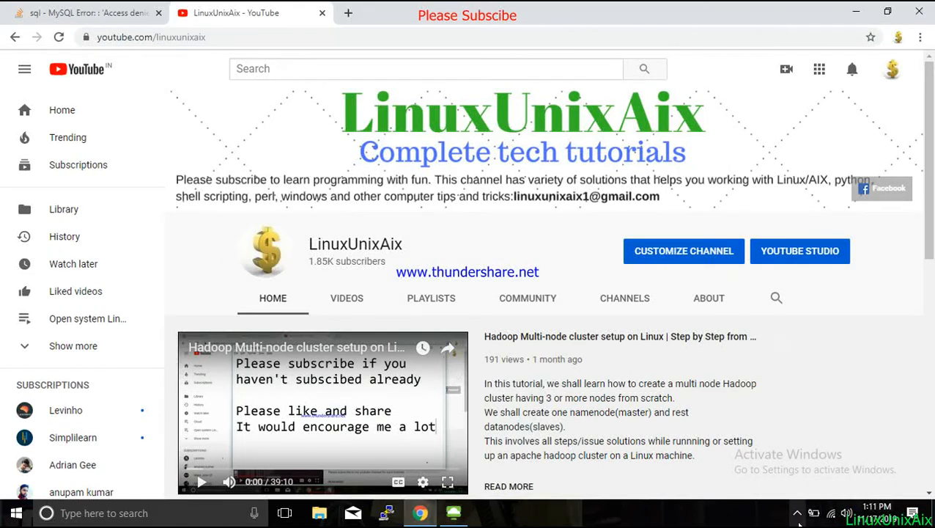
Start the Add Service wizard for the QuickStart cluster from the Actions menu.
click(797, 513)
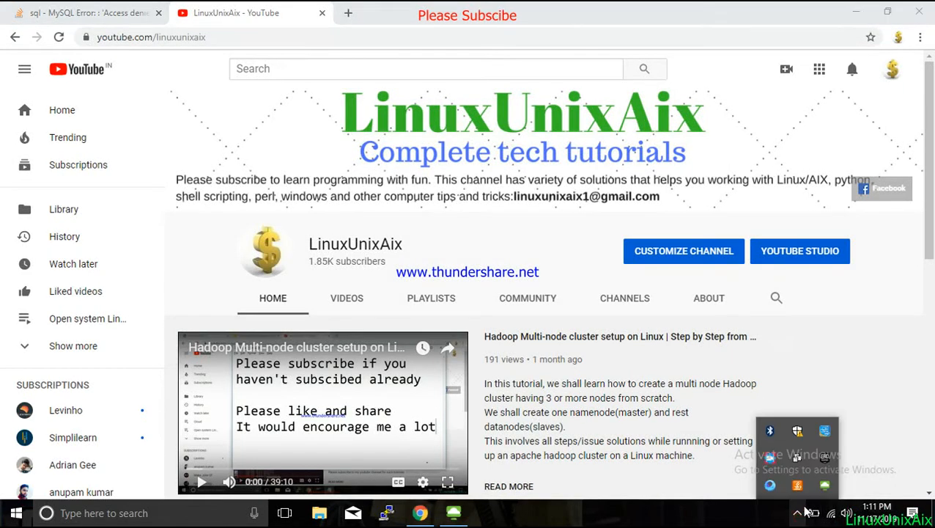
right_click(797, 485)
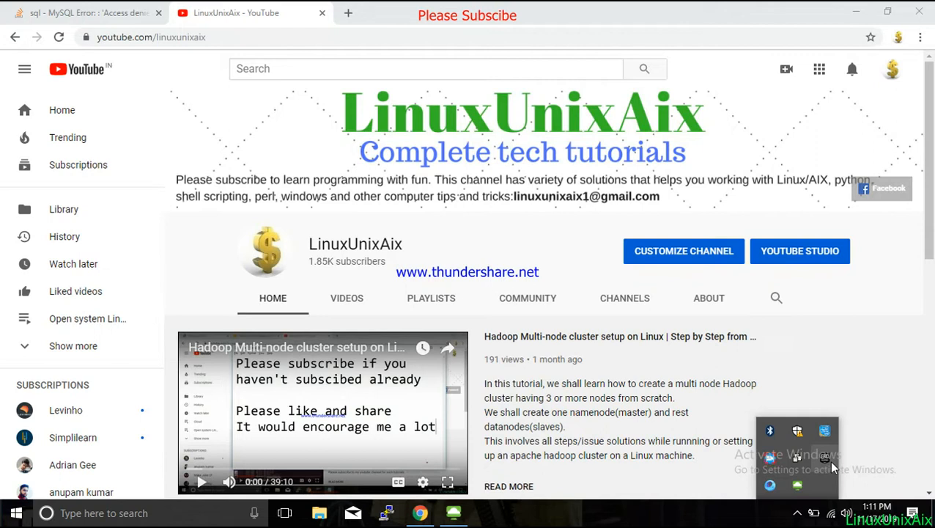
mouse_move(584, 257)
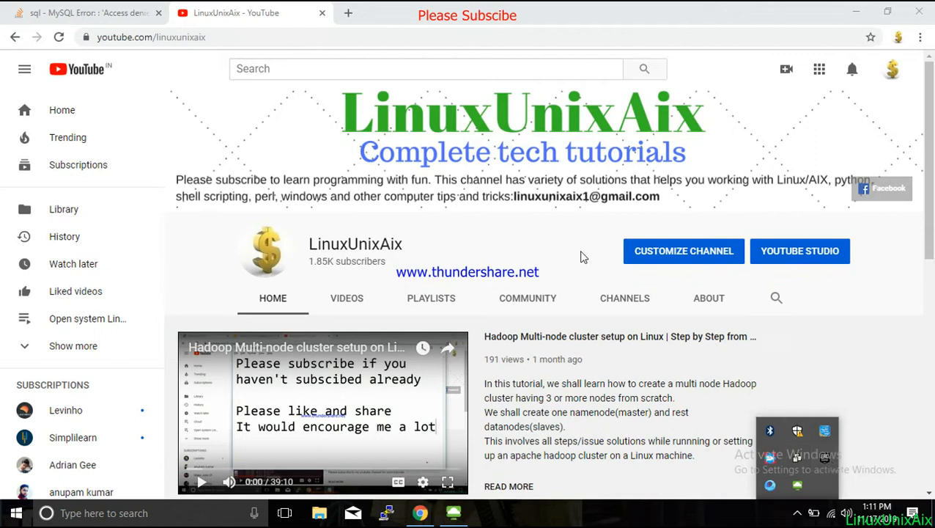
mouse_move(418, 189)
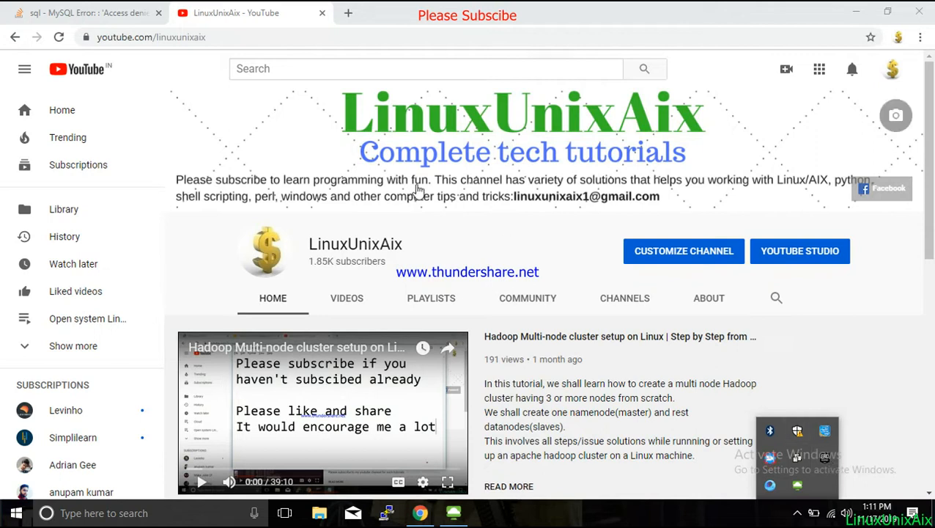
mouse_move(819, 69)
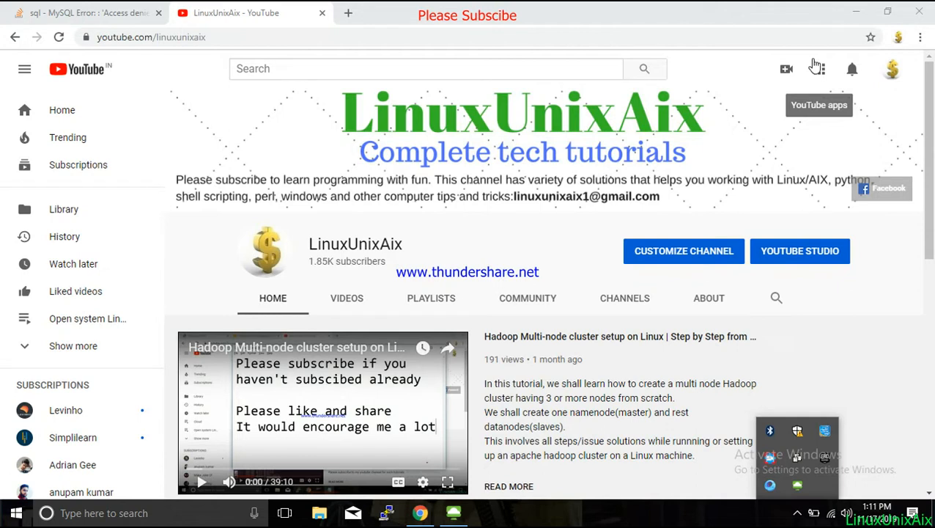
mouse_move(908, 275)
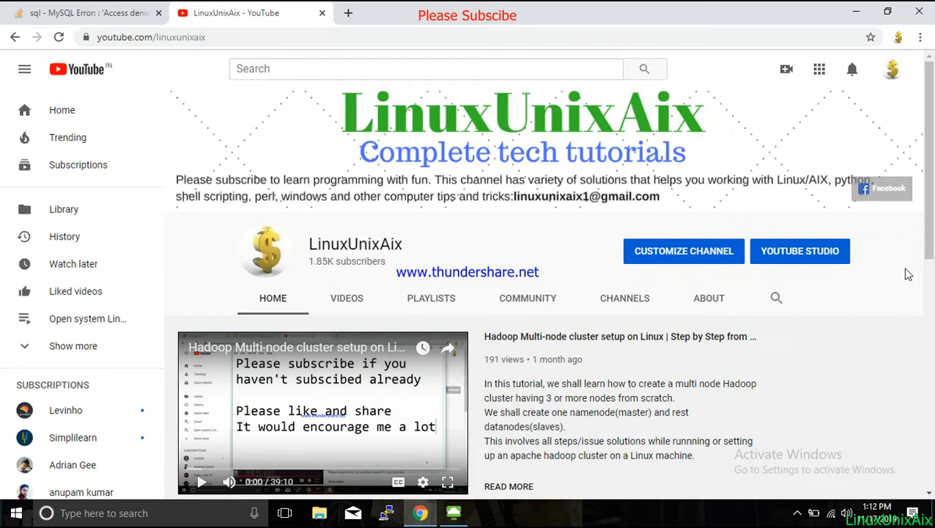
mouse_move(381, 439)
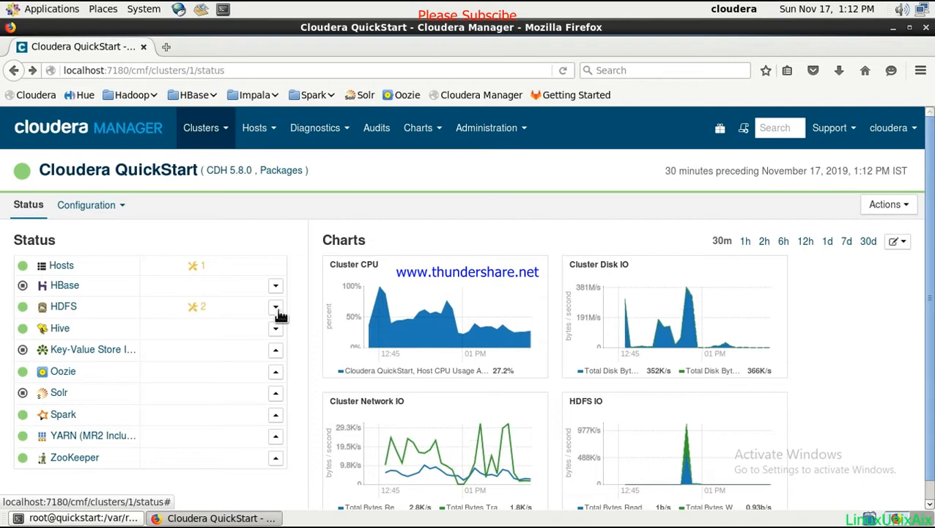
mouse_move(286, 316)
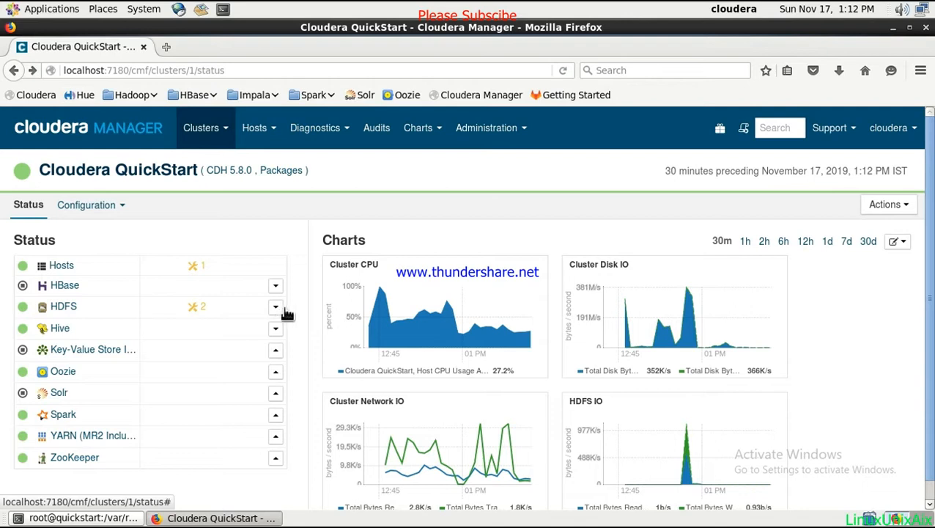
mouse_move(344, 222)
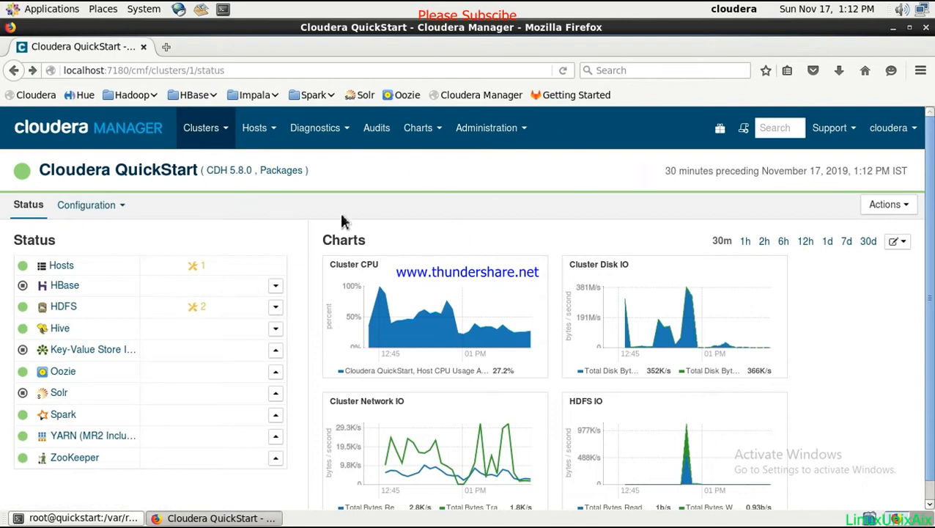
mouse_move(577, 236)
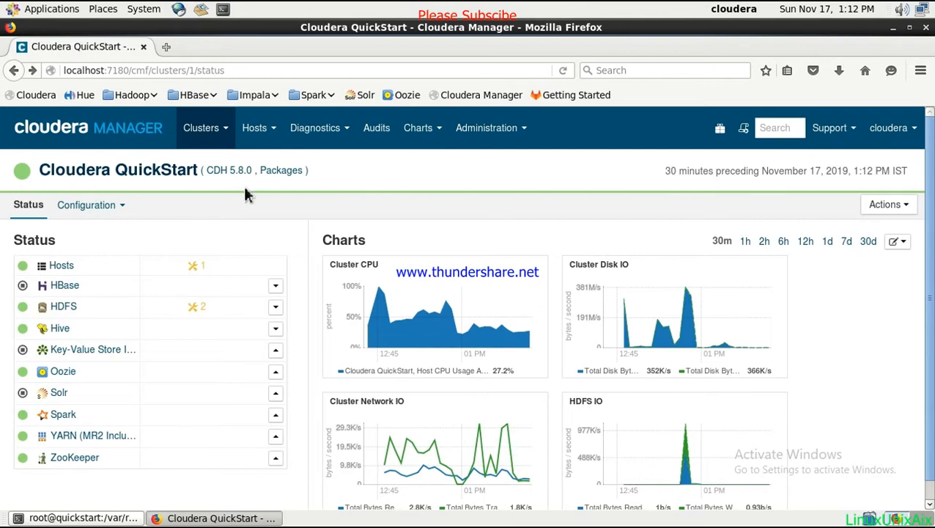
mouse_move(338, 185)
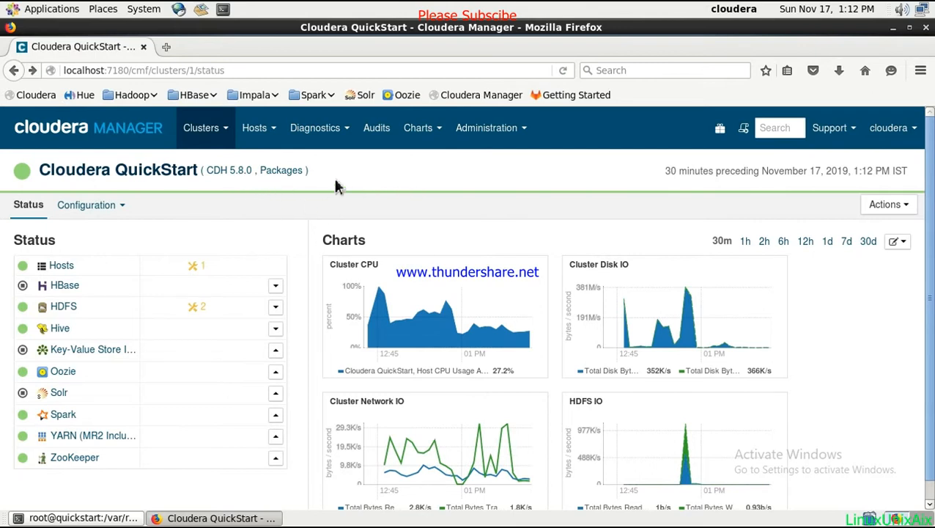
mouse_move(321, 246)
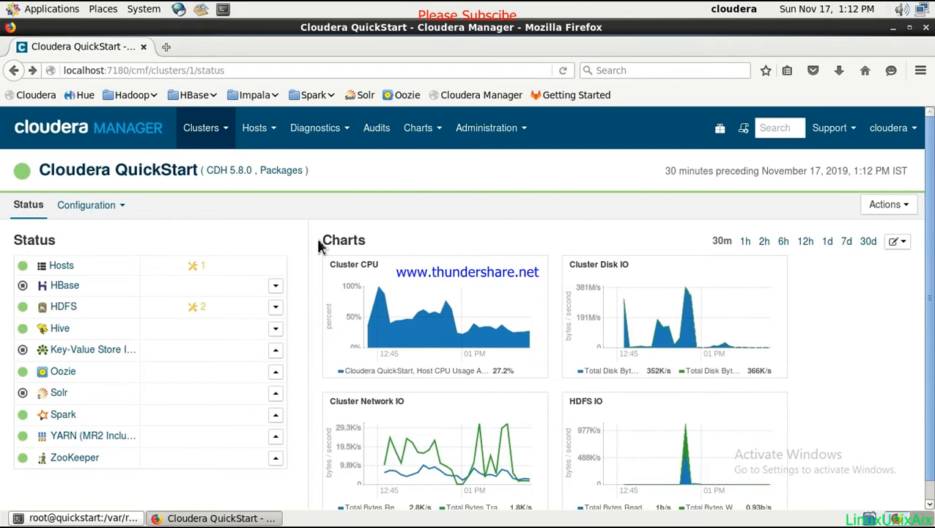
mouse_move(333, 248)
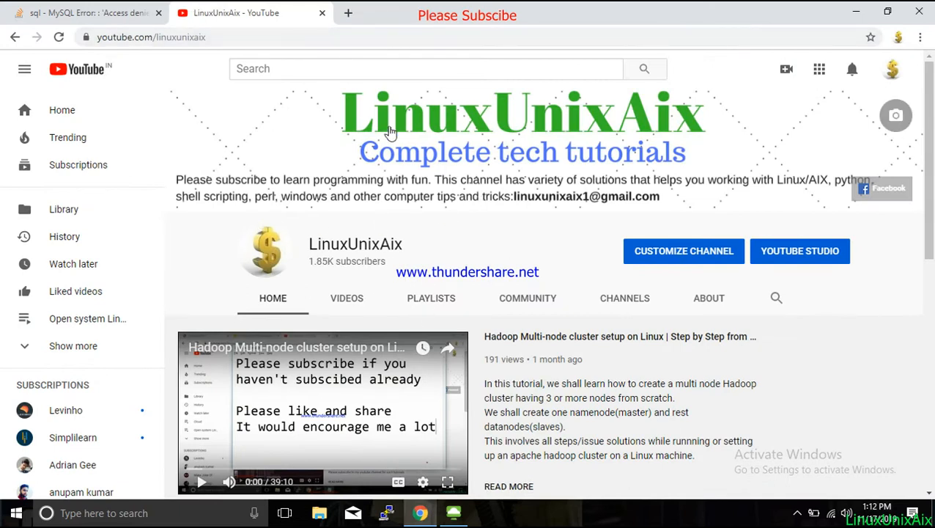
mouse_move(316, 389)
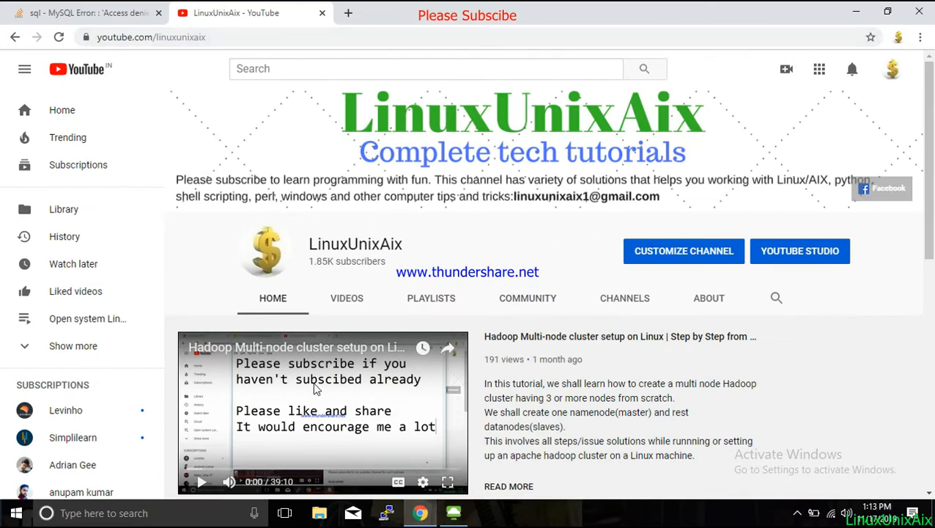
mouse_move(284, 379)
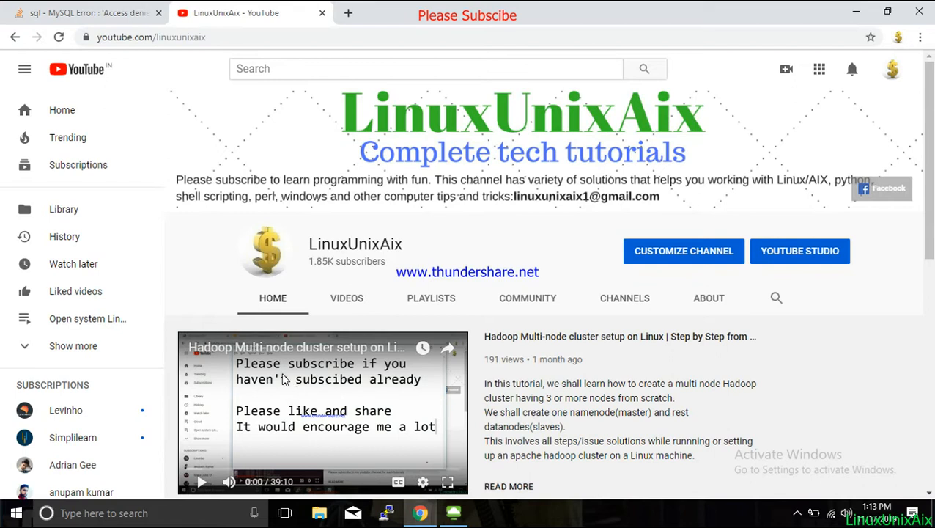
mouse_move(366, 359)
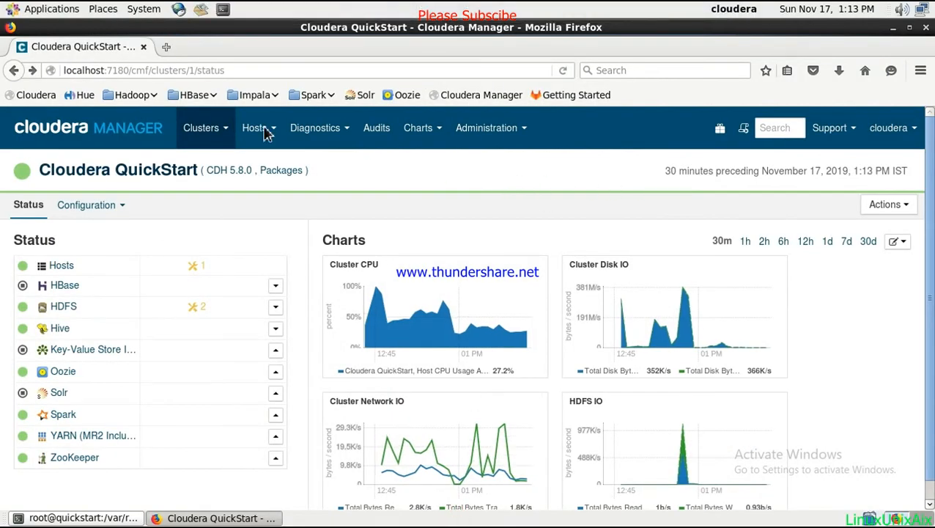
click(202, 128)
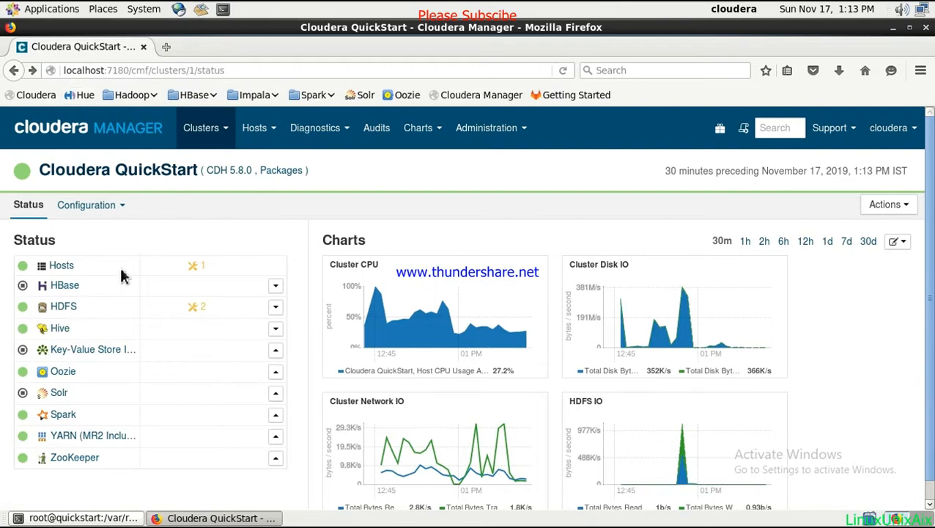
mouse_move(63, 305)
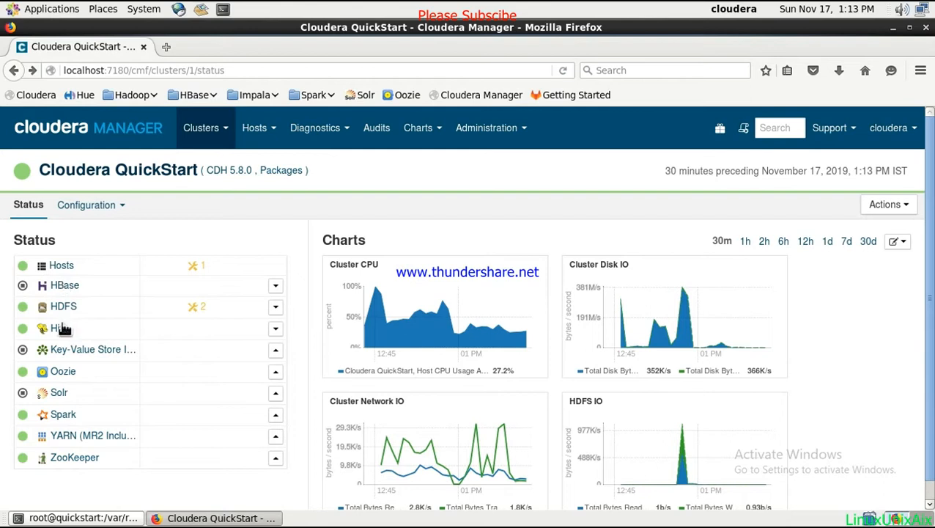
mouse_move(70, 323)
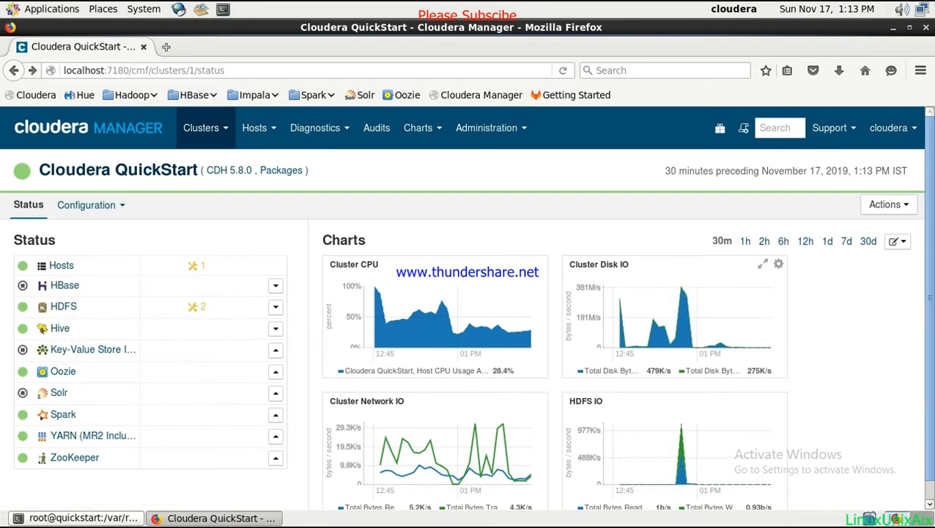
mouse_move(830, 265)
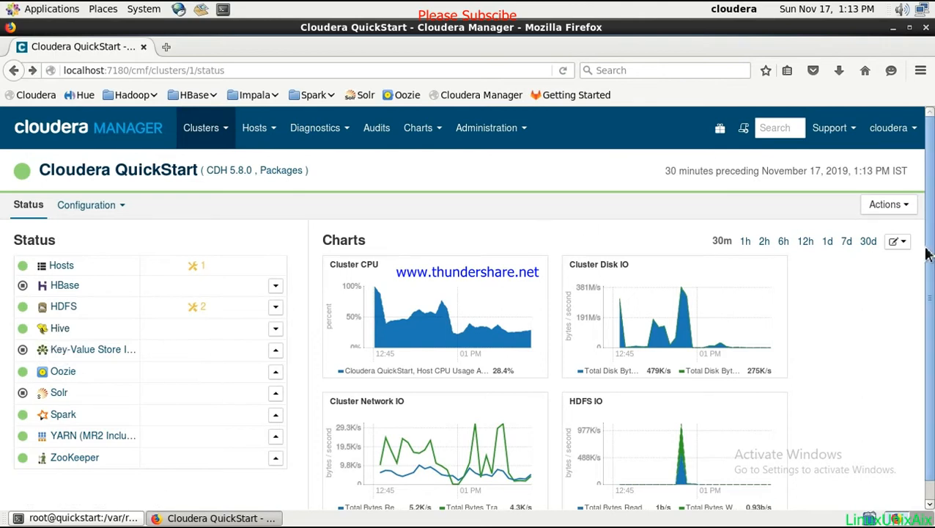
click(887, 204)
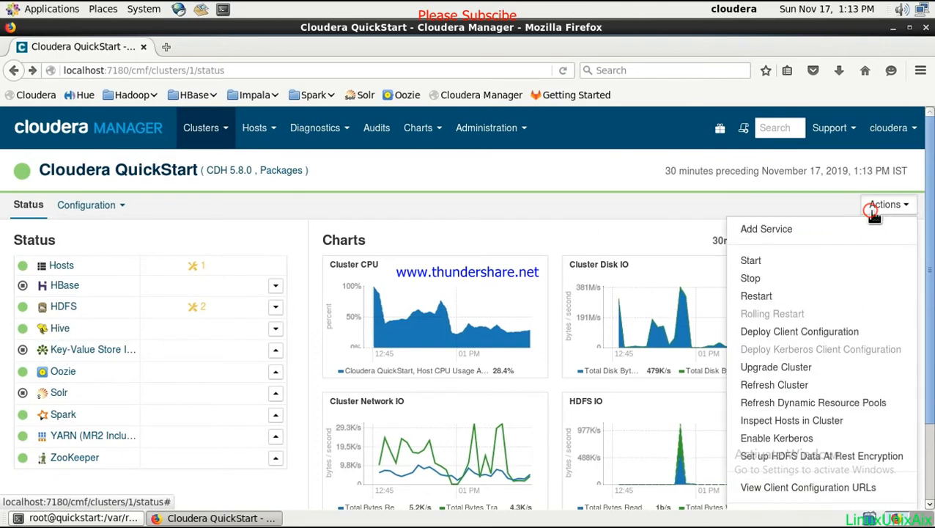
mouse_move(767, 228)
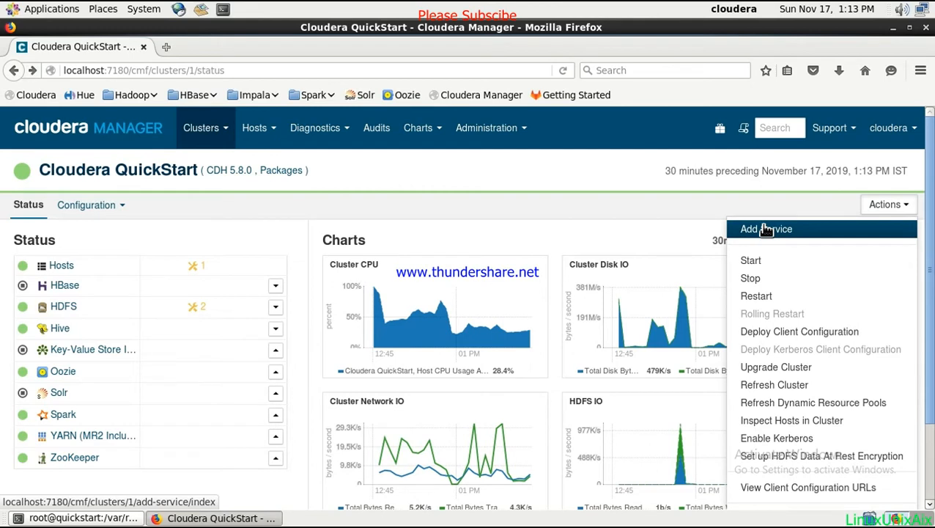
click(766, 229)
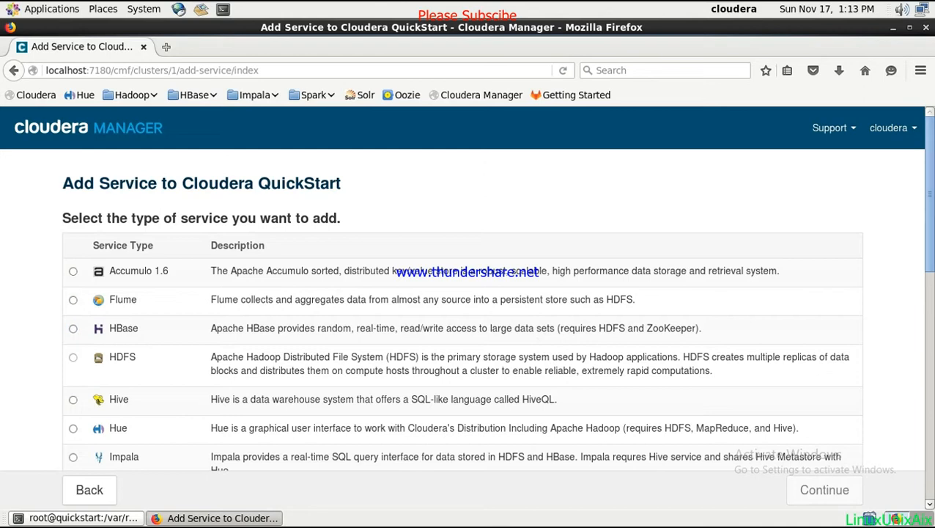
Choose Hue as the service type to add.
scroll(down, 3)
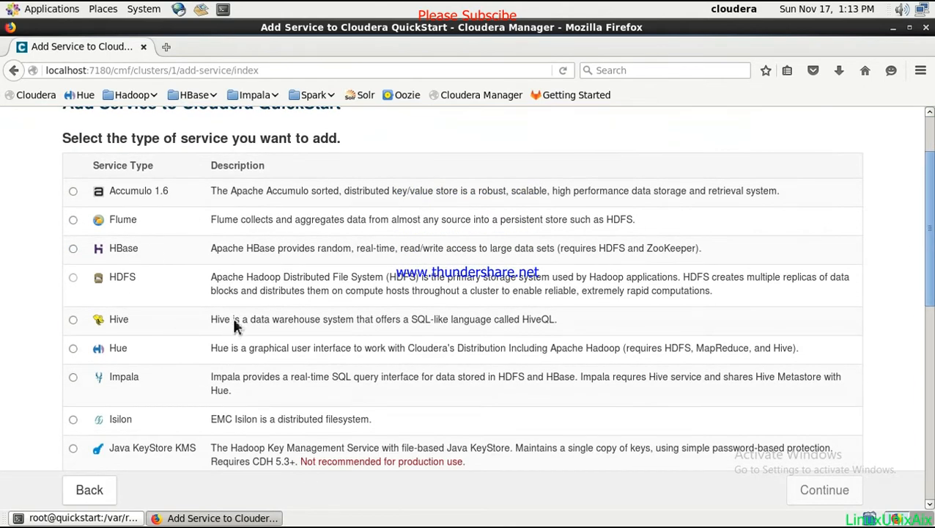
click(73, 349)
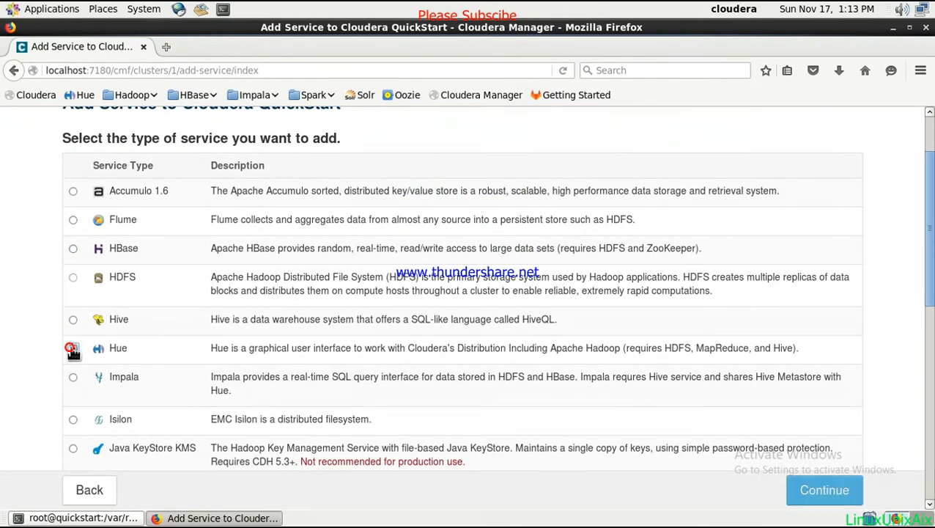
click(74, 347)
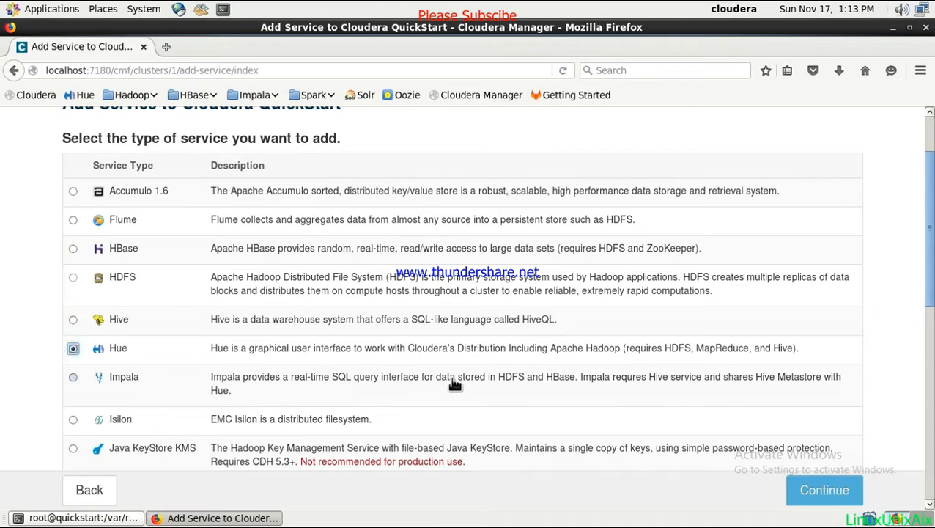
mouse_move(582, 378)
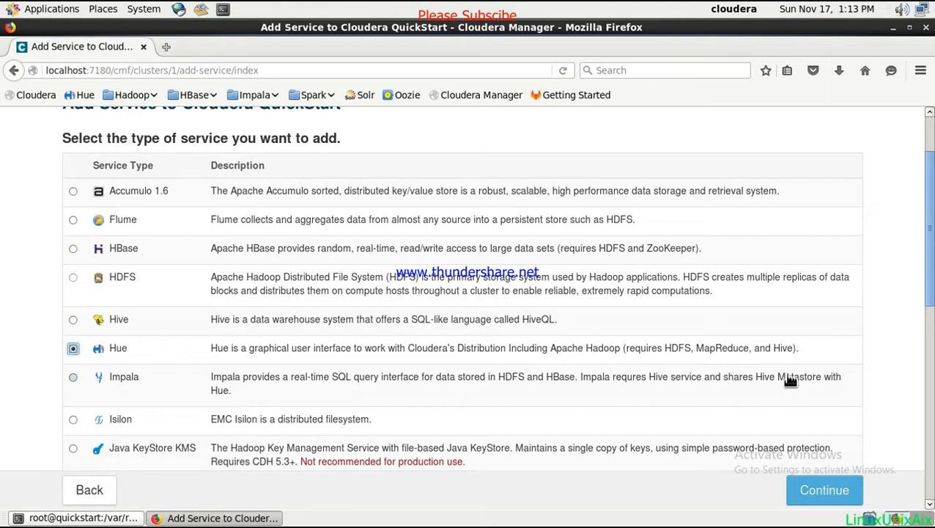
click(73, 348)
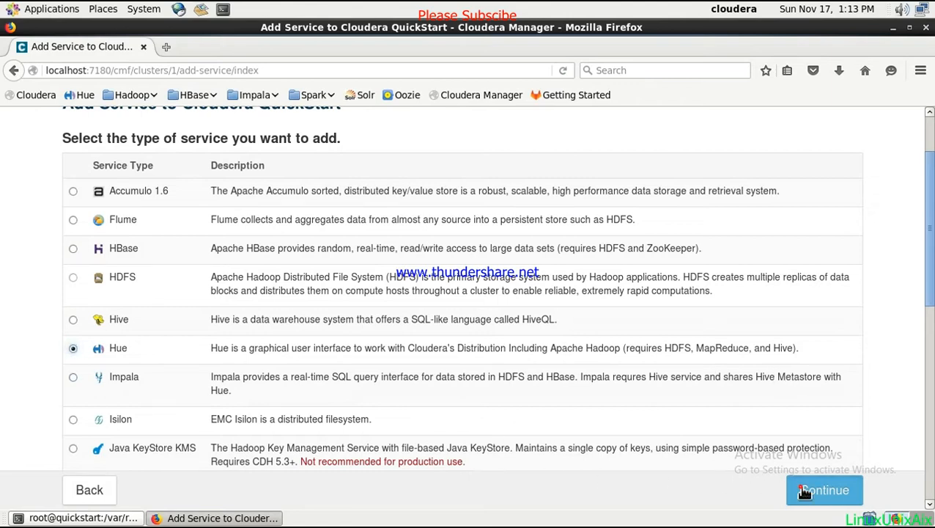
Select the HDFS, Hive, Oozie, Spark, YARN, ZooKeeper dependency set without HBase and Solr.
click(824, 490)
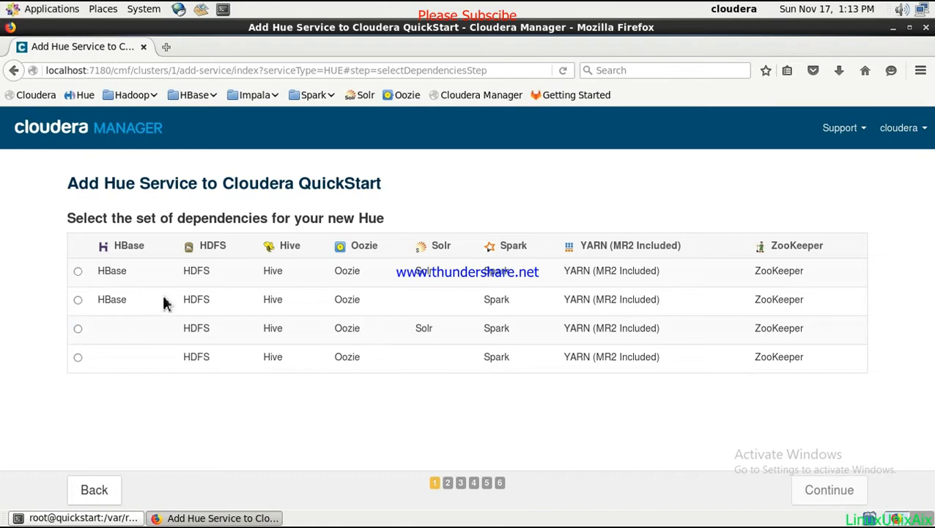
mouse_move(294, 359)
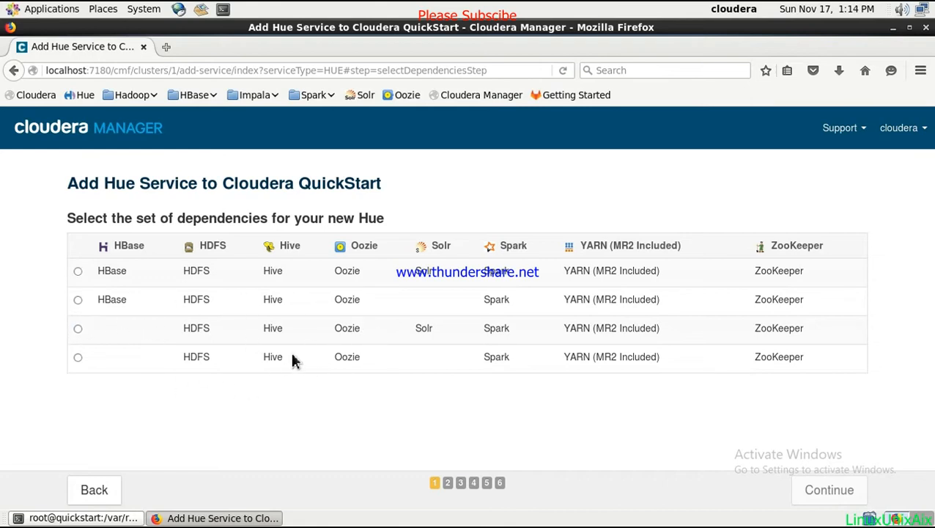
mouse_move(328, 320)
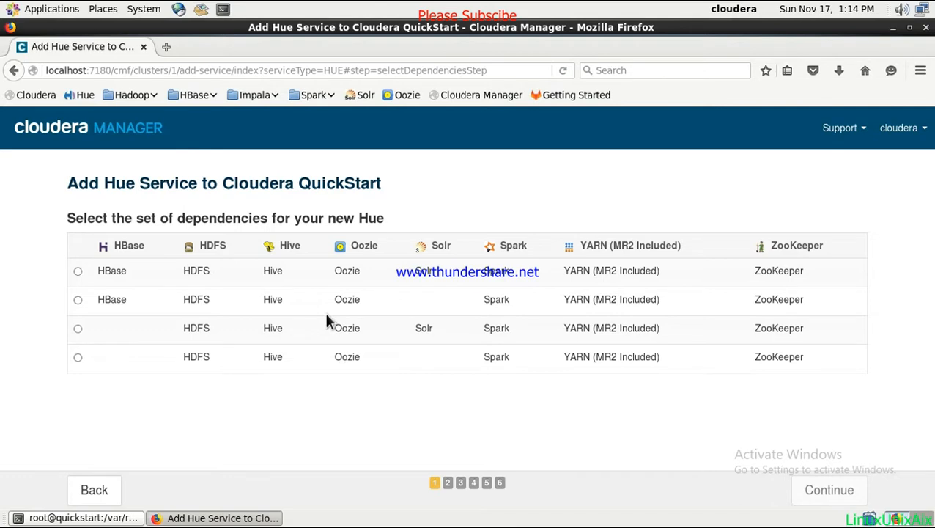
click(78, 357)
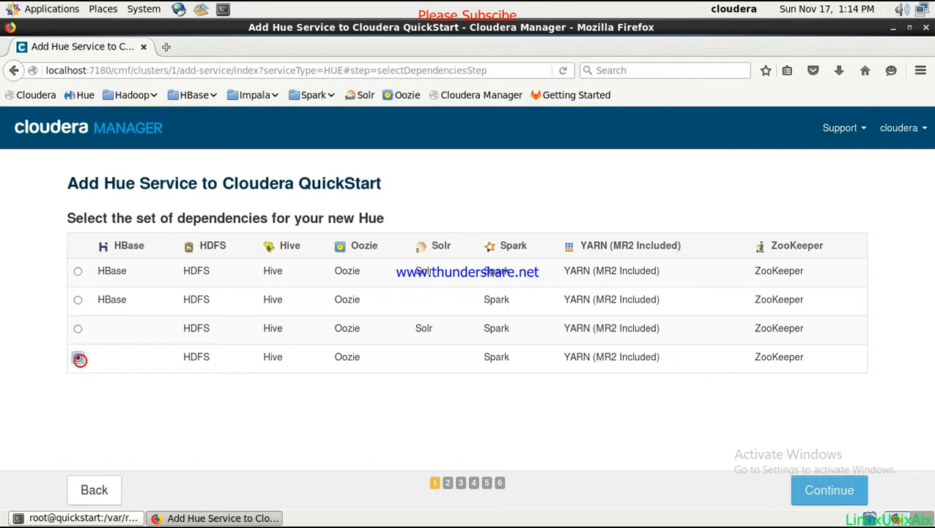
click(78, 357)
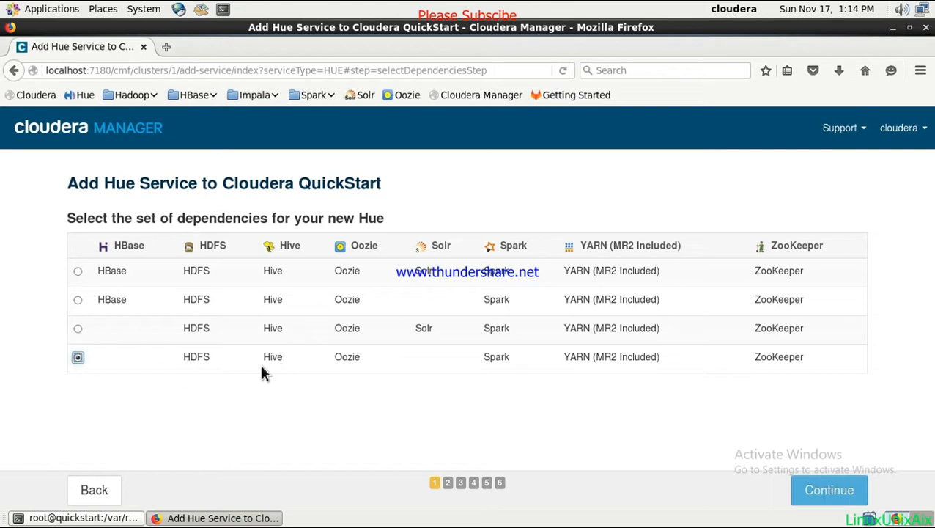
mouse_move(417, 372)
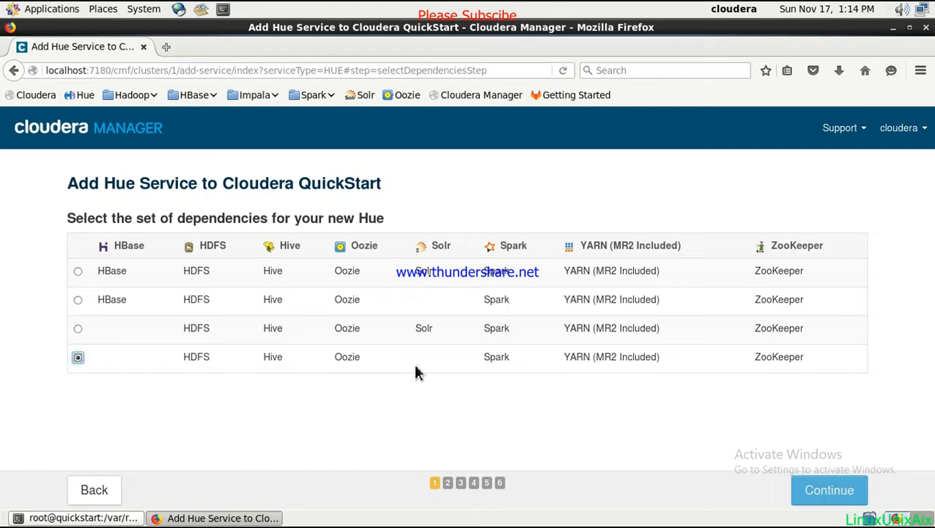
mouse_move(799, 360)
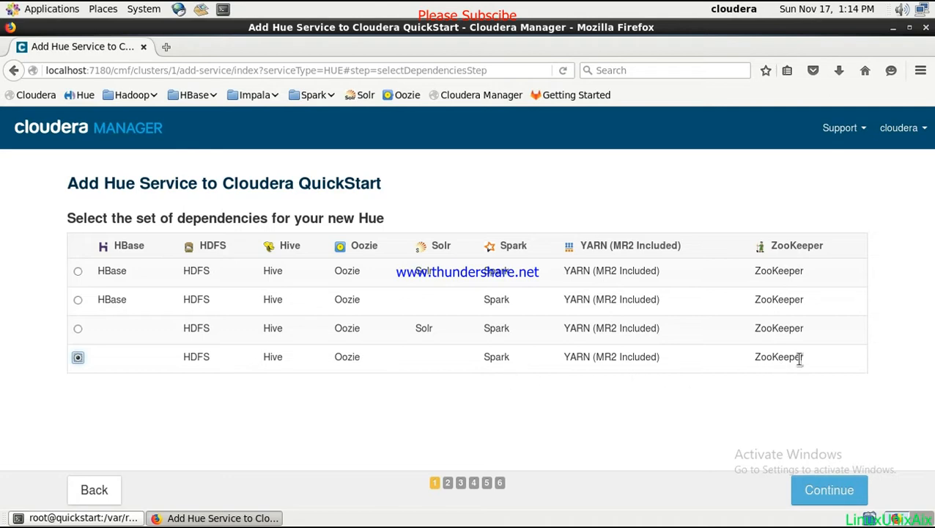
mouse_move(658, 374)
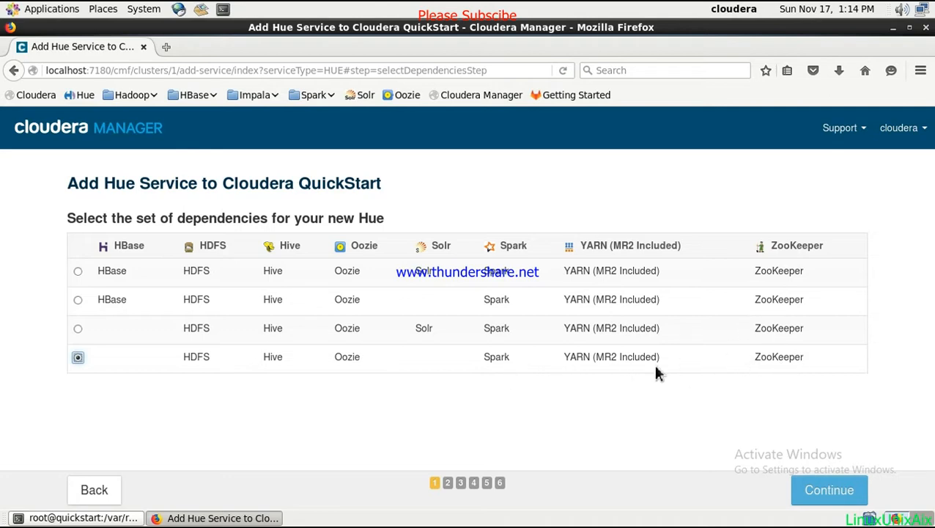
mouse_move(591, 220)
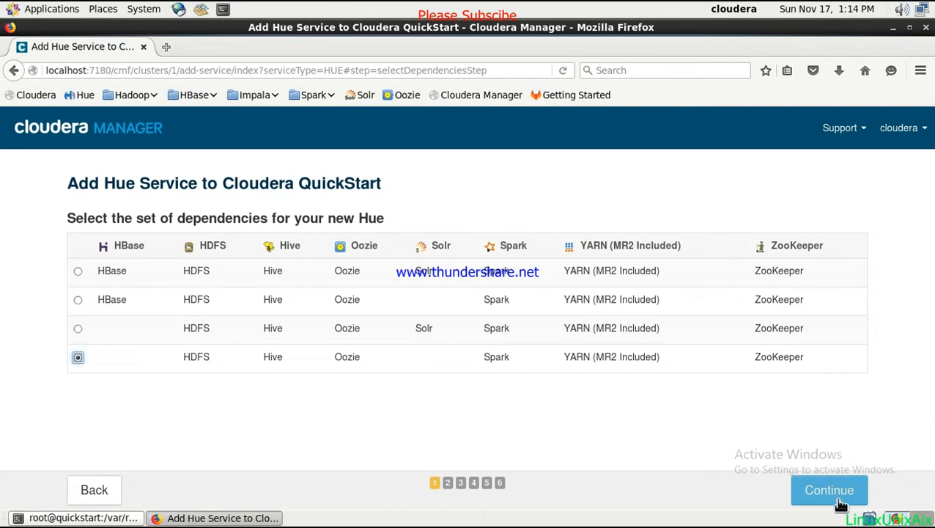
Continue to role assignments, keeping Hue Server on quickstart.cloudera.
click(829, 489)
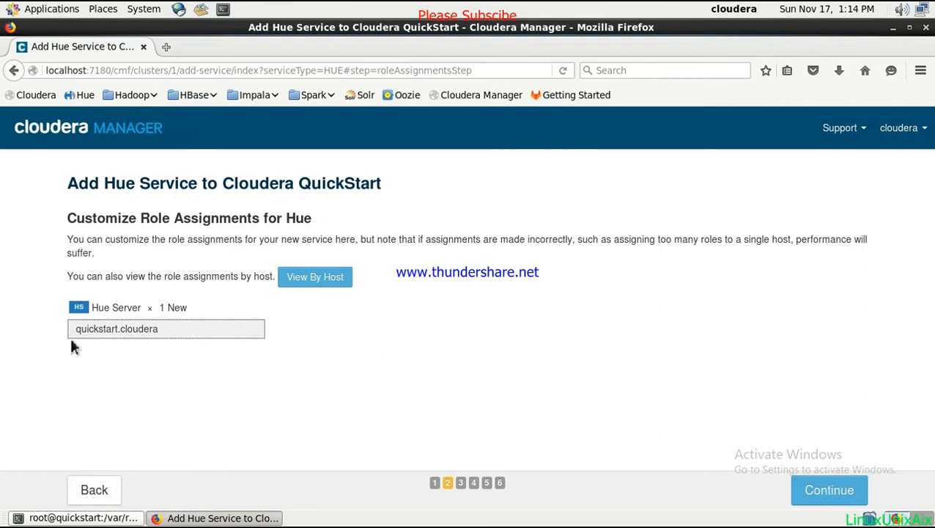
mouse_move(166, 328)
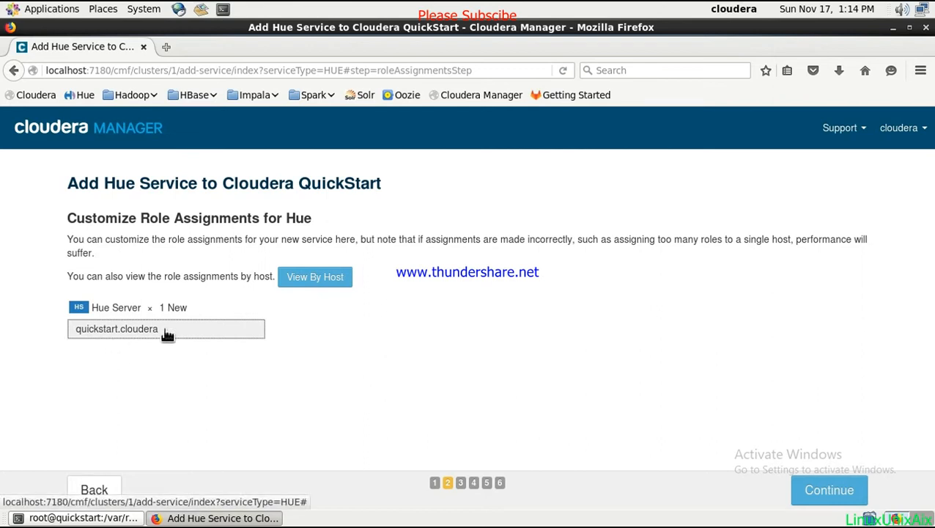
mouse_move(7, 331)
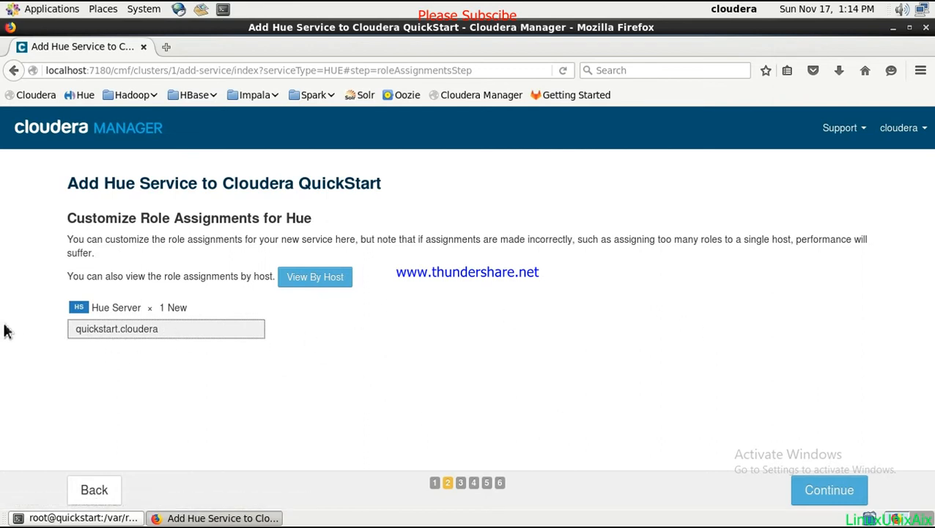
mouse_move(140, 365)
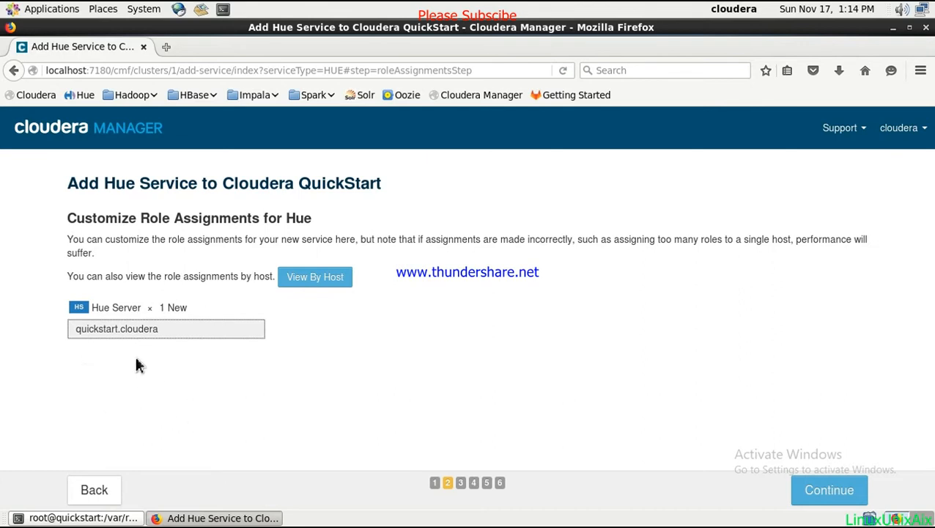
mouse_move(105, 322)
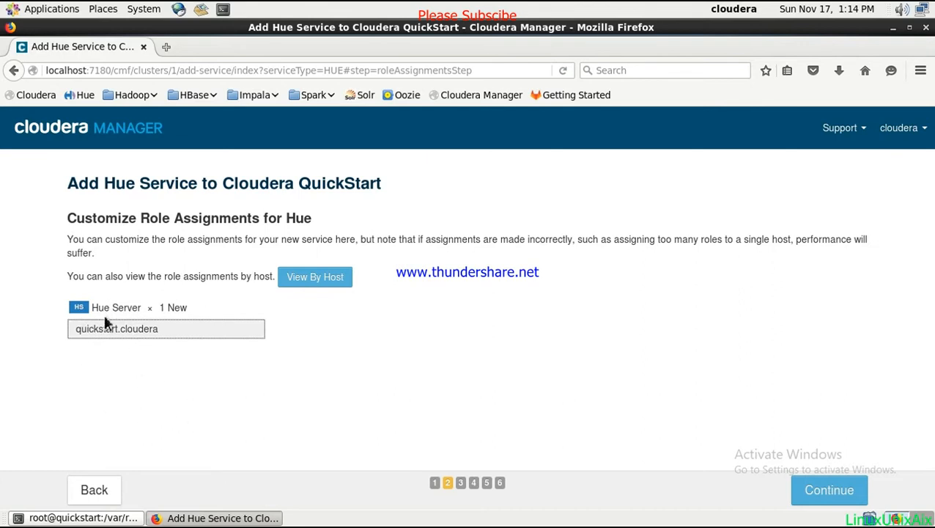
mouse_move(172, 350)
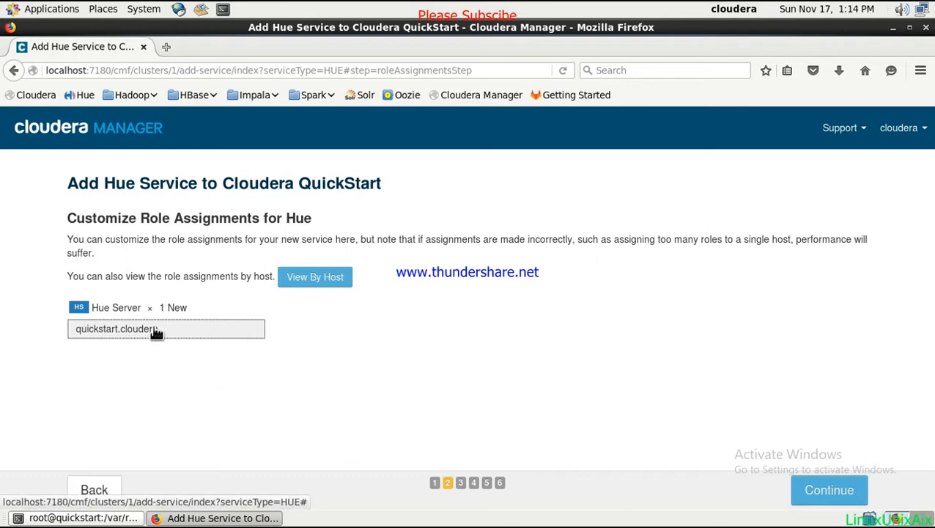
mouse_move(721, 395)
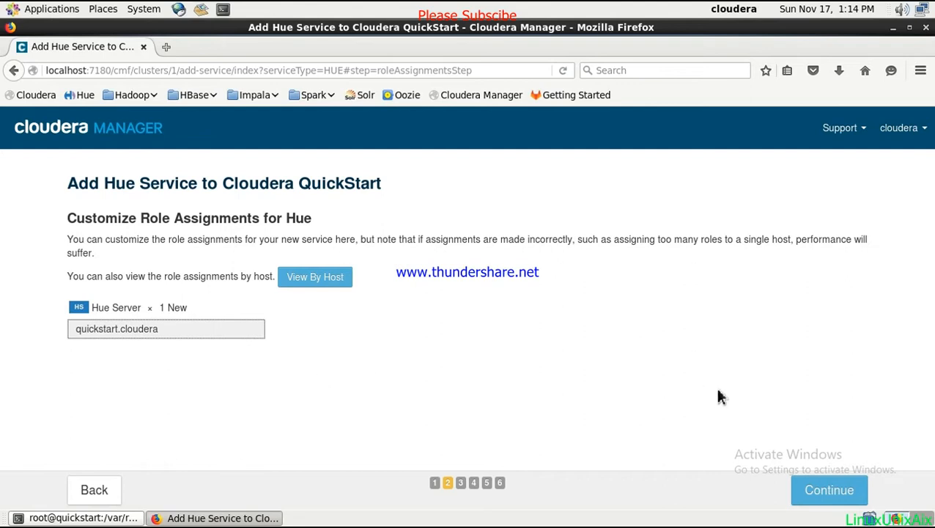
Continue to database setup and enter database mysql with username root and its password.
click(829, 490)
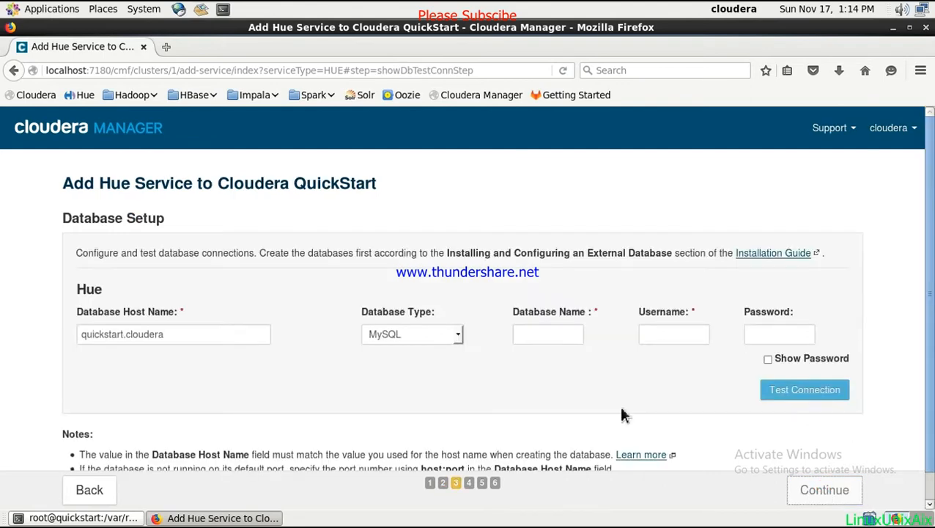
mouse_move(468, 364)
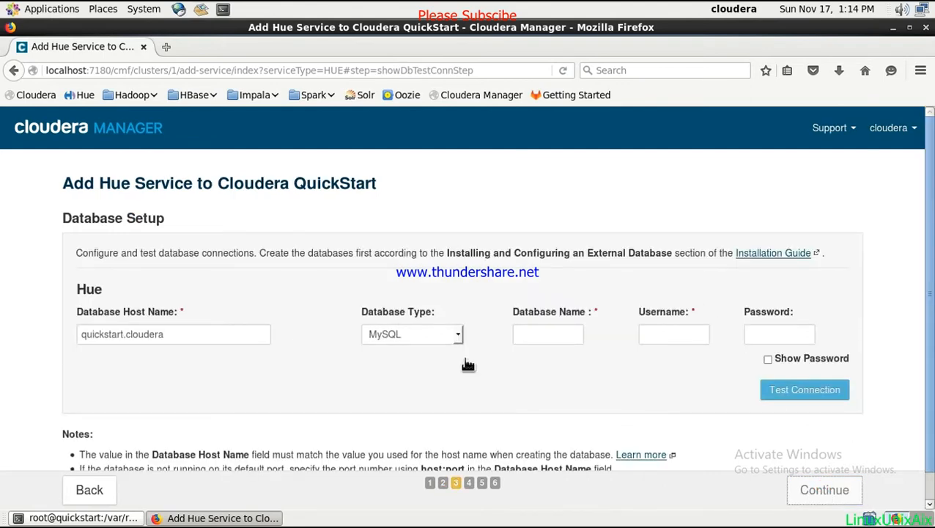
mouse_move(409, 325)
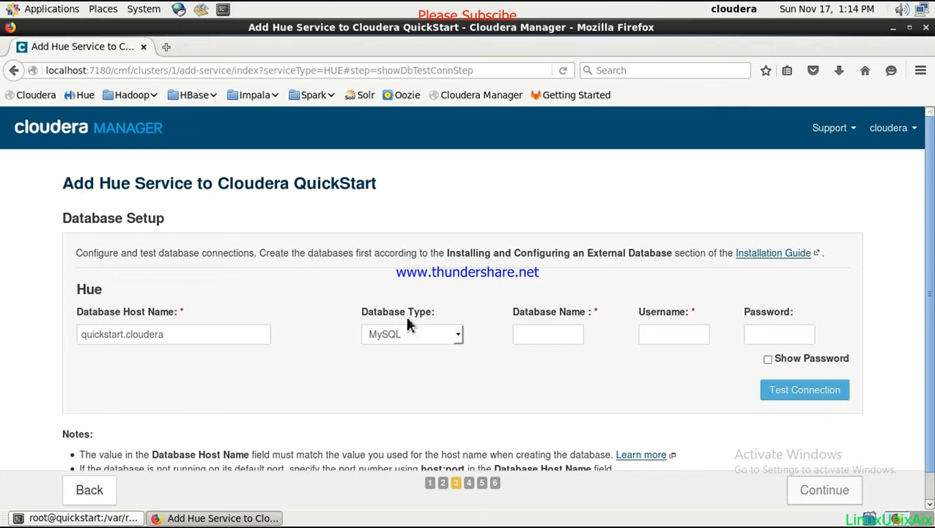
mouse_move(590, 344)
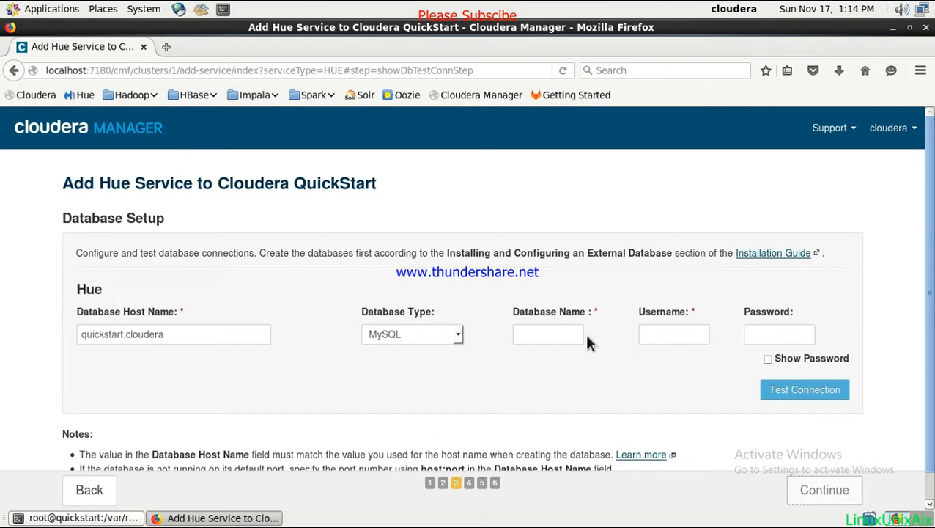
mouse_move(491, 252)
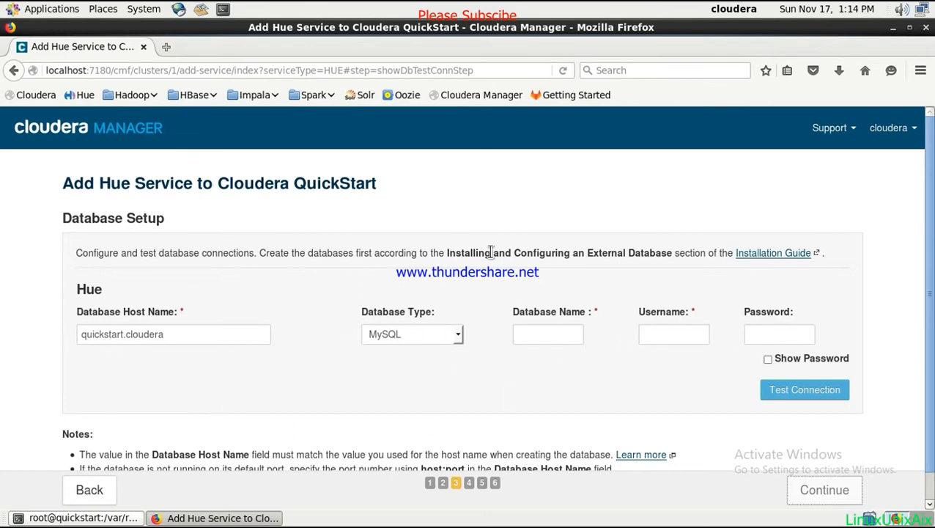
mouse_move(402, 330)
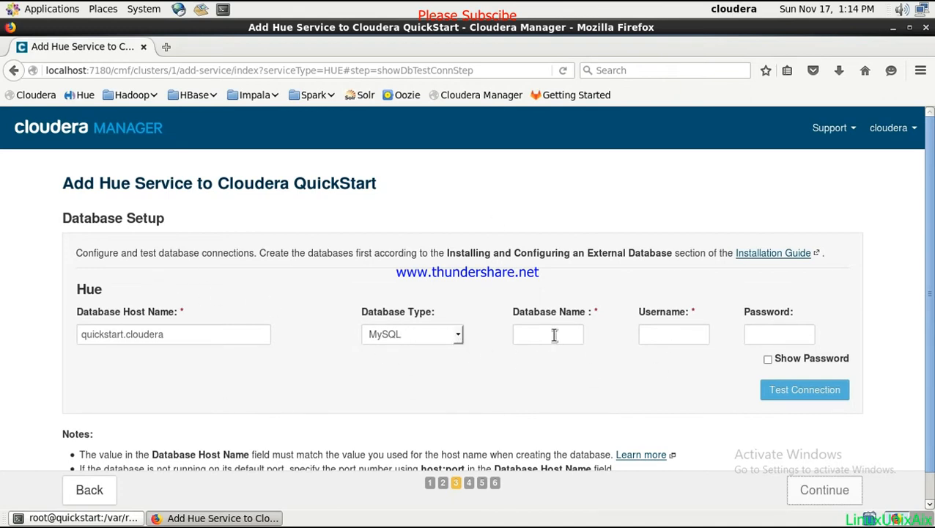
mouse_move(539, 334)
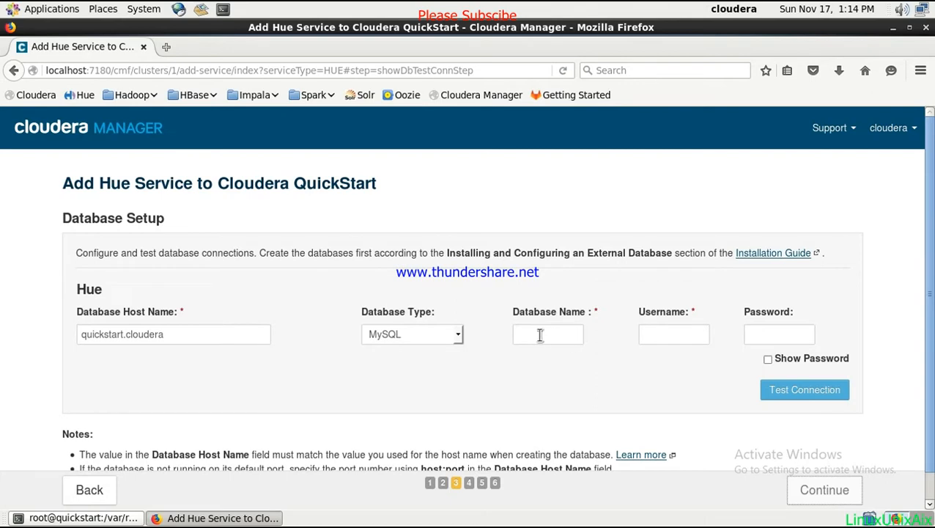
text(mysql)
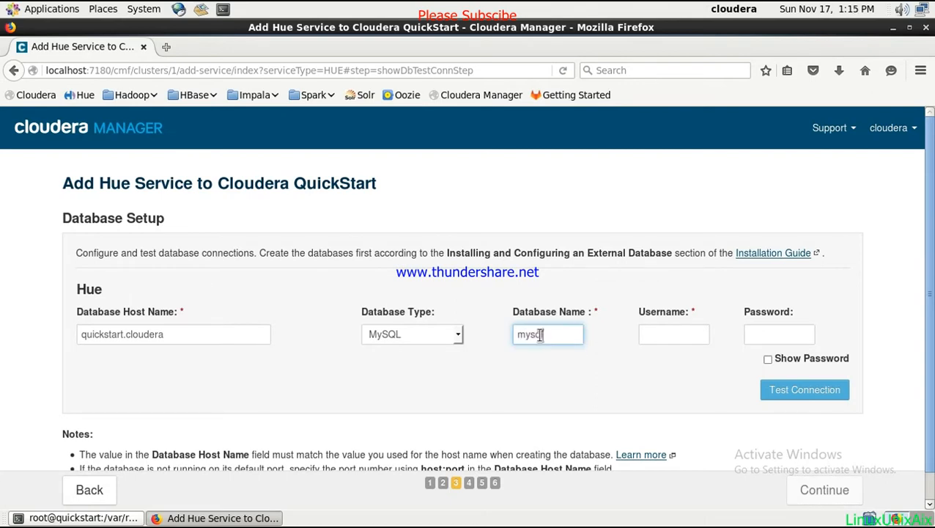
click(673, 334)
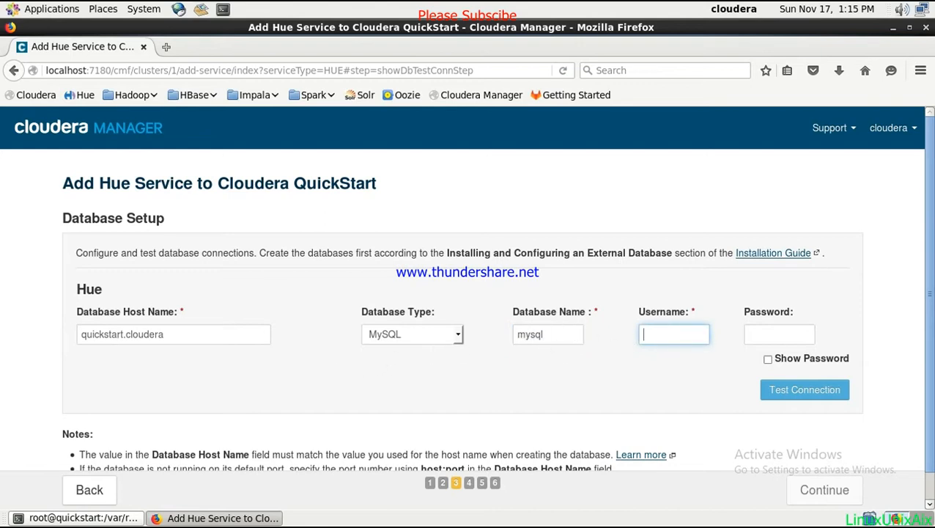
text(root)
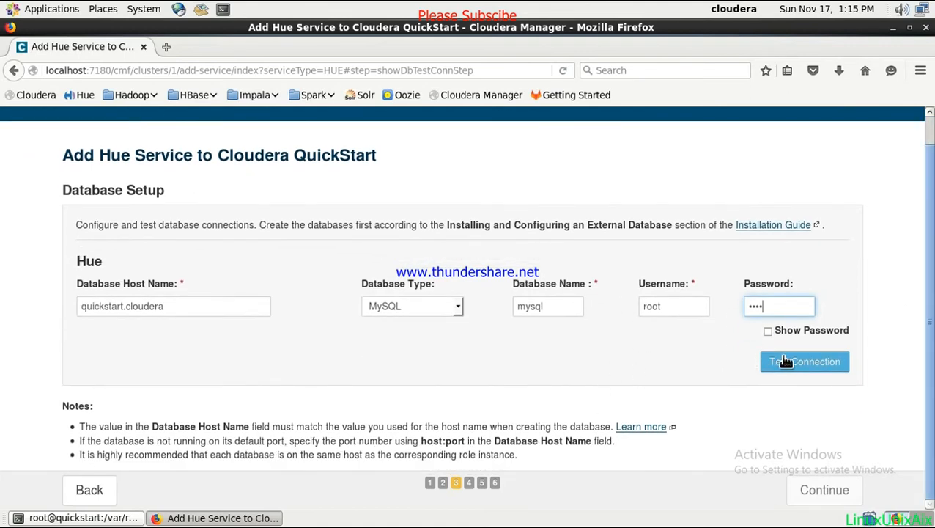
Run Test Connection until the Hue database connection reports Successful.
click(805, 361)
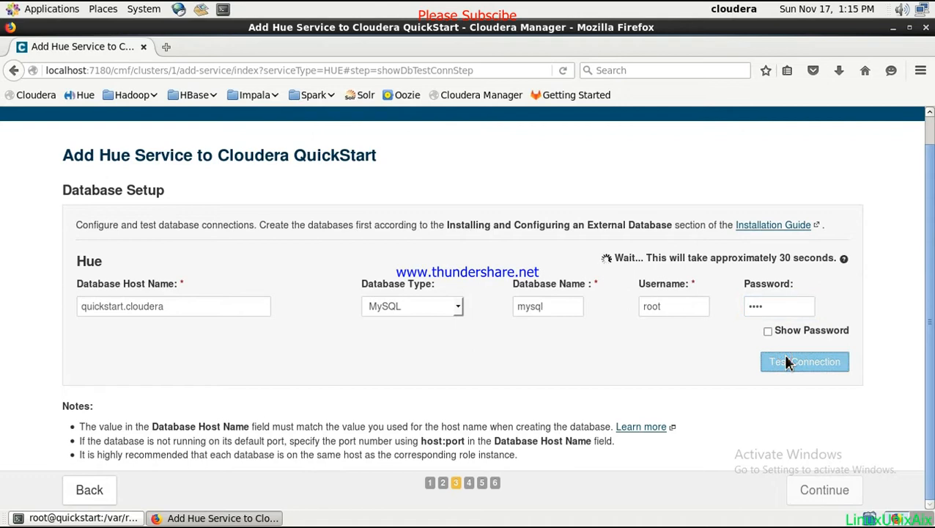
click(805, 361)
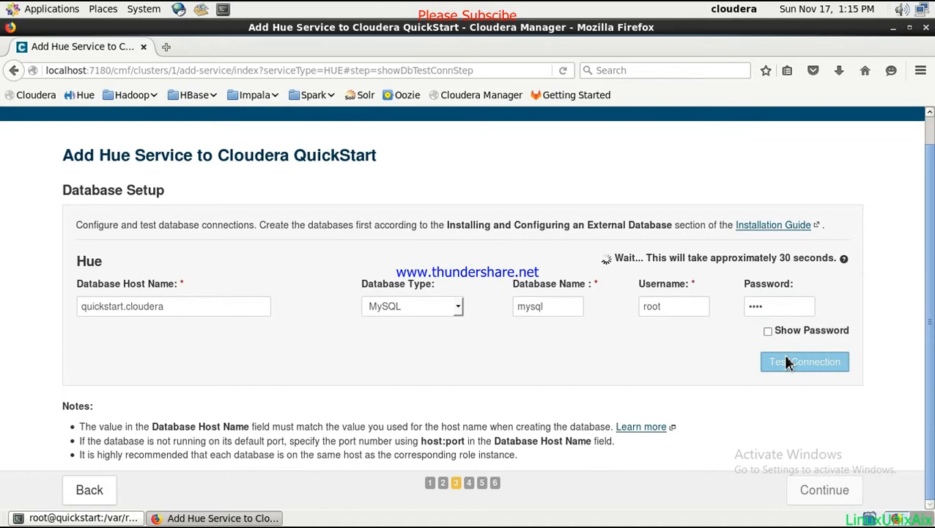
click(804, 361)
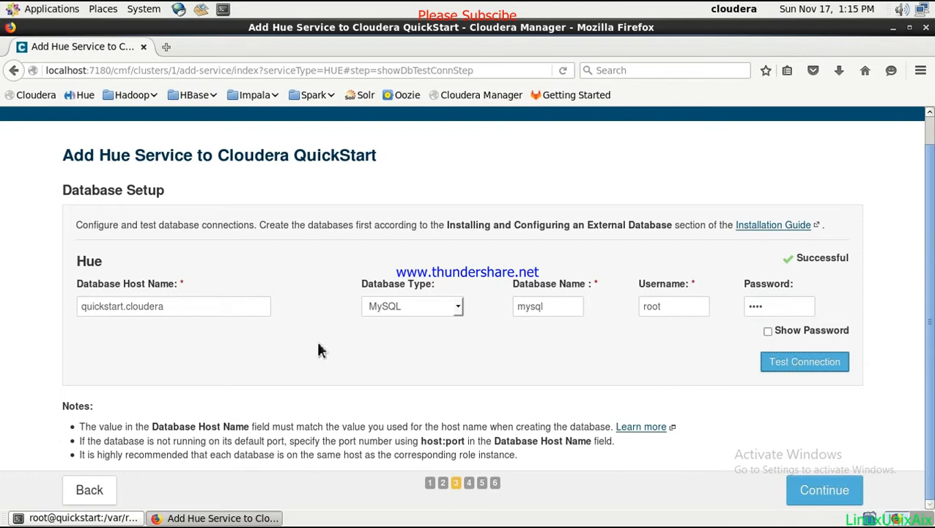
mouse_move(634, 398)
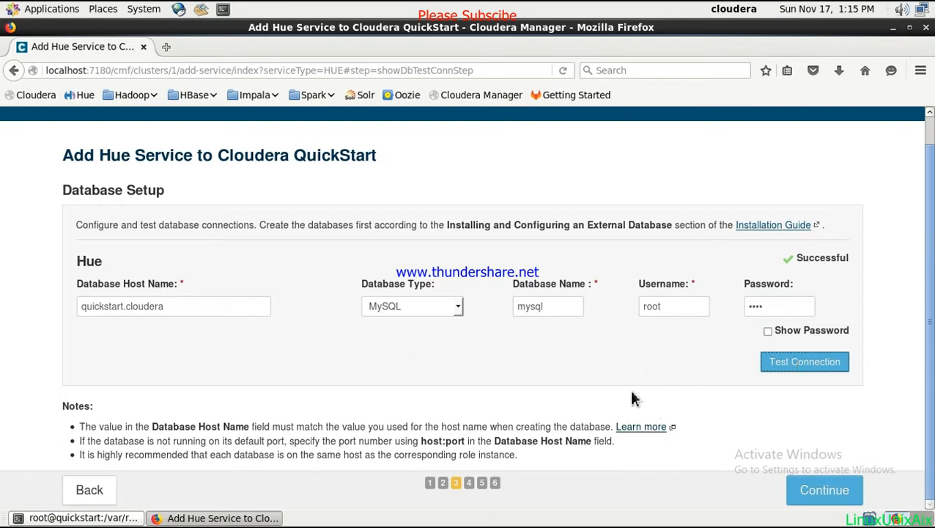
mouse_move(418, 350)
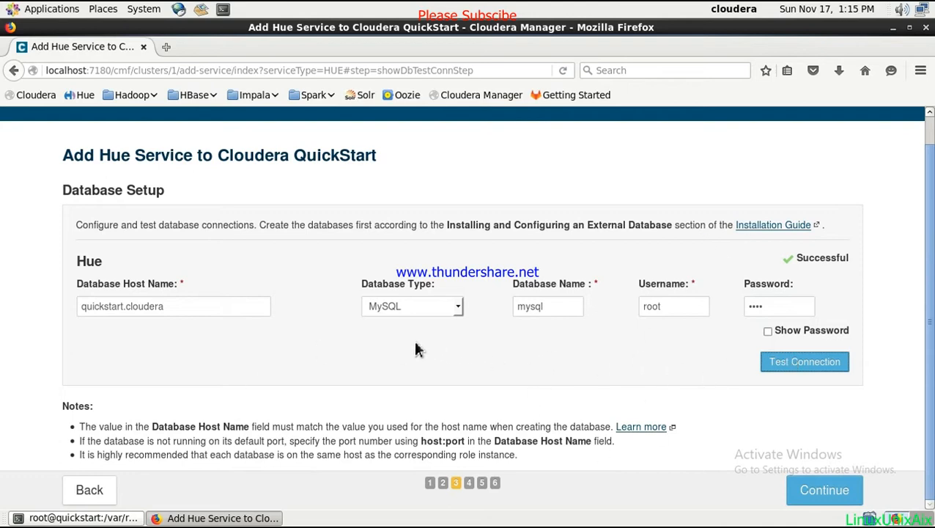
mouse_move(514, 341)
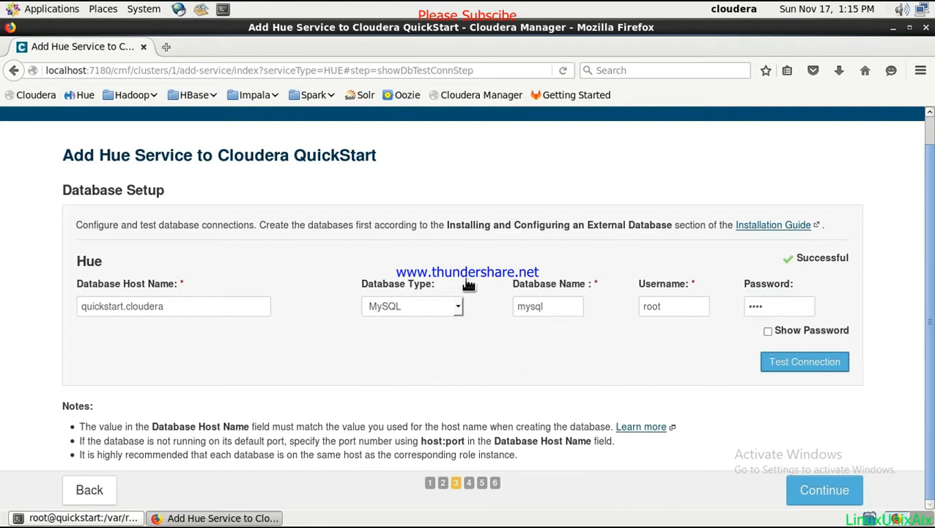
Expand the database type list, keeping MySQL selected for Hue.
click(413, 305)
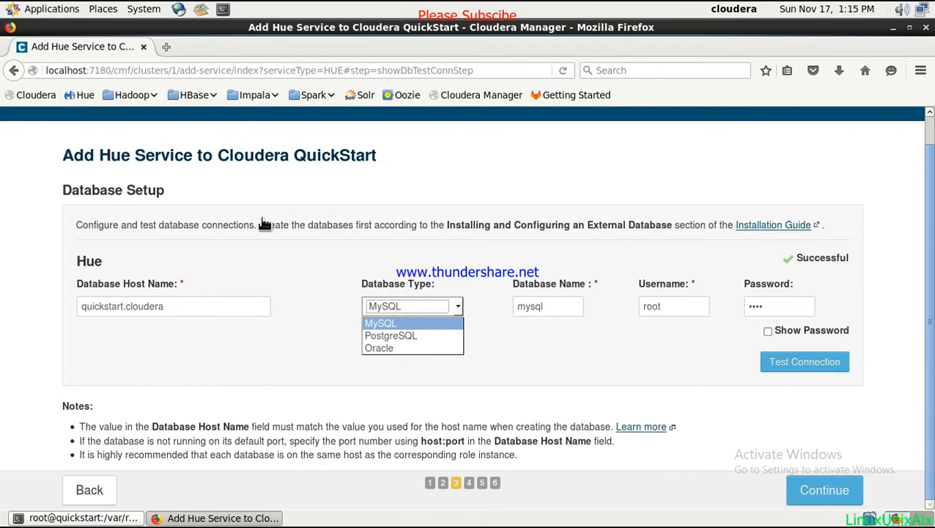
mouse_move(390, 335)
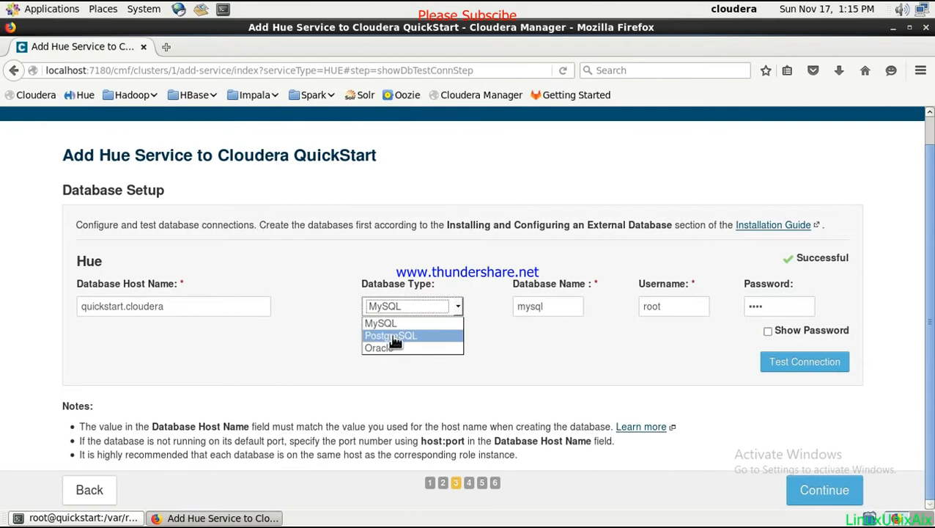
mouse_move(608, 327)
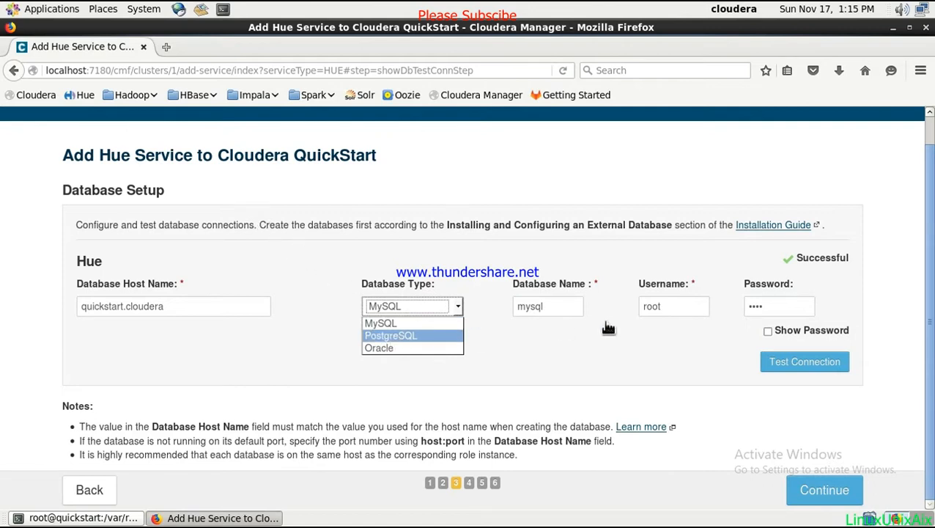
mouse_move(717, 320)
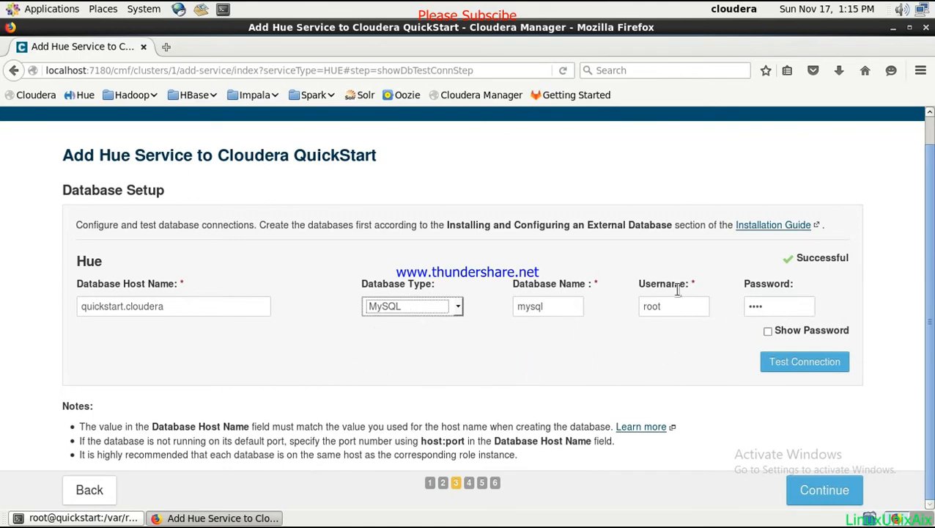
mouse_move(429, 277)
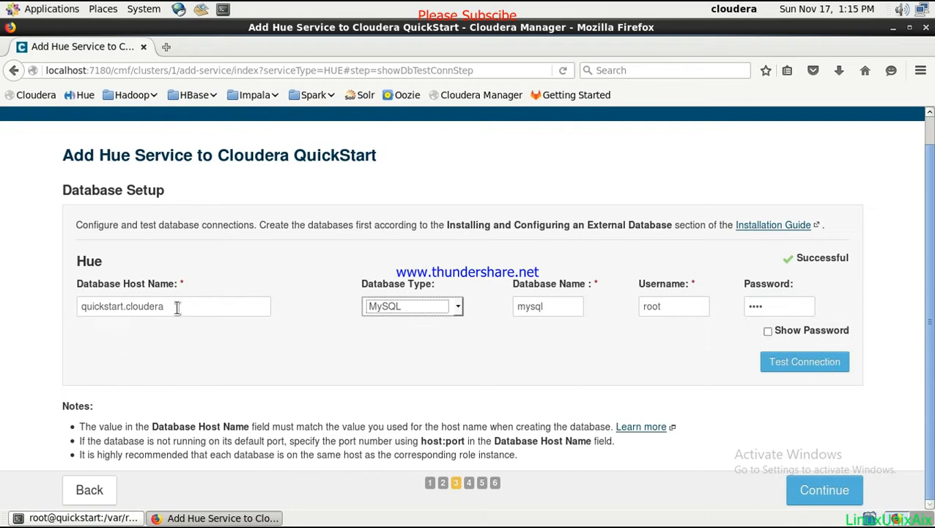
mouse_move(226, 330)
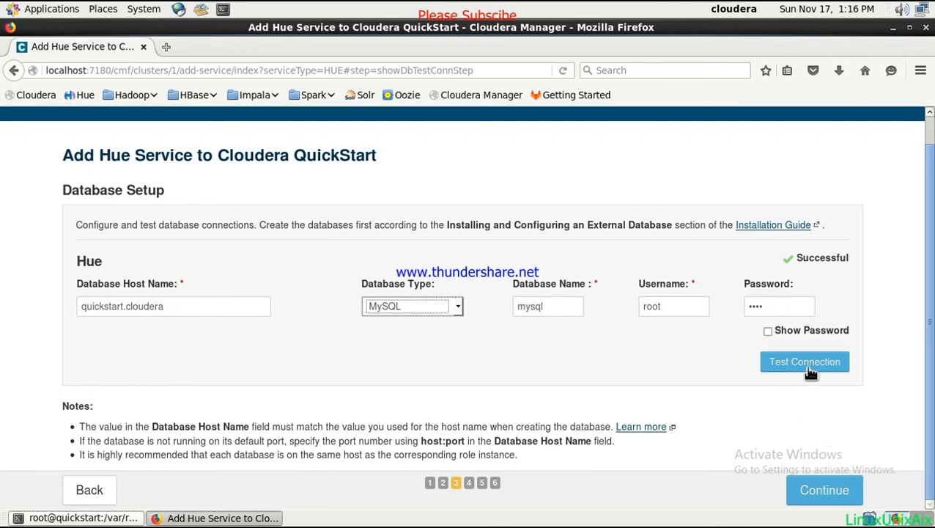
Continue through Review Changes and the First Run, then finish the wizard.
click(824, 489)
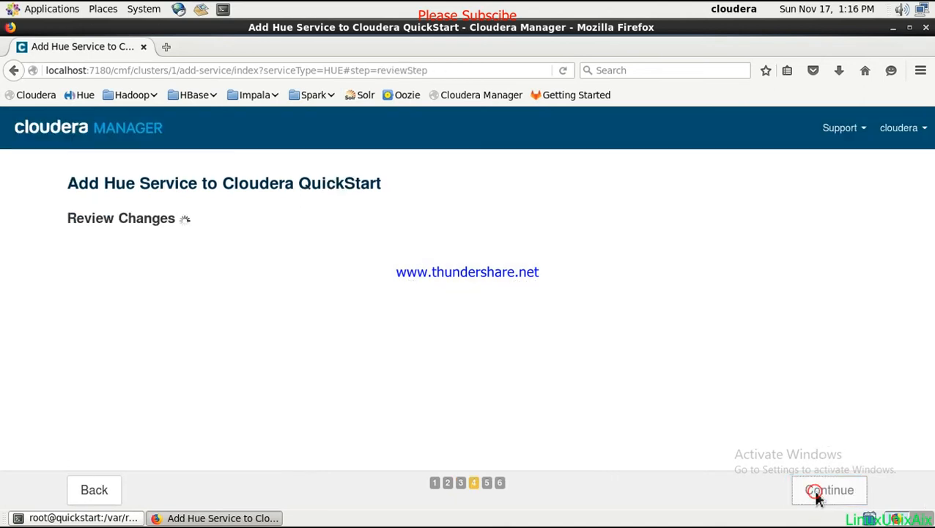
click(829, 490)
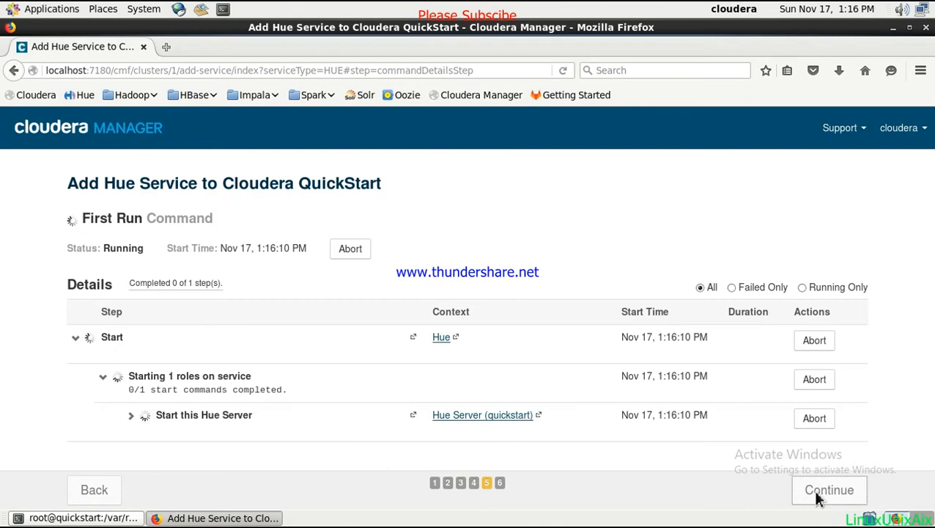
mouse_move(674, 473)
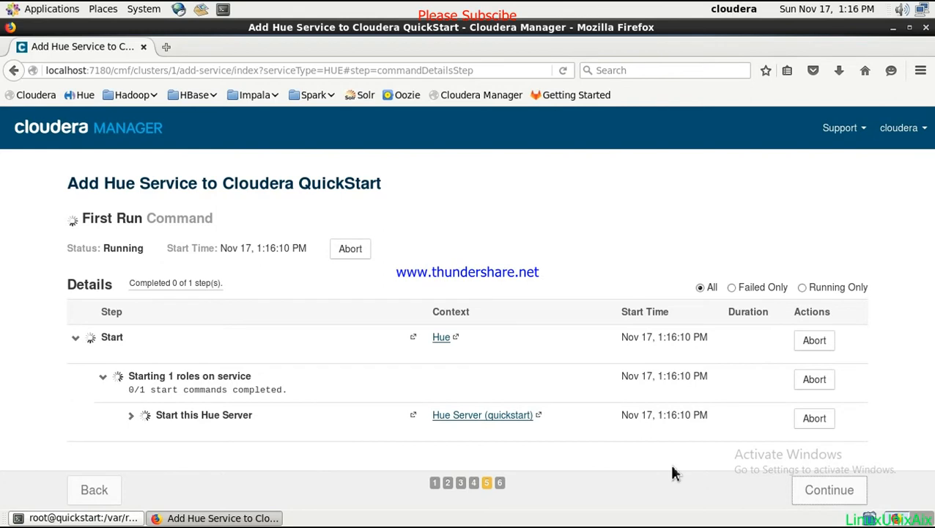
mouse_move(492, 338)
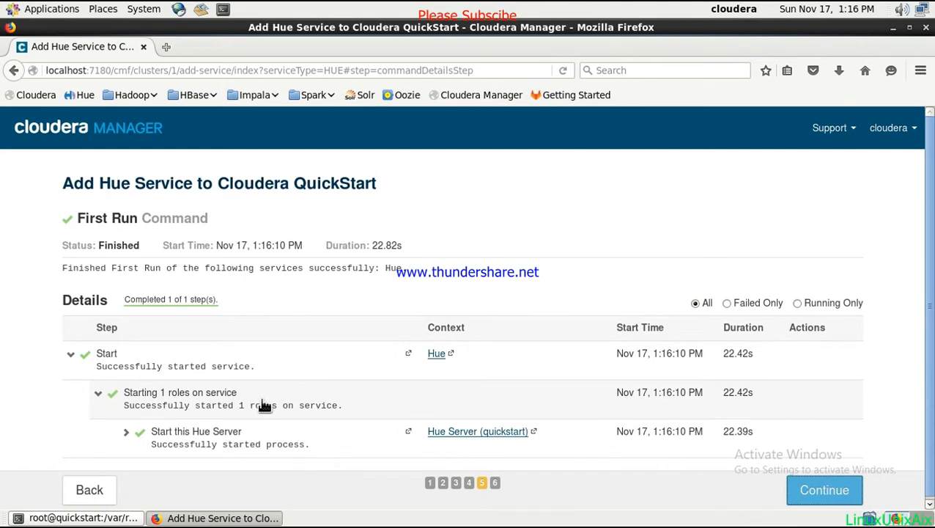
mouse_move(469, 306)
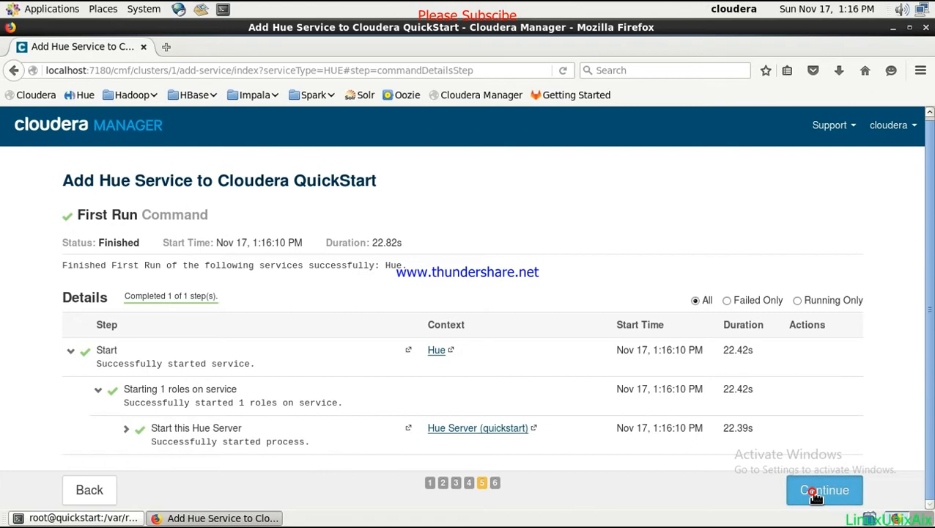
click(824, 490)
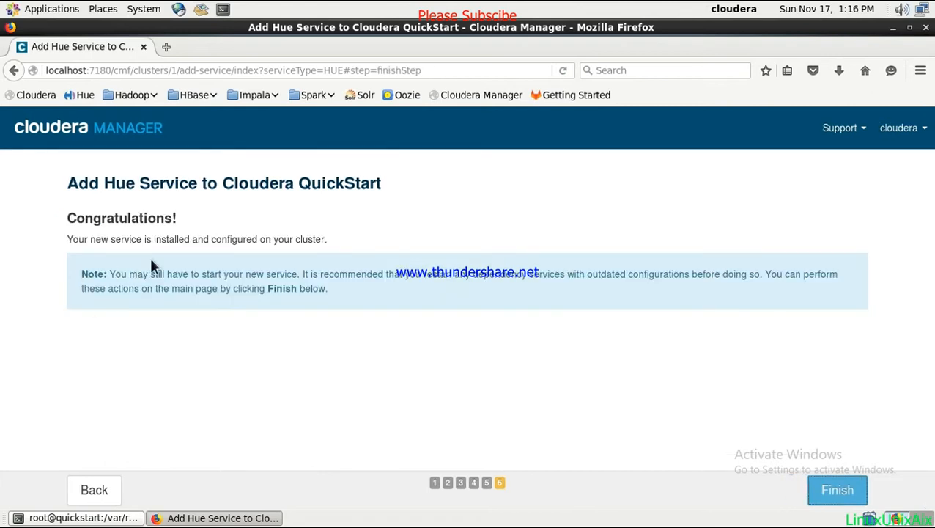
mouse_move(511, 320)
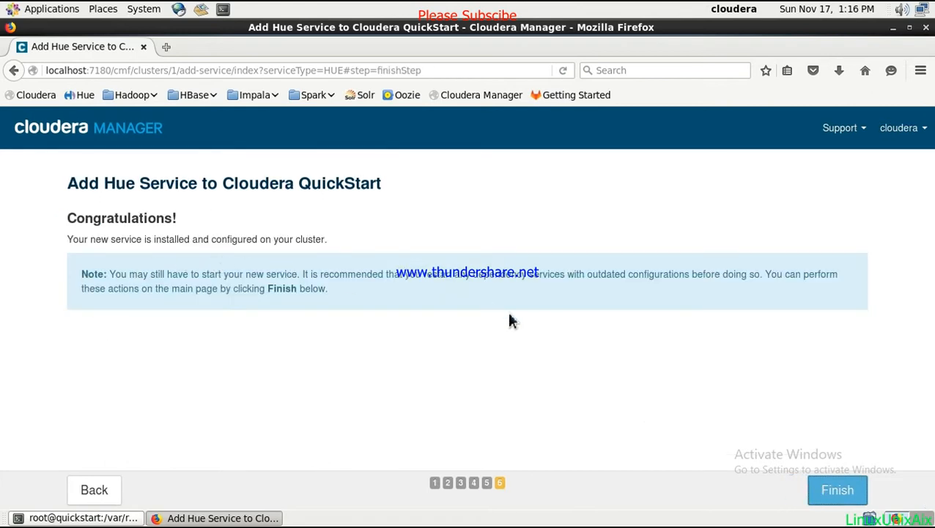
click(837, 489)
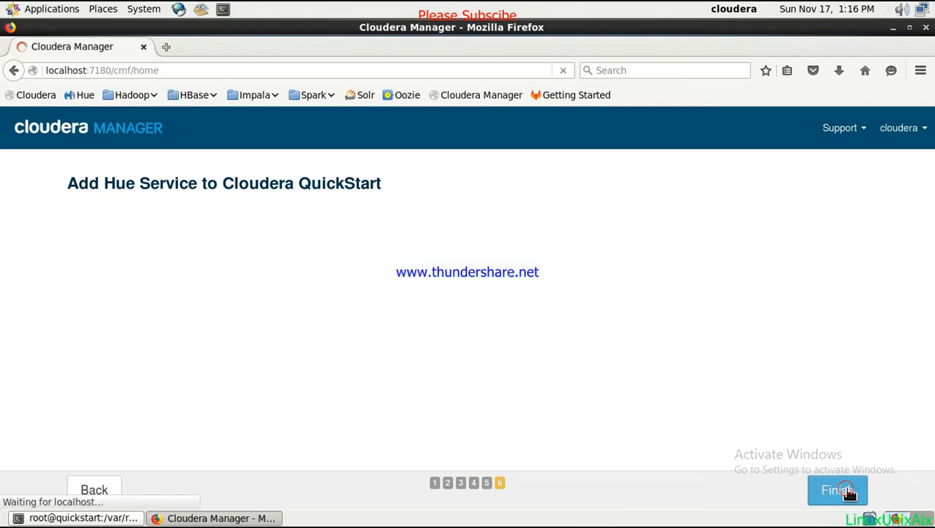
Open the Hue service's status page from the Cloudera Manager home services list.
click(838, 490)
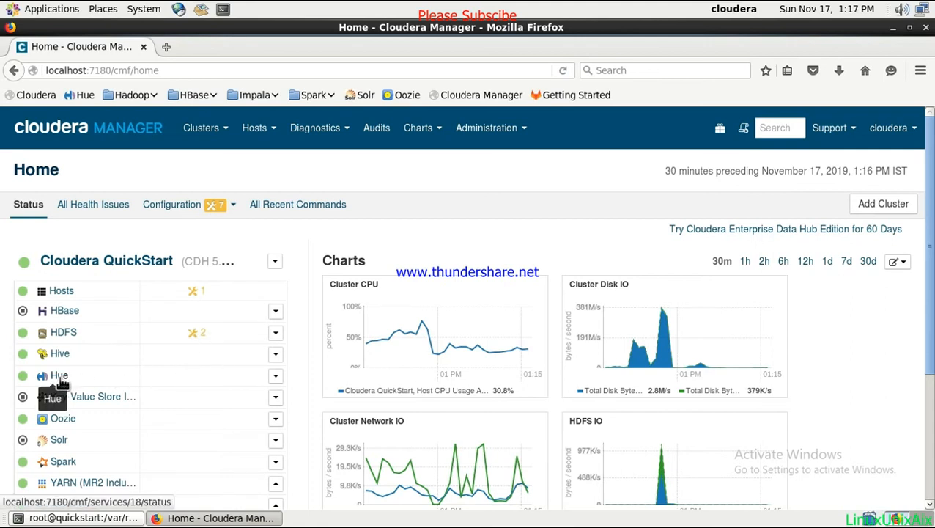
mouse_move(99, 391)
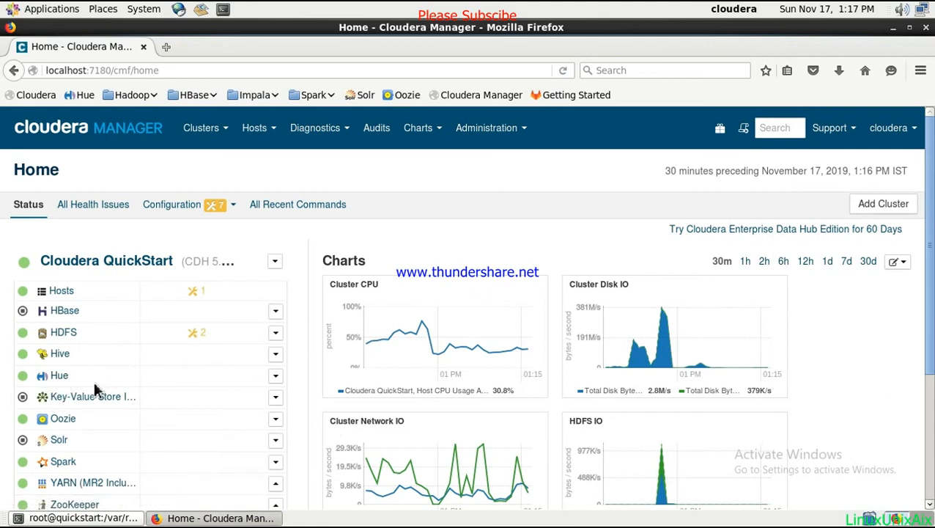
mouse_move(23, 375)
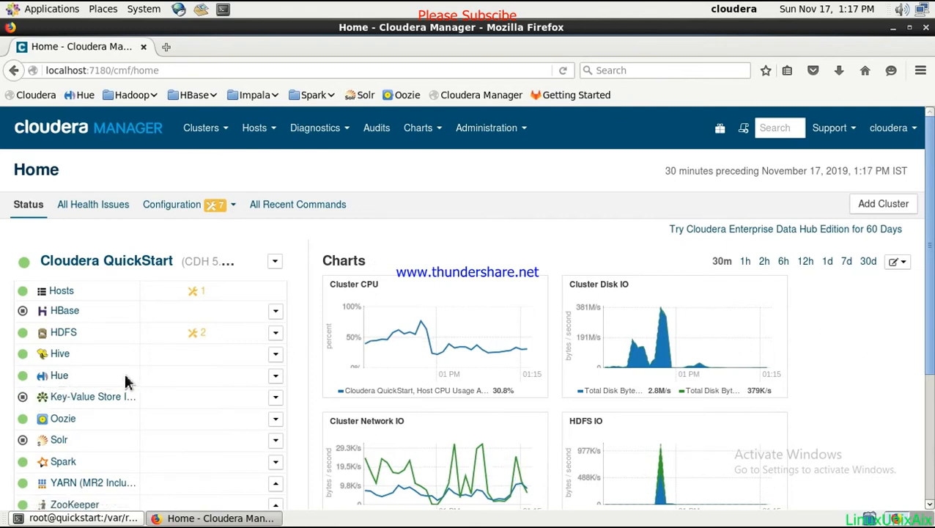
click(59, 376)
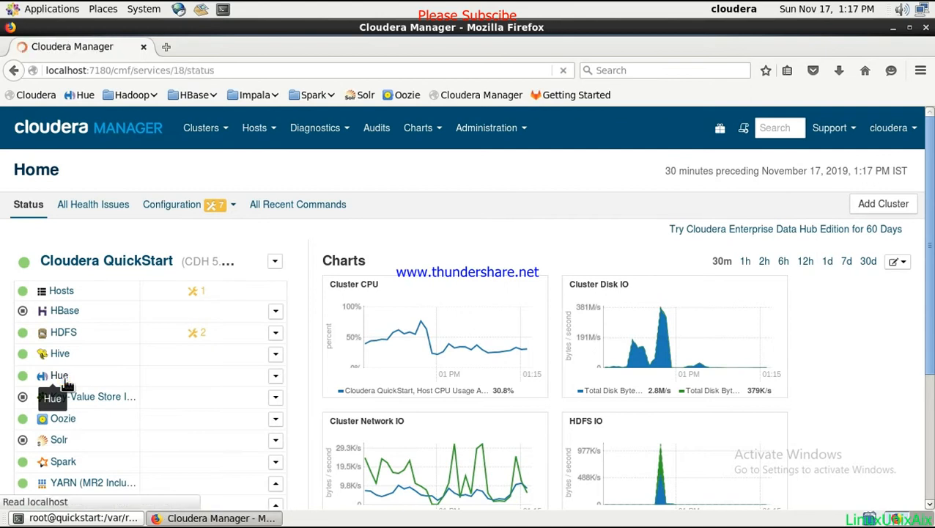
click(59, 374)
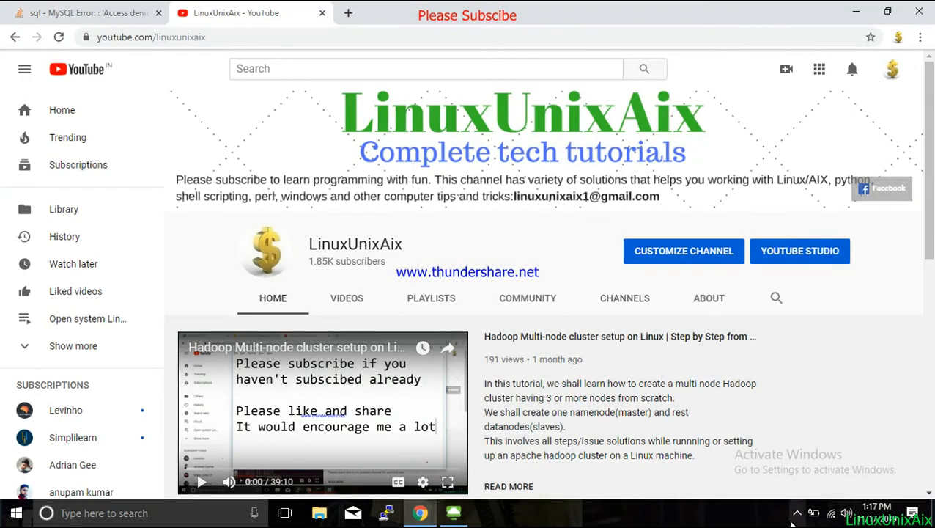
click(797, 512)
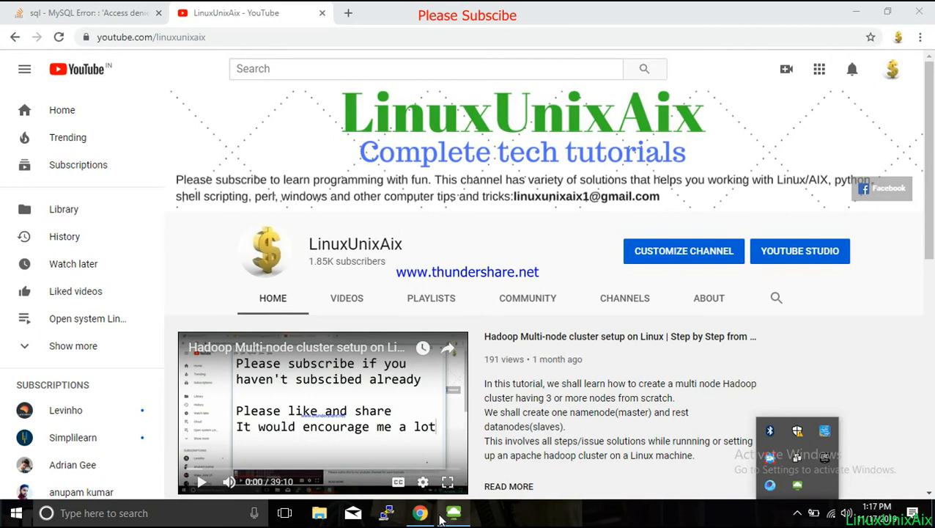
click(453, 513)
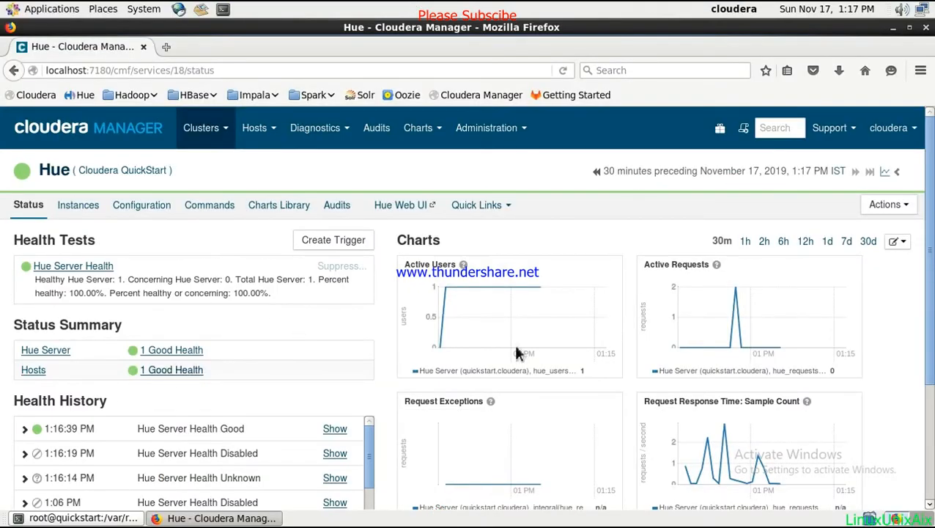
mouse_move(194, 297)
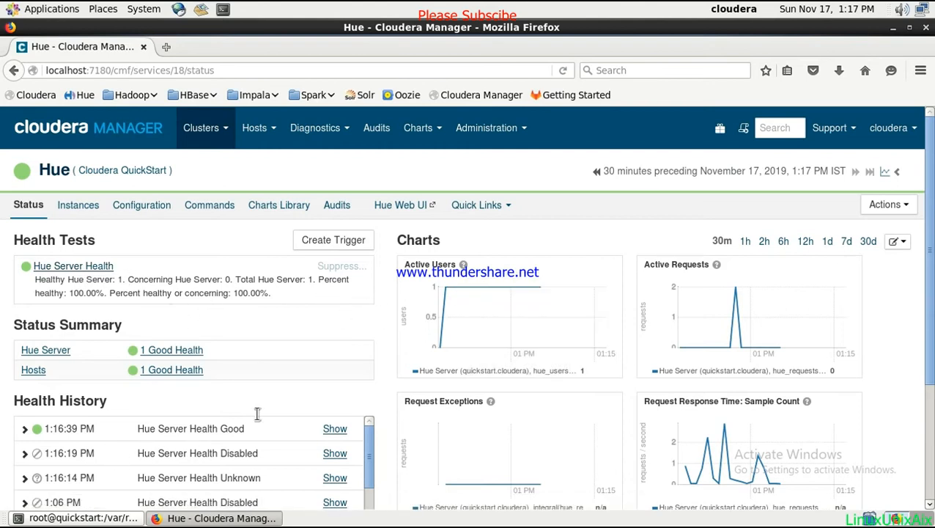
Review Hue's health tests and status summary, then start a new Firefox tab.
scroll(down, 3)
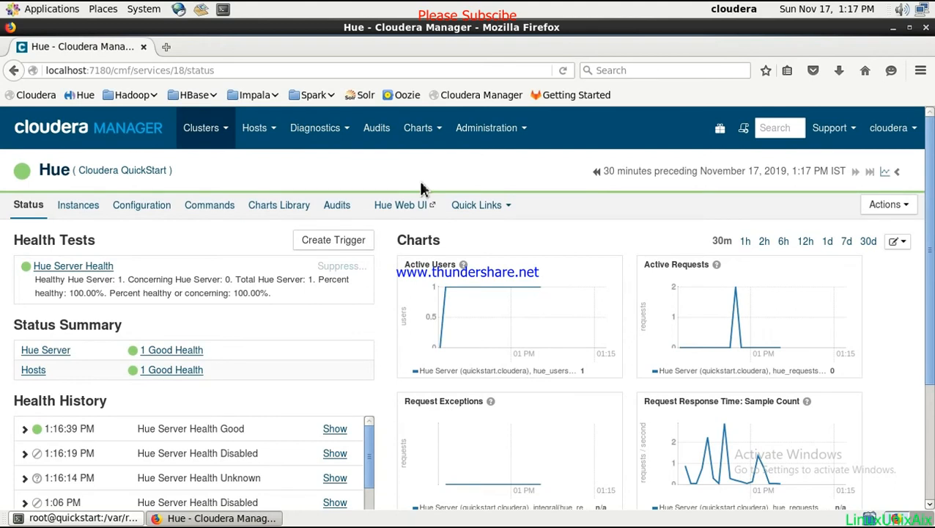
mouse_move(404, 205)
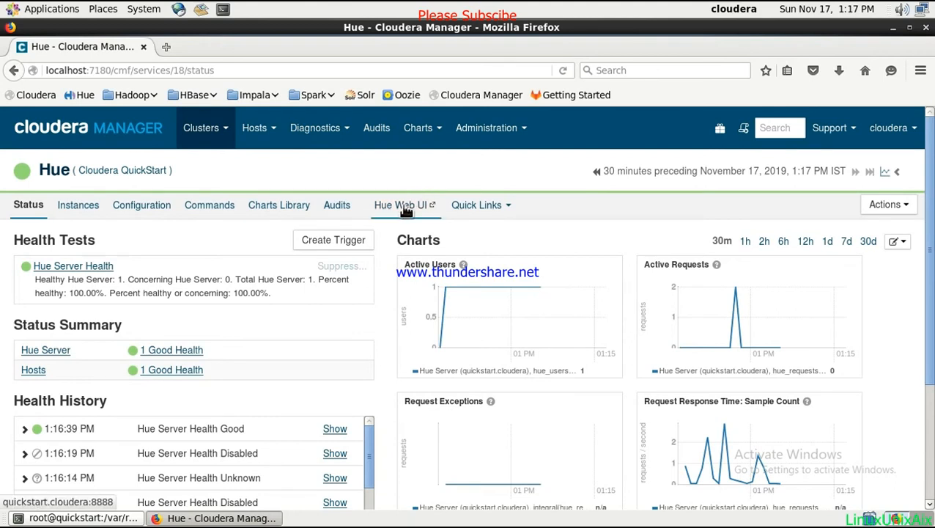
mouse_move(399, 223)
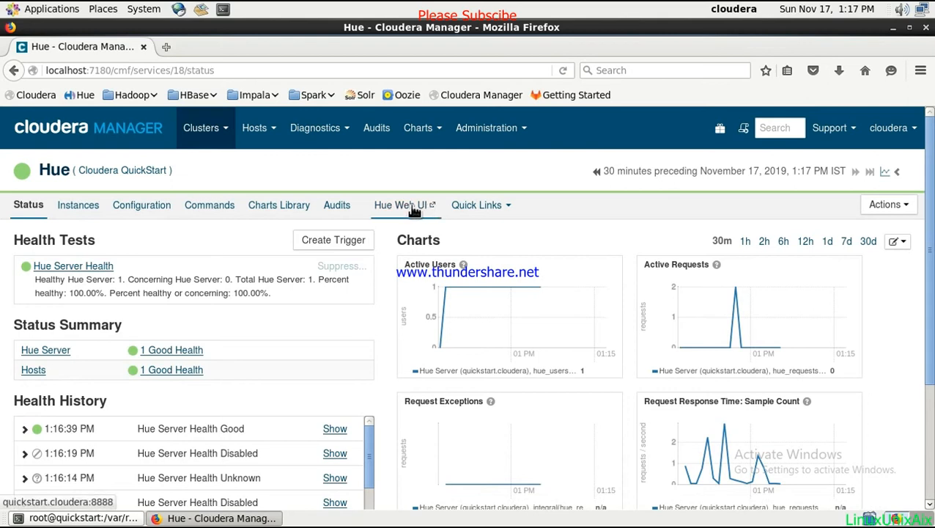
mouse_move(402, 211)
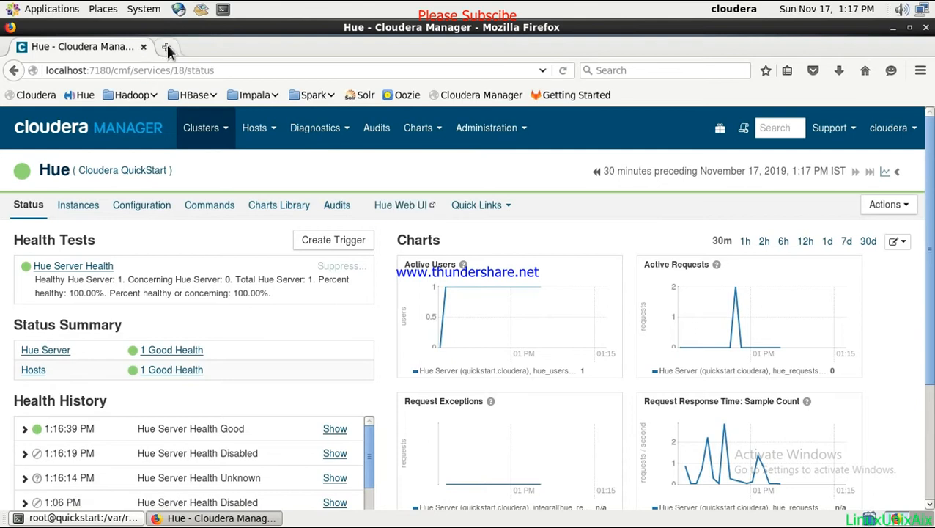
click(167, 46)
text(localhost:8888)
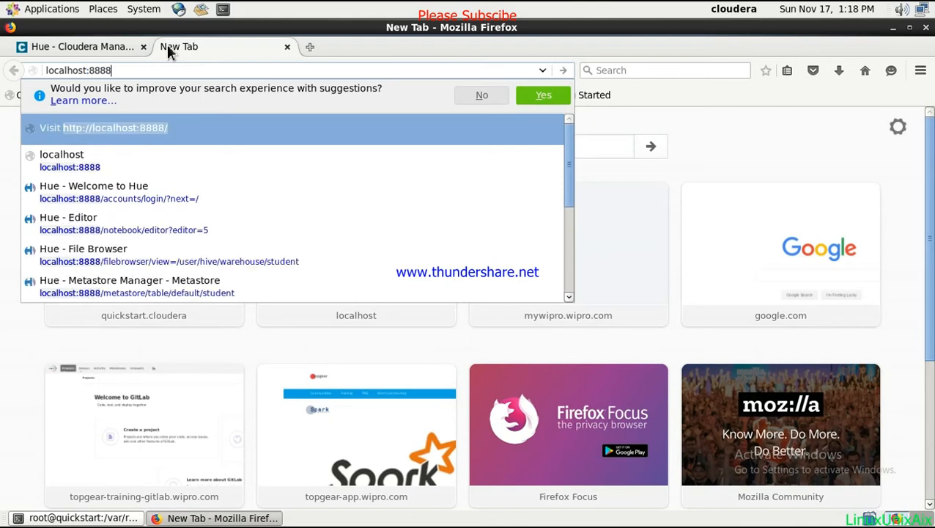
Load localhost:8888 to reach Hue's login page.
key(Return)
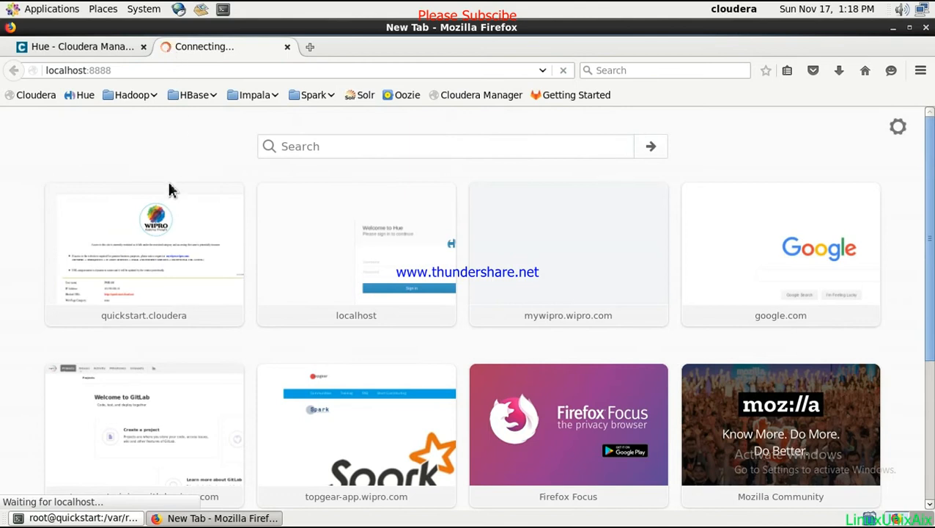
click(144, 249)
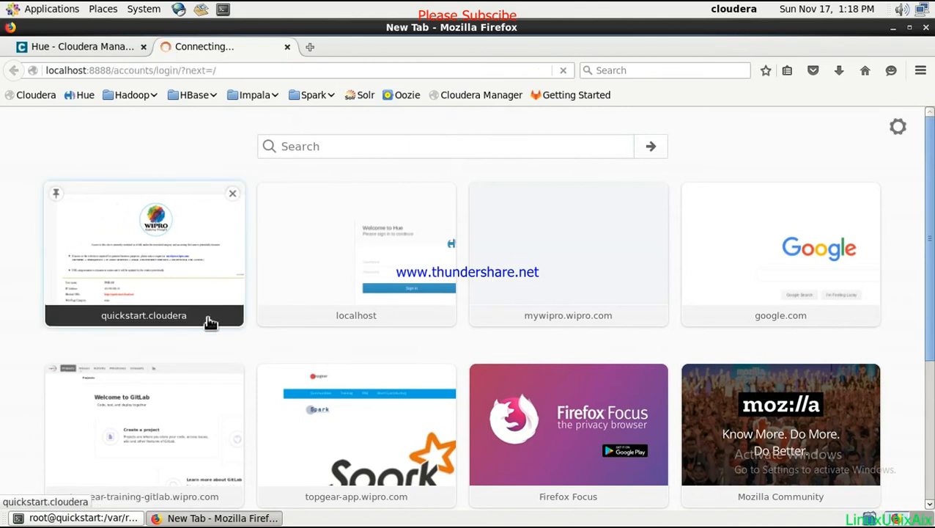
Sign in to Hue with the cloudera account so the Quick Start page loads.
click(144, 255)
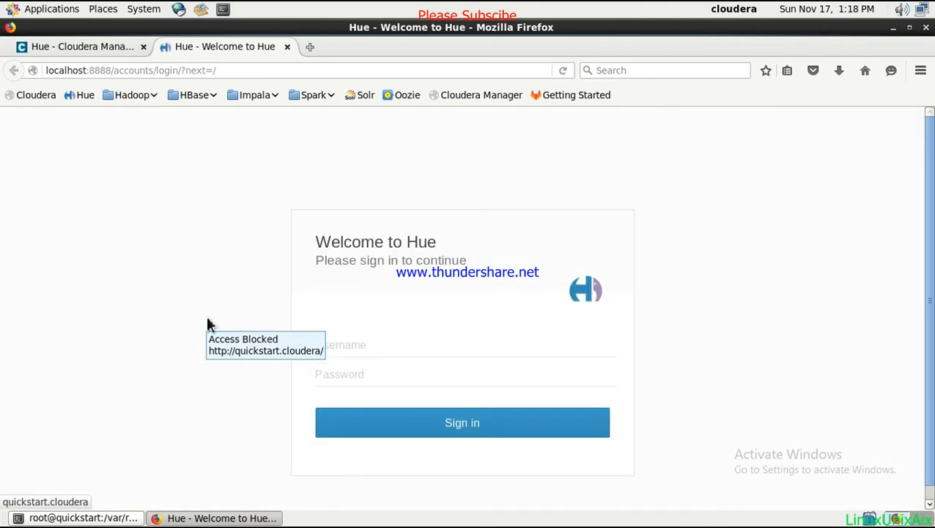
mouse_move(373, 374)
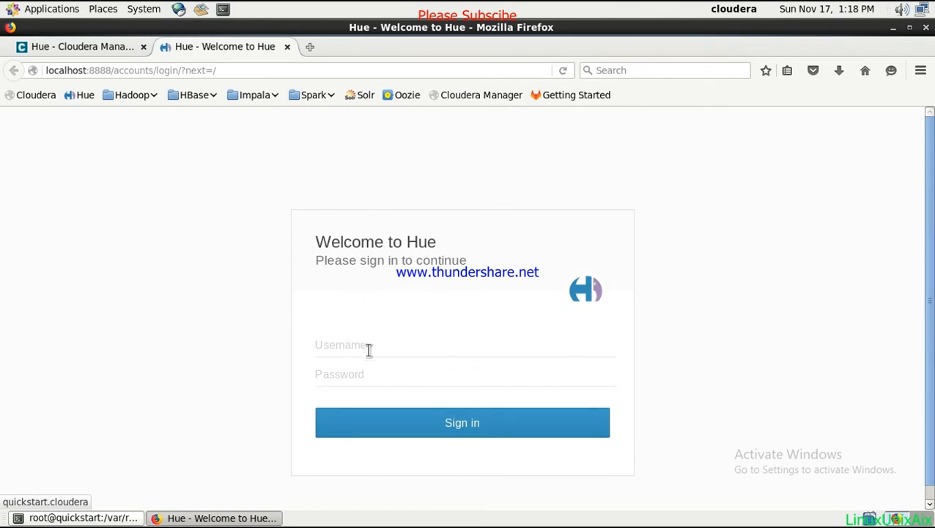
mouse_move(384, 365)
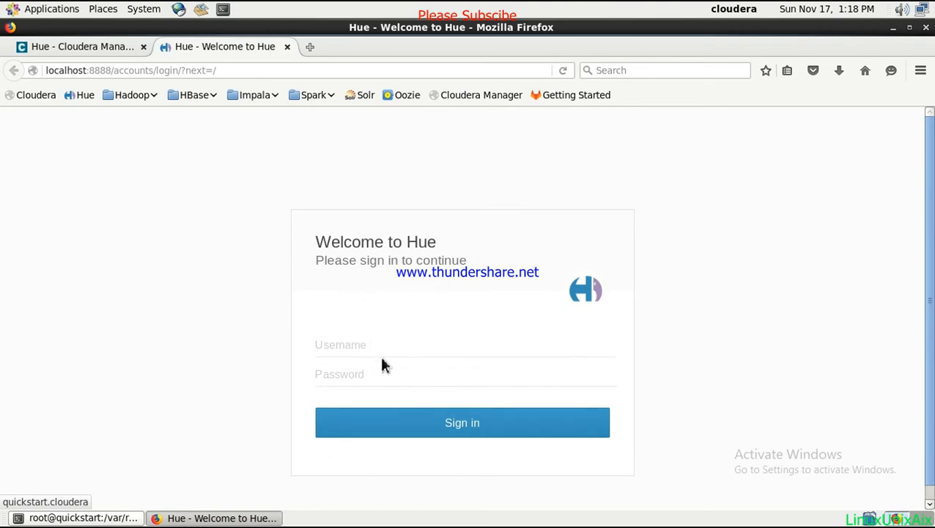
mouse_move(369, 340)
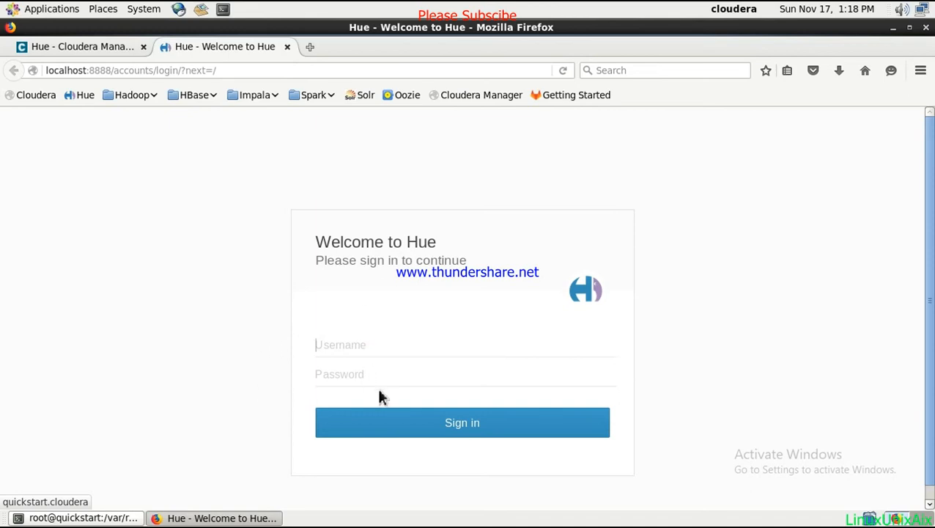
text(clou)
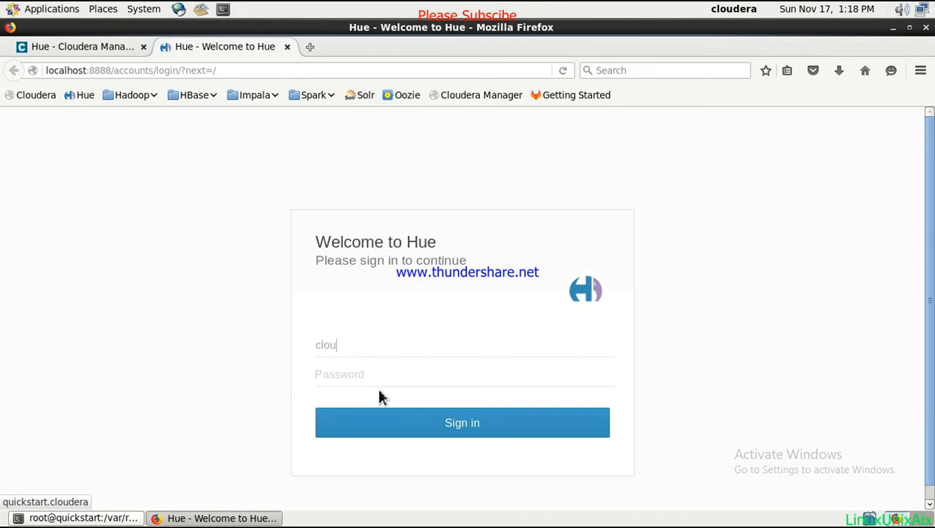
text(dera)
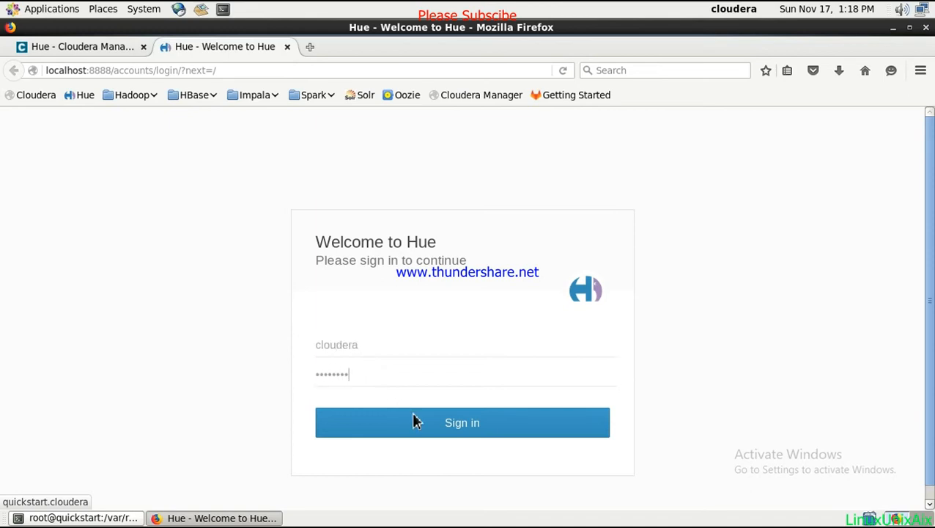
click(461, 422)
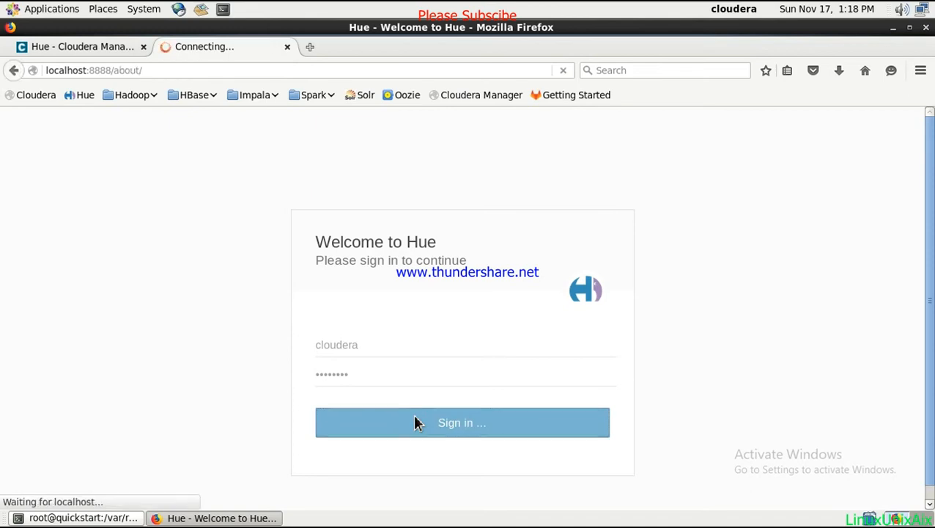
click(461, 422)
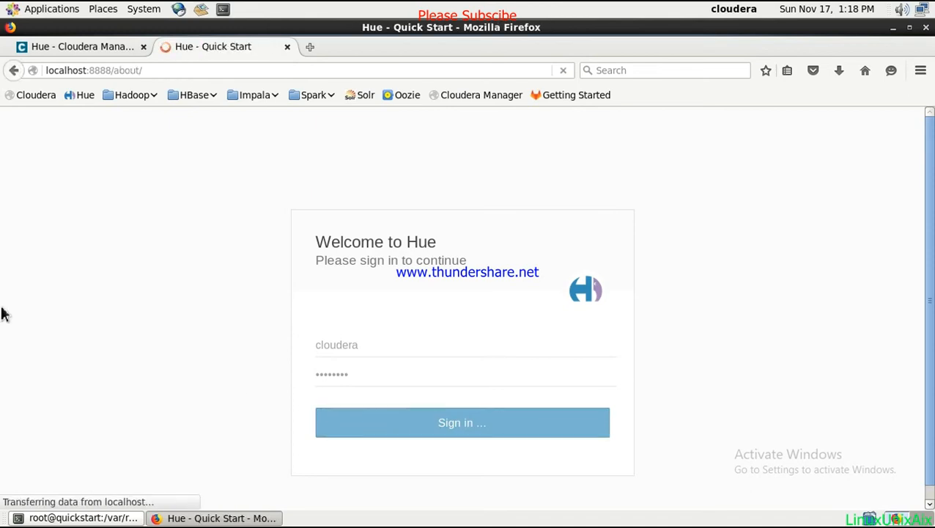
Check Hue's status in Cloudera Manager, return to the wizard and dismiss the unresponsive script warning.
click(462, 422)
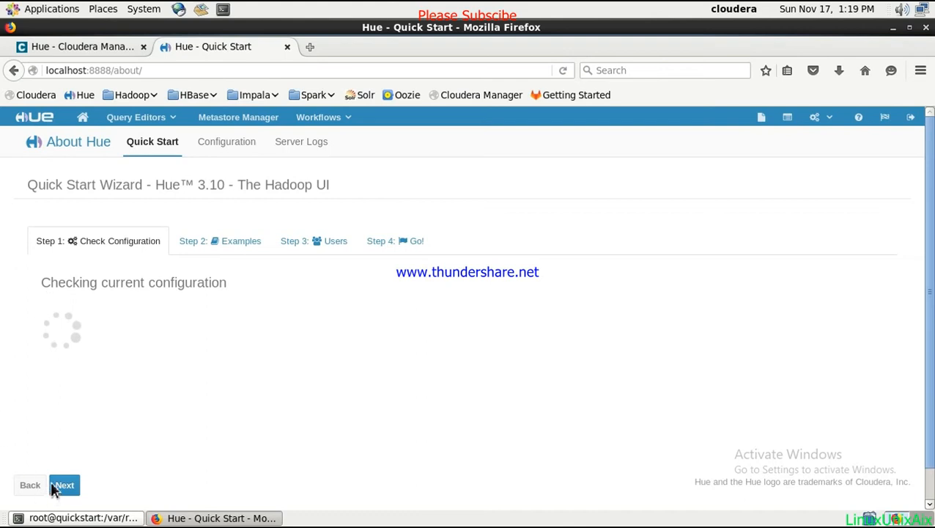
mouse_move(210, 374)
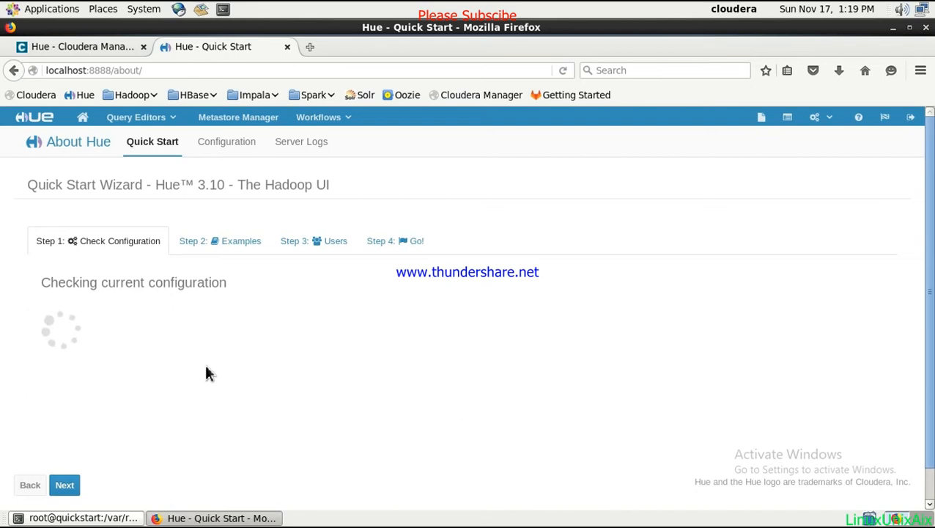
mouse_move(125, 403)
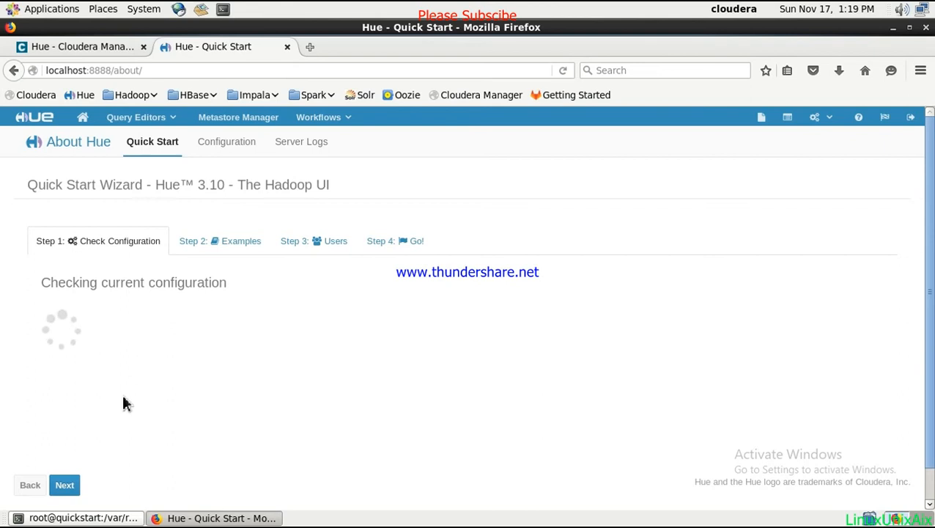
click(81, 47)
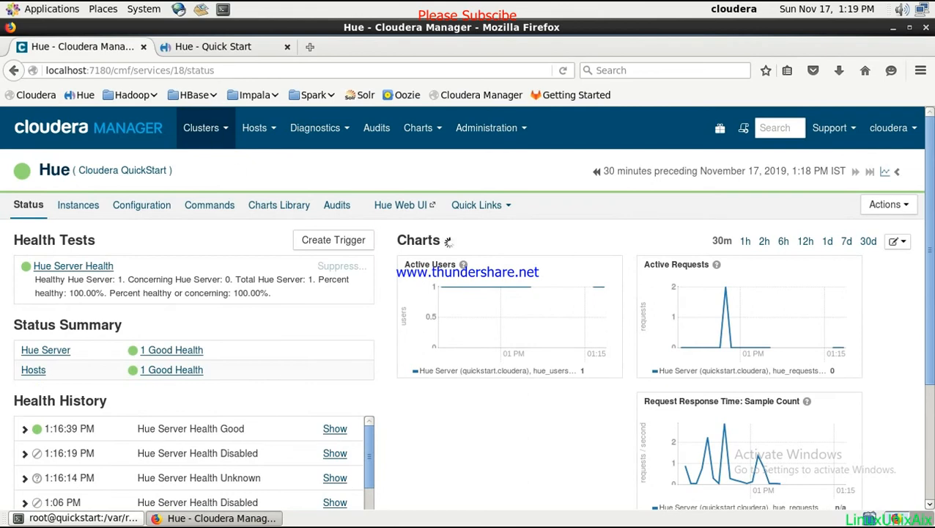
click(212, 46)
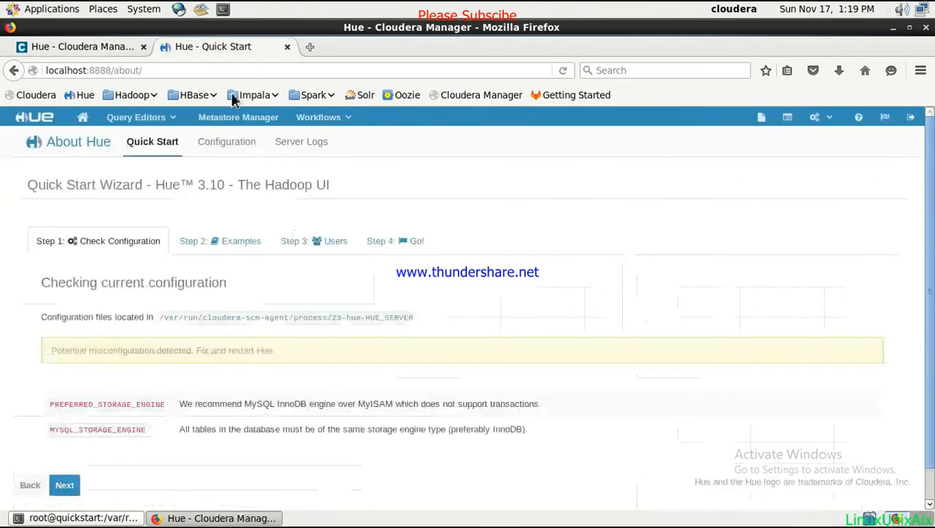
mouse_move(130, 262)
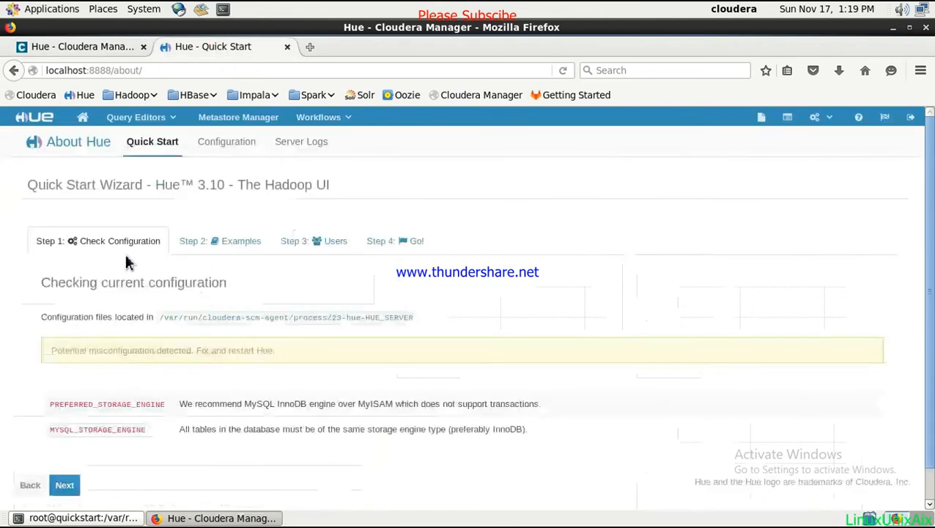
mouse_move(124, 423)
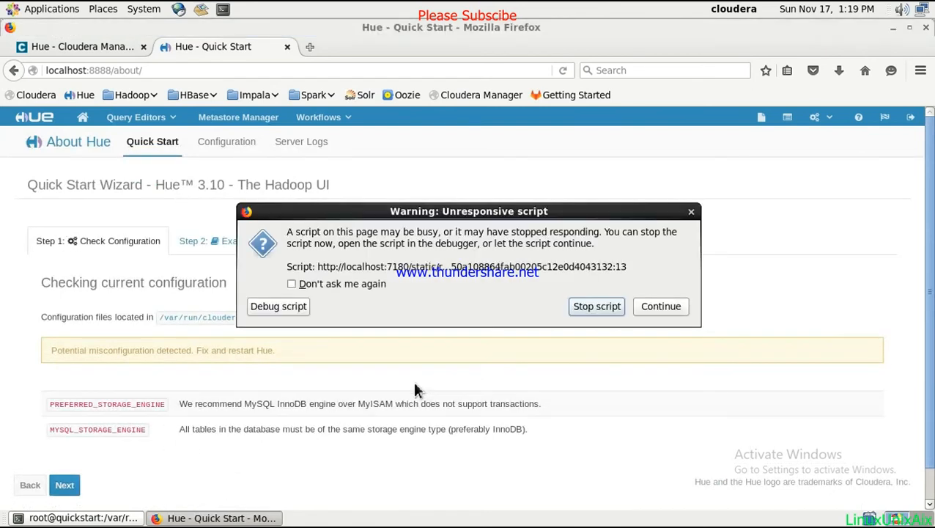
click(660, 306)
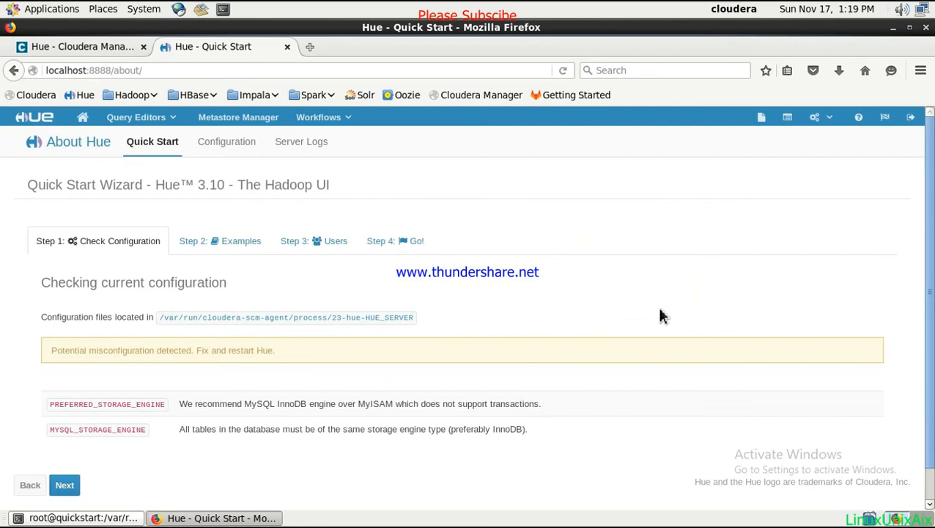
mouse_move(121, 422)
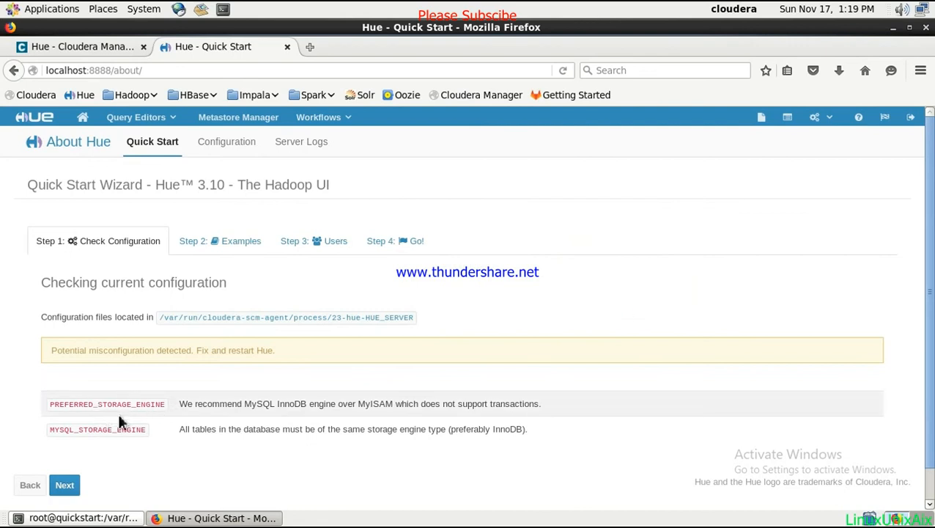
mouse_move(260, 420)
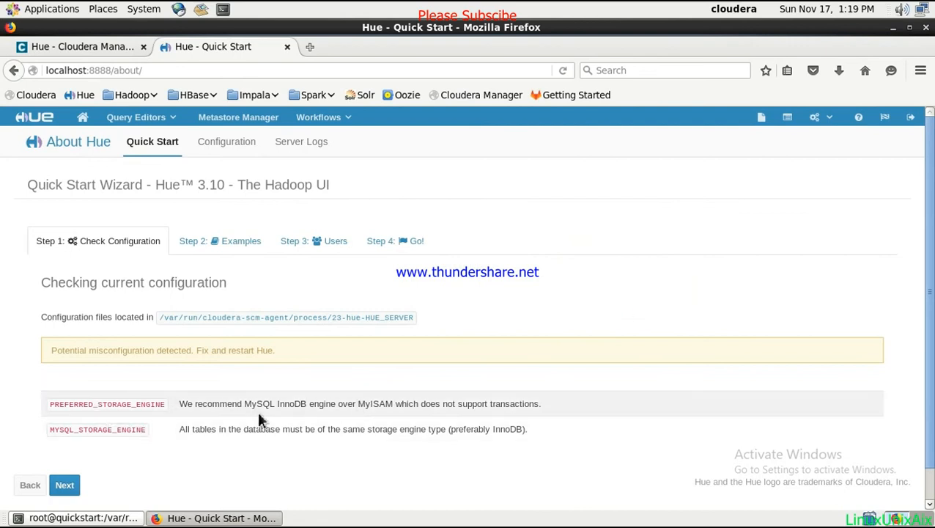
mouse_move(206, 401)
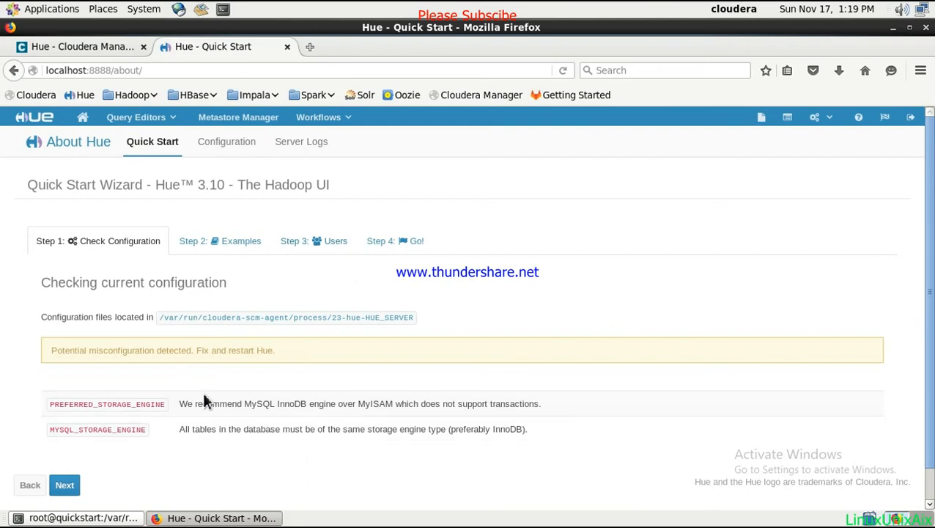
Advance through the Examples and Users steps and finish with Done to reach Hue Home.
click(65, 485)
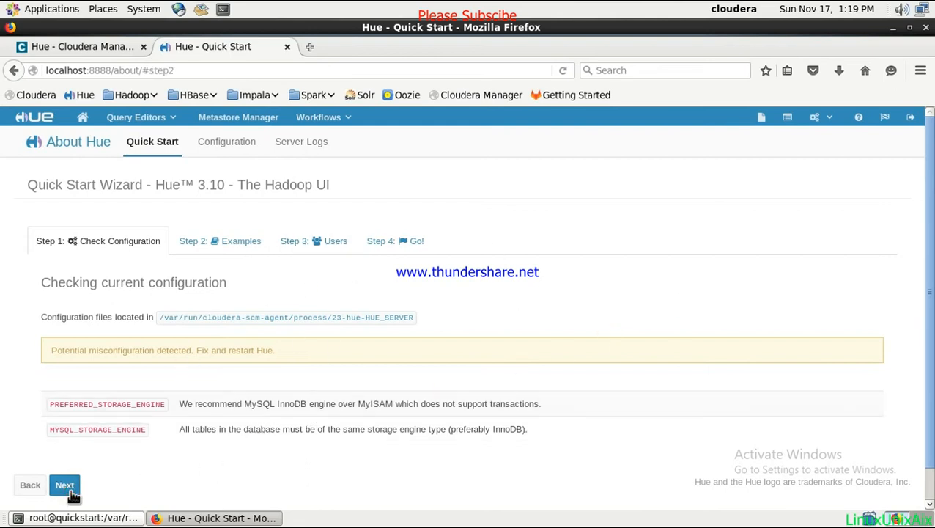
click(65, 485)
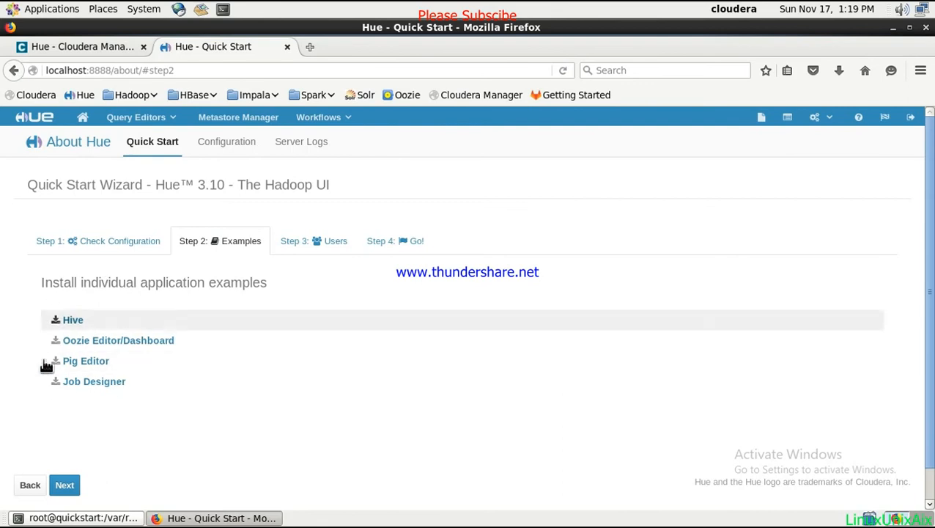
mouse_move(175, 305)
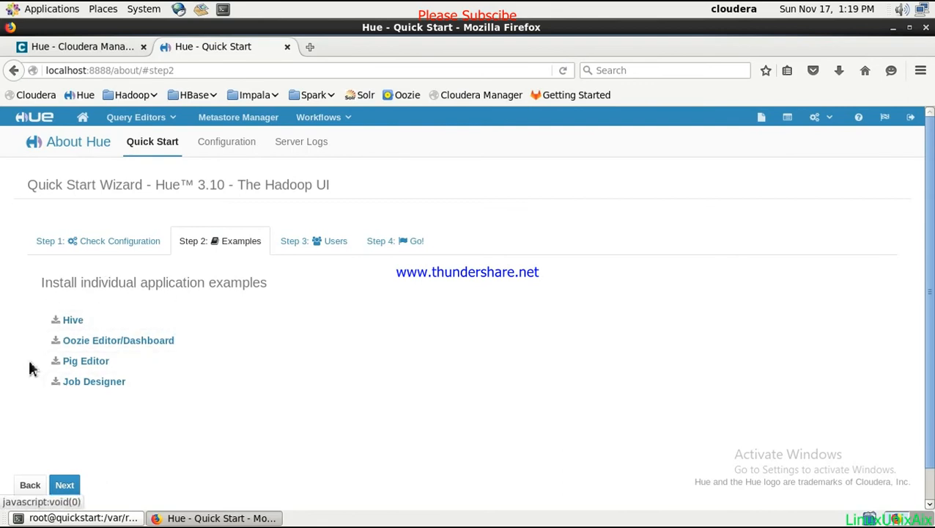
mouse_move(73, 333)
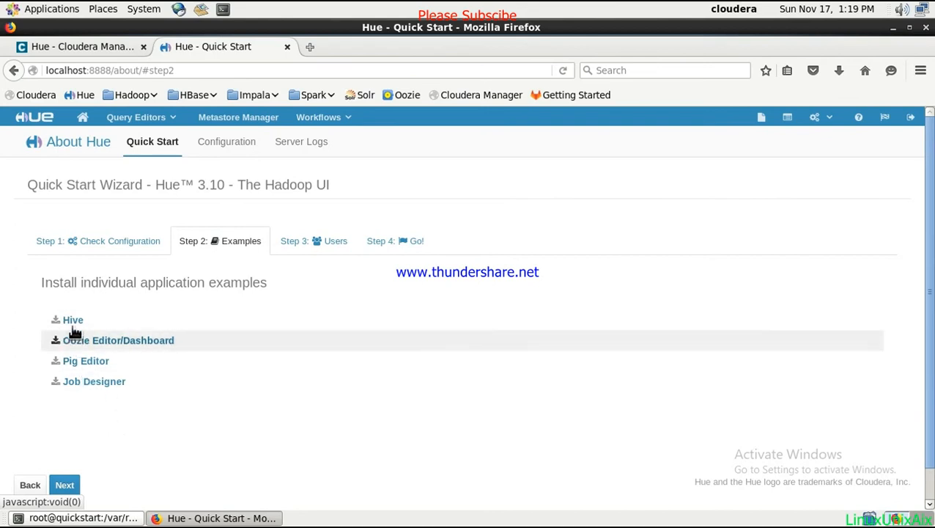
mouse_move(124, 326)
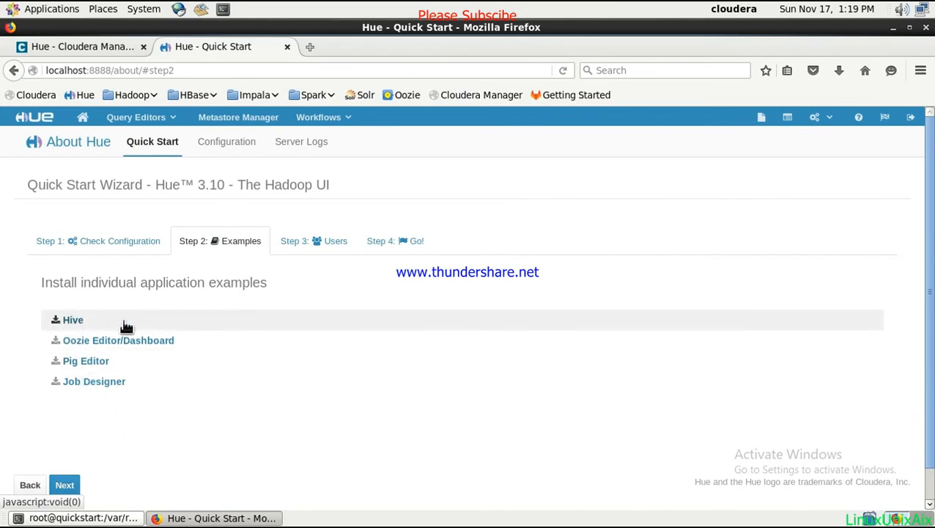
mouse_move(118, 341)
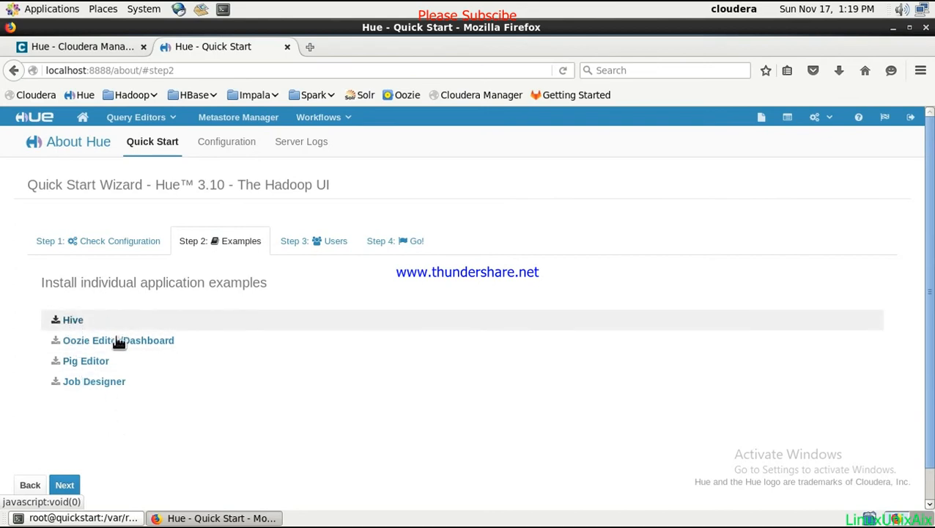
mouse_move(145, 360)
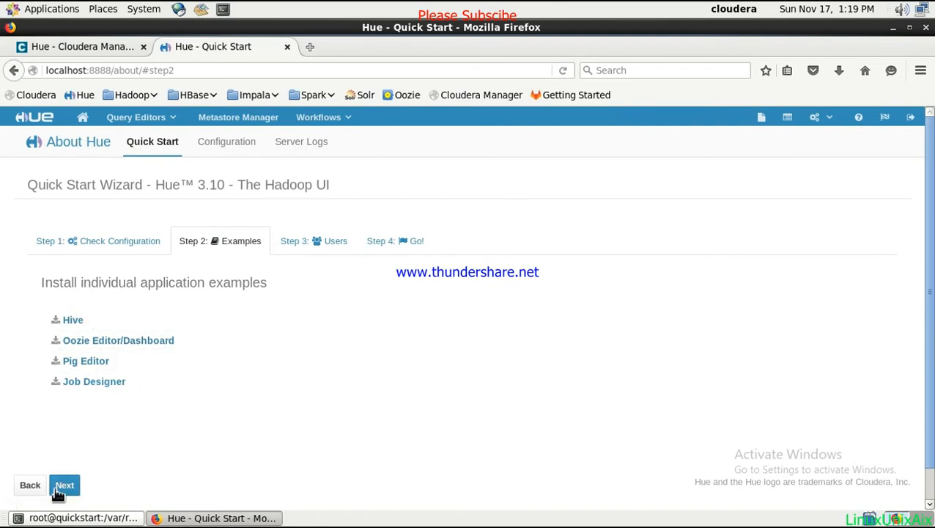
mouse_move(72, 319)
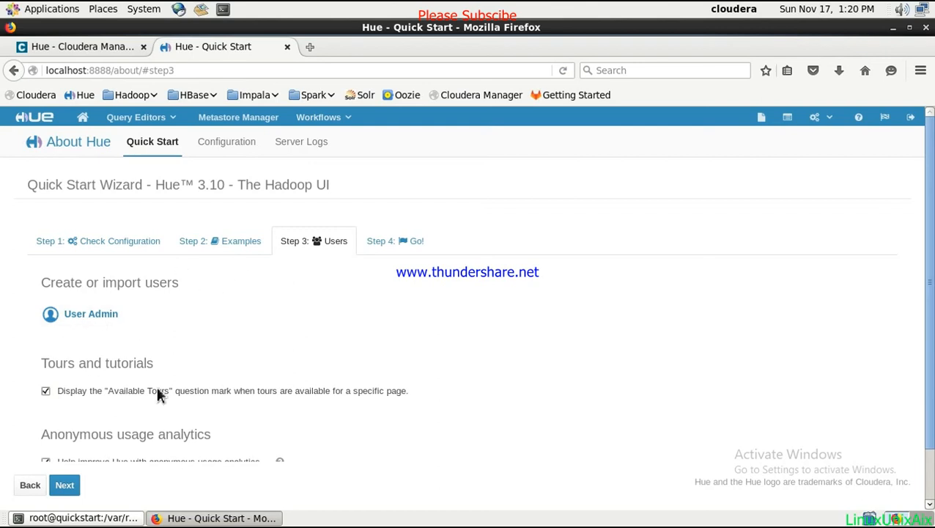
scroll(down, 3)
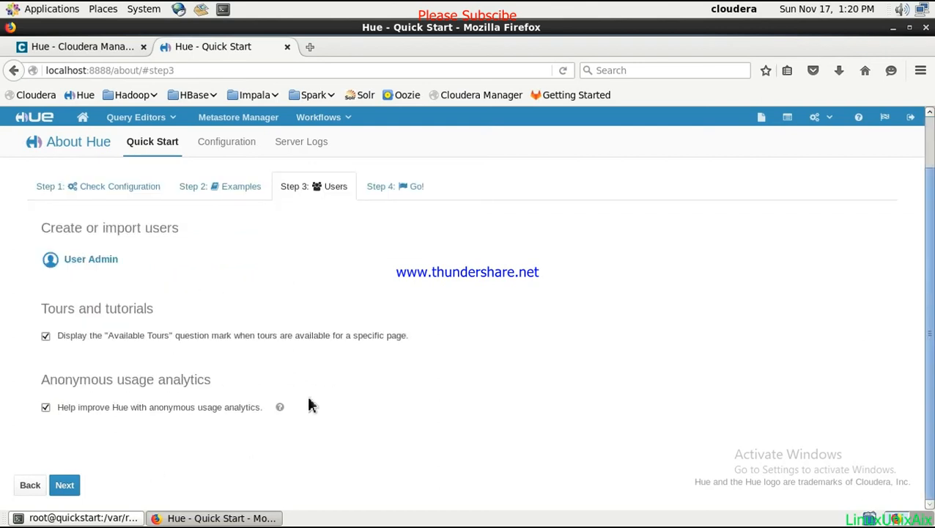
click(65, 484)
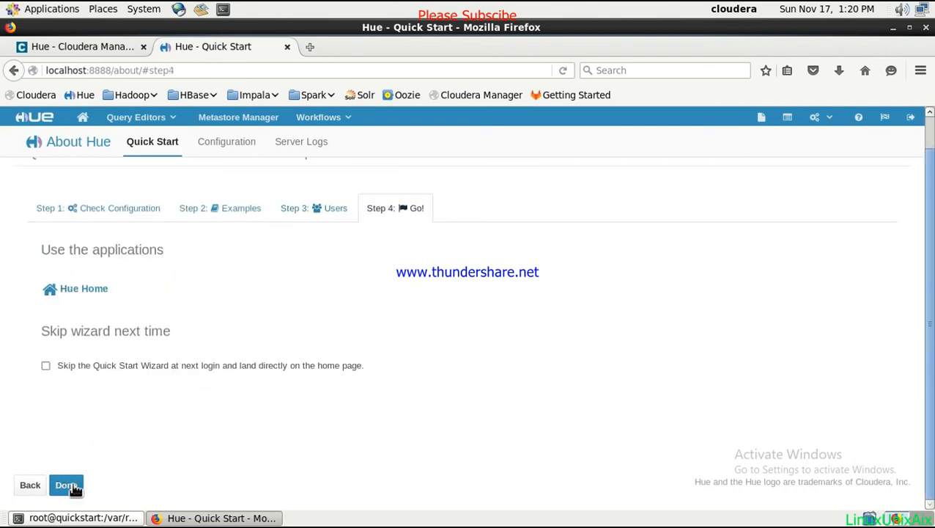
mouse_move(133, 383)
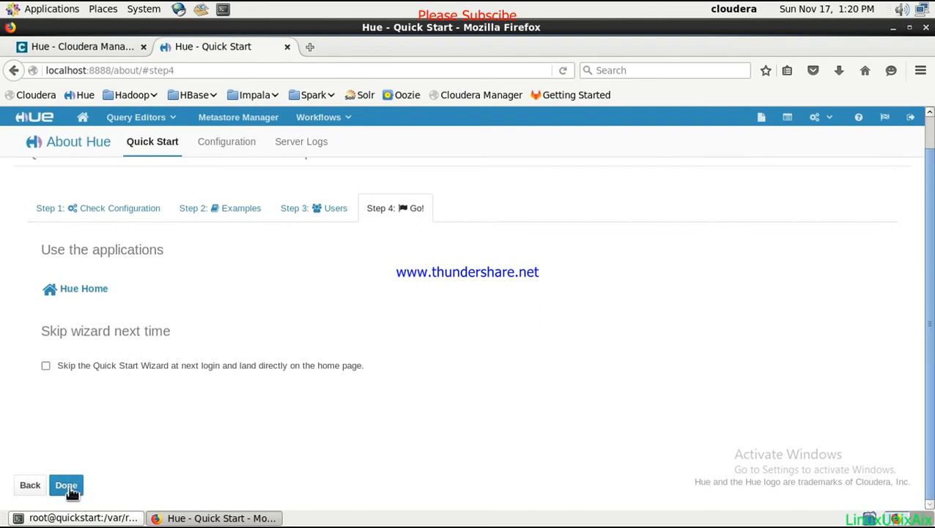
click(65, 485)
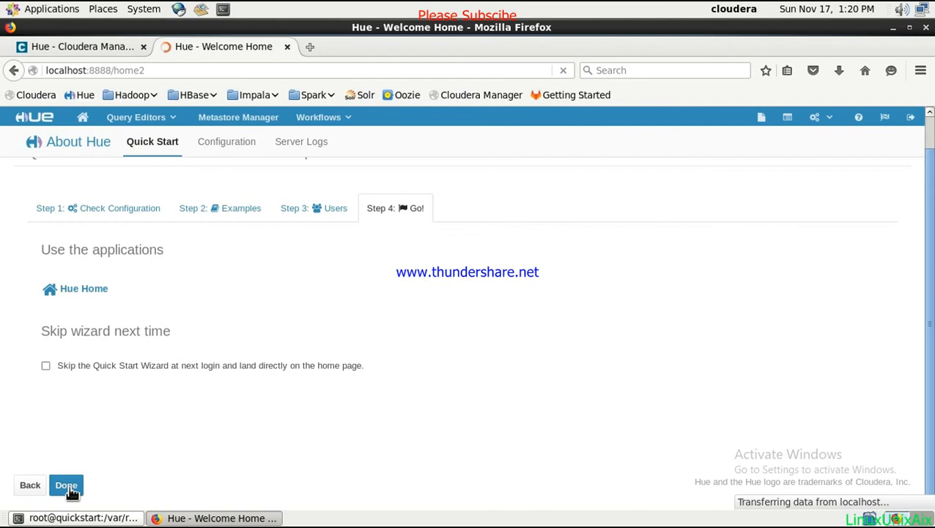
click(66, 485)
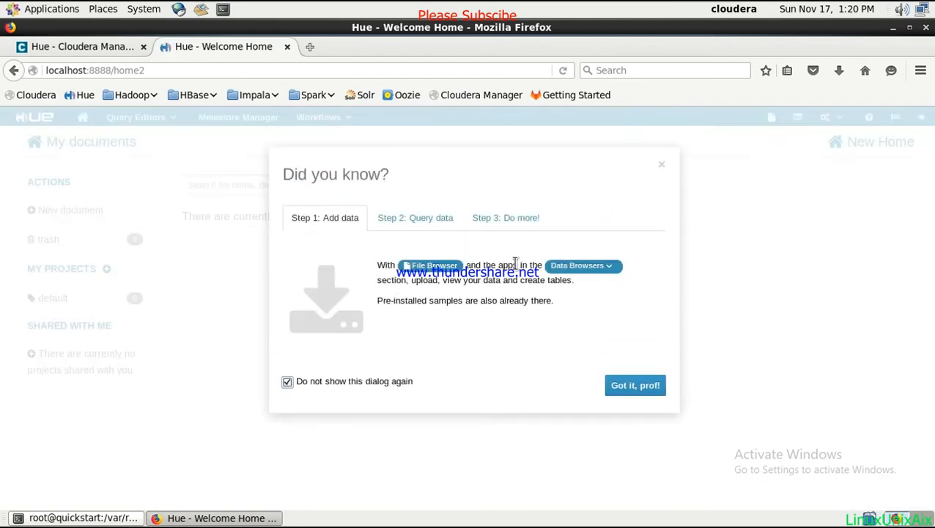
mouse_move(428, 415)
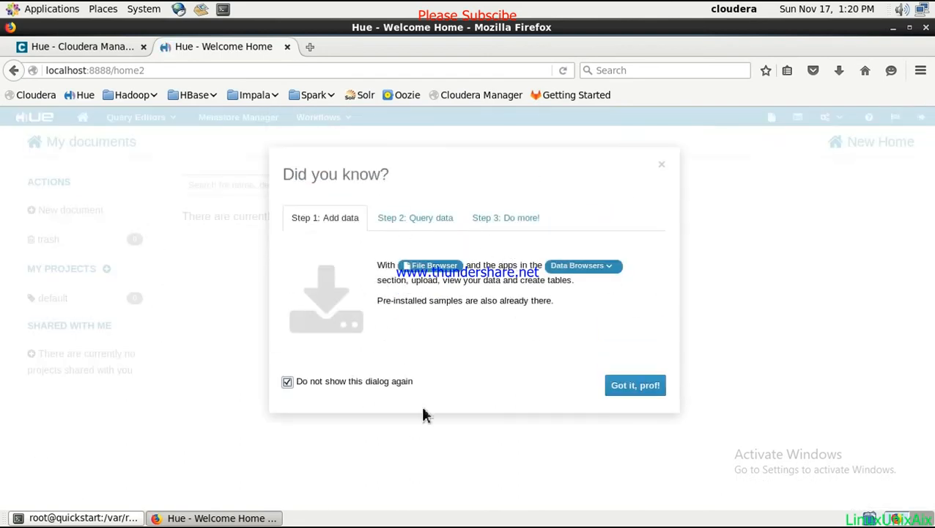
Dismiss the welcome tips, reopen About Hue Quick Start and expand the Query Editors menu.
click(635, 385)
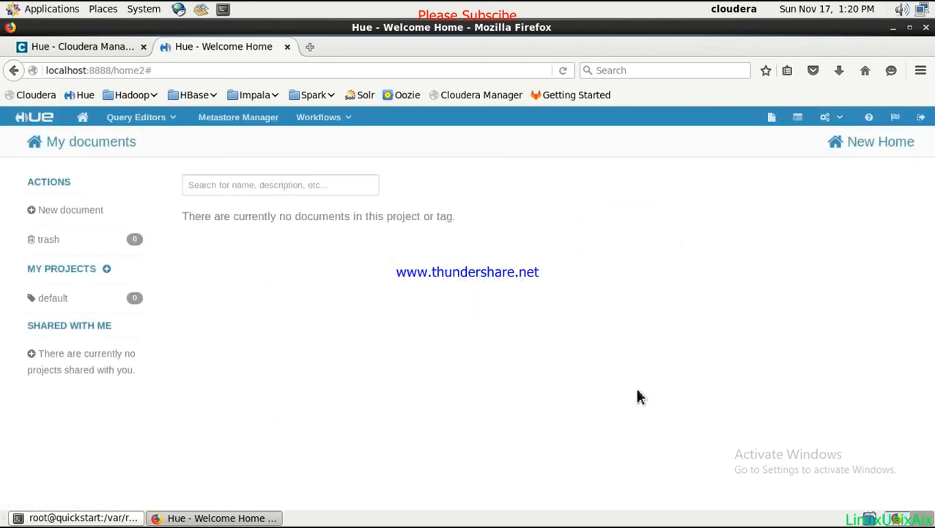
mouse_move(288, 282)
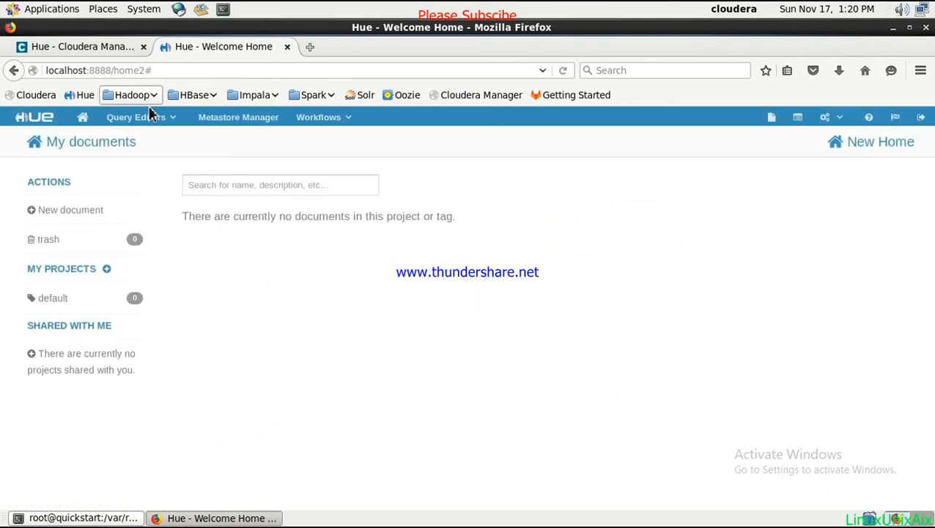
mouse_move(34, 116)
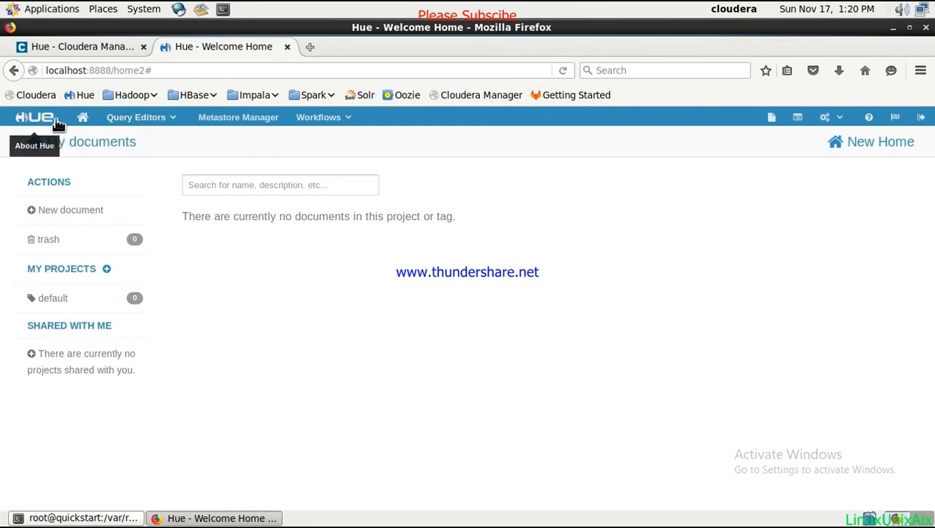
click(34, 117)
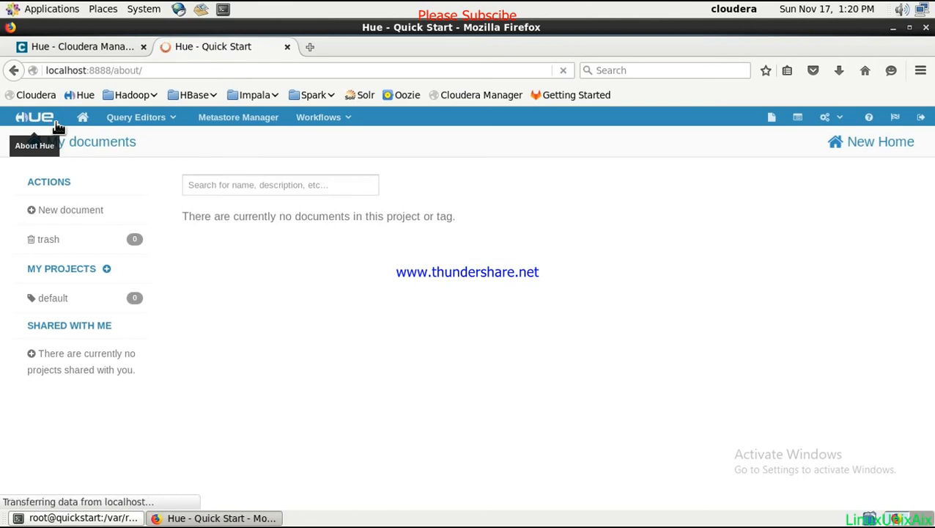
click(34, 116)
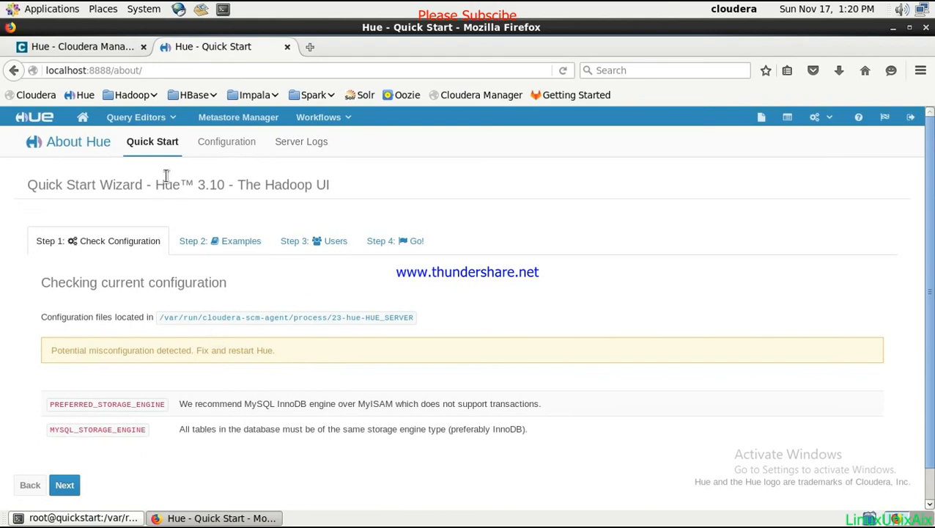
click(136, 116)
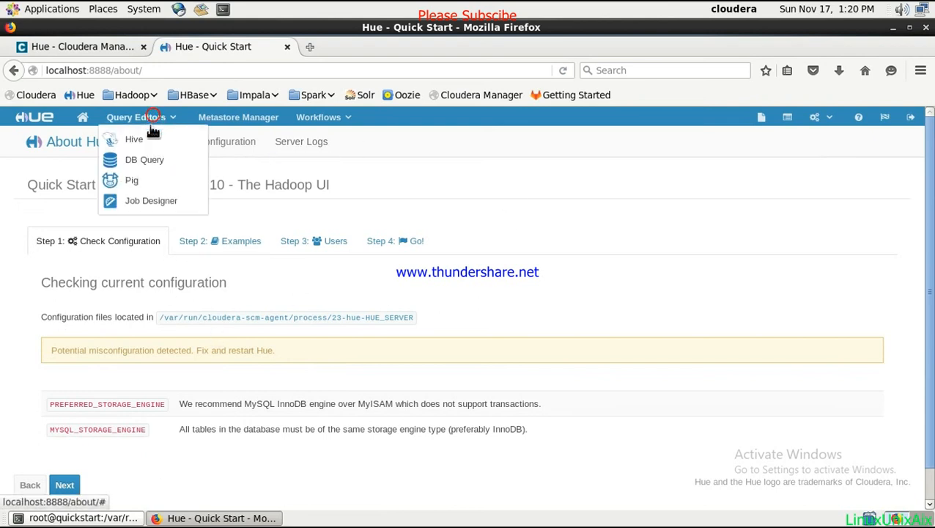
mouse_move(134, 140)
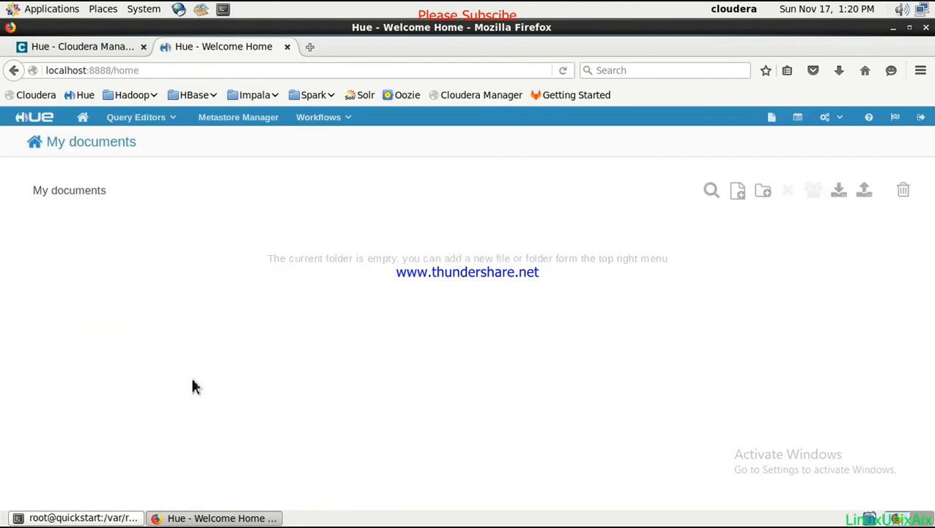
mouse_move(251, 243)
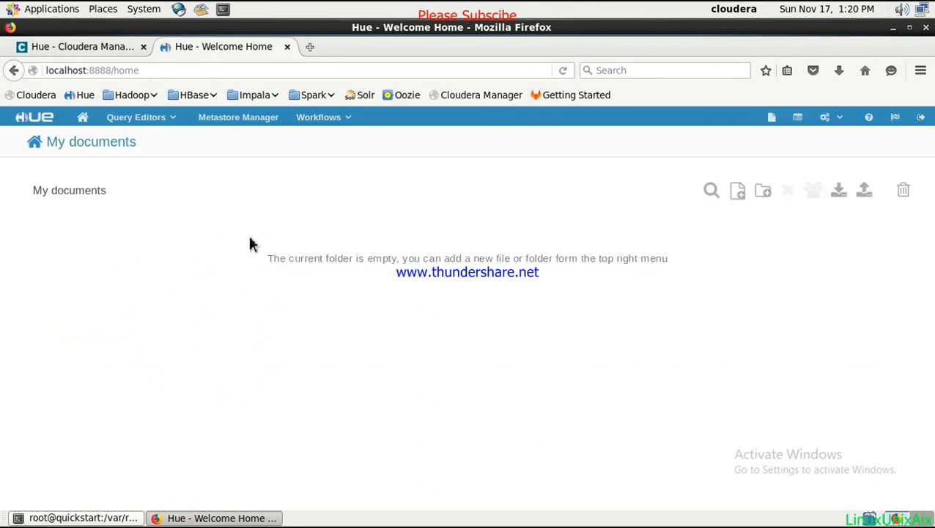
mouse_move(82, 118)
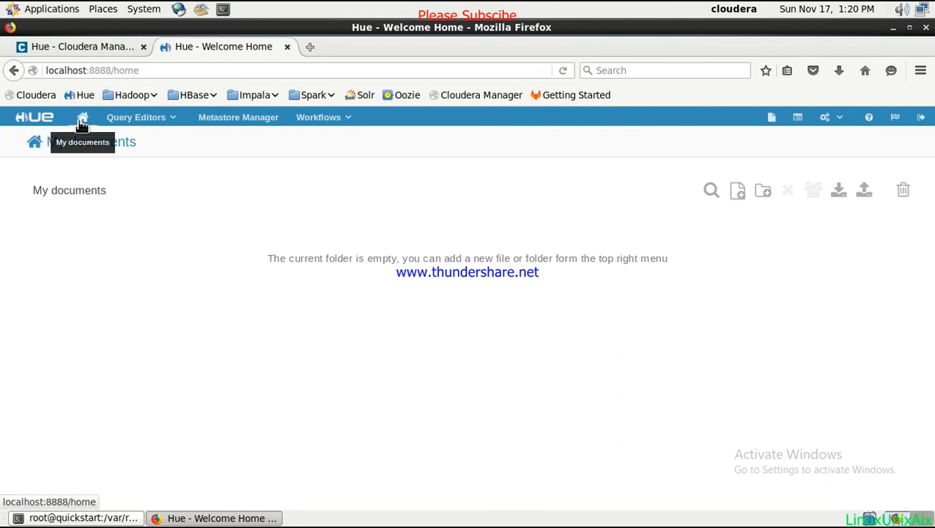
Reopen the wizard, jump to Step 4: Go! and finish to land on the My documents home page.
click(34, 116)
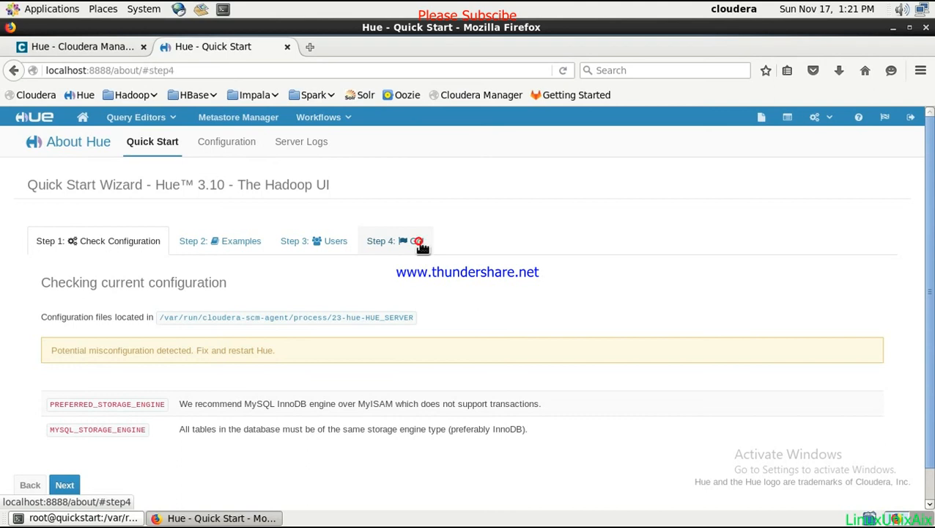
click(396, 240)
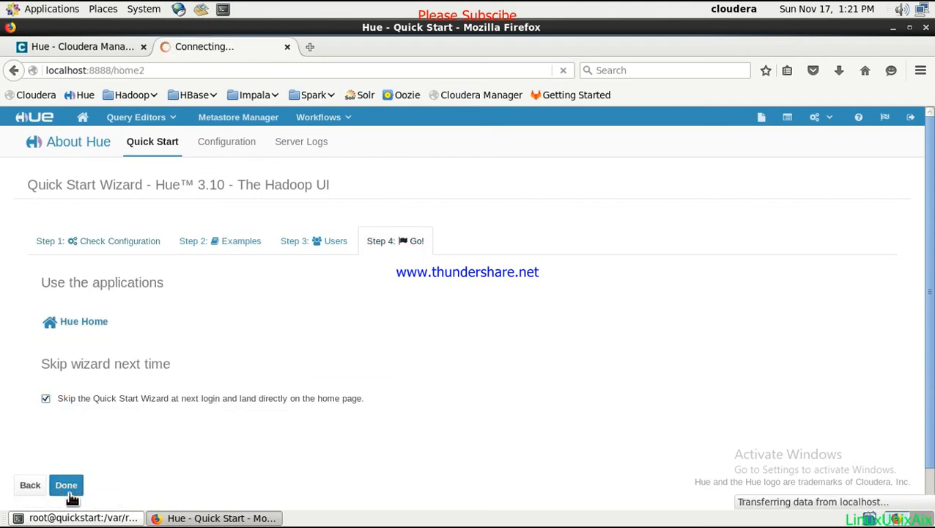
click(66, 484)
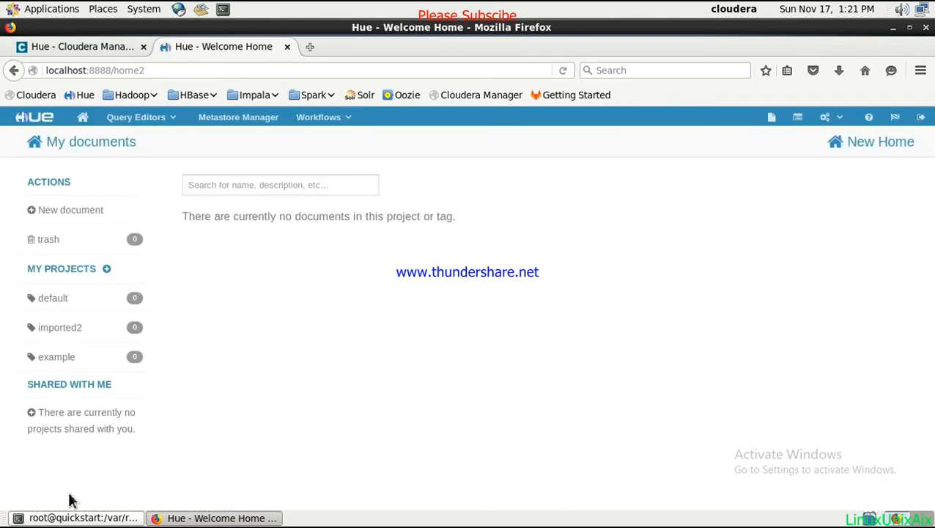
mouse_move(208, 211)
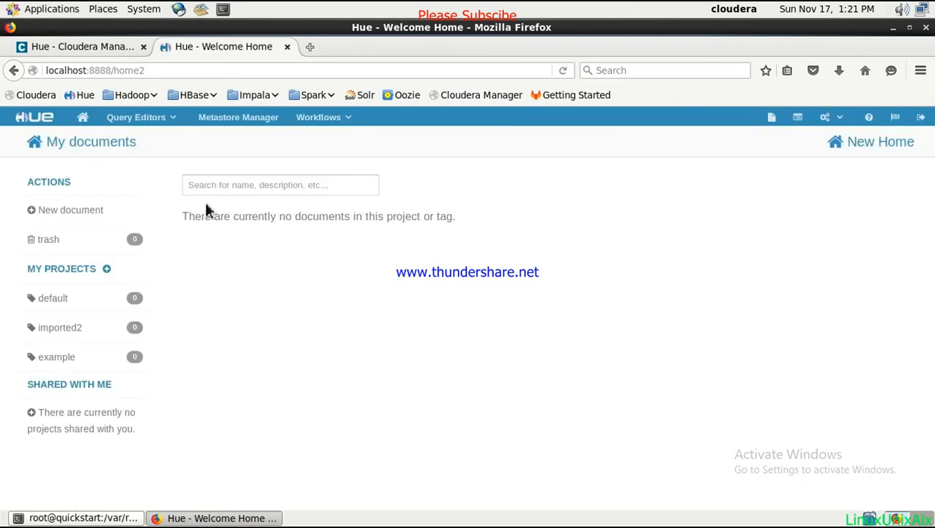
mouse_move(135, 116)
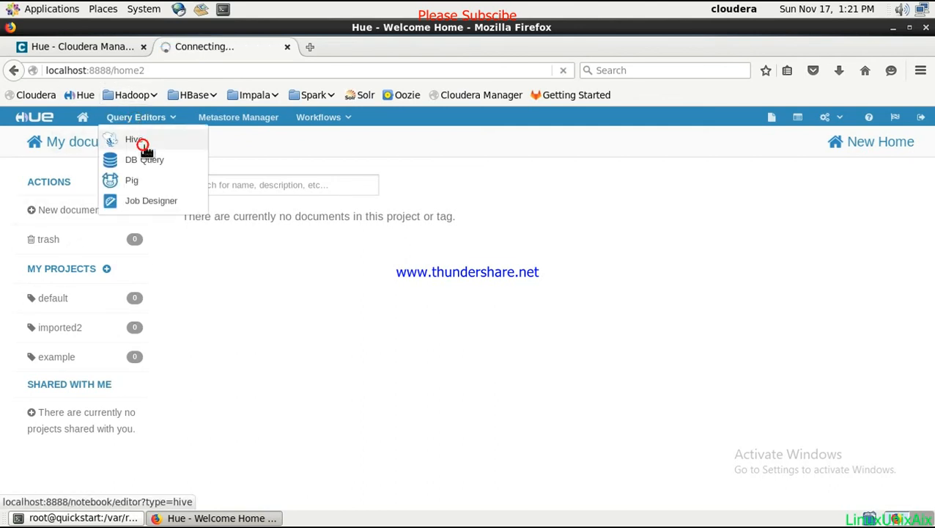
Choose Query Editors > Hive to load the Hive query editor.
click(134, 139)
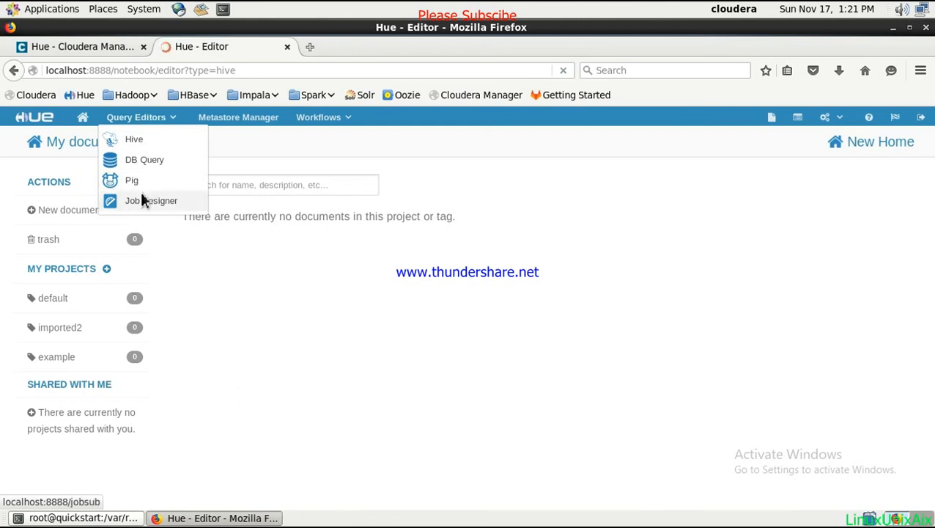
click(151, 200)
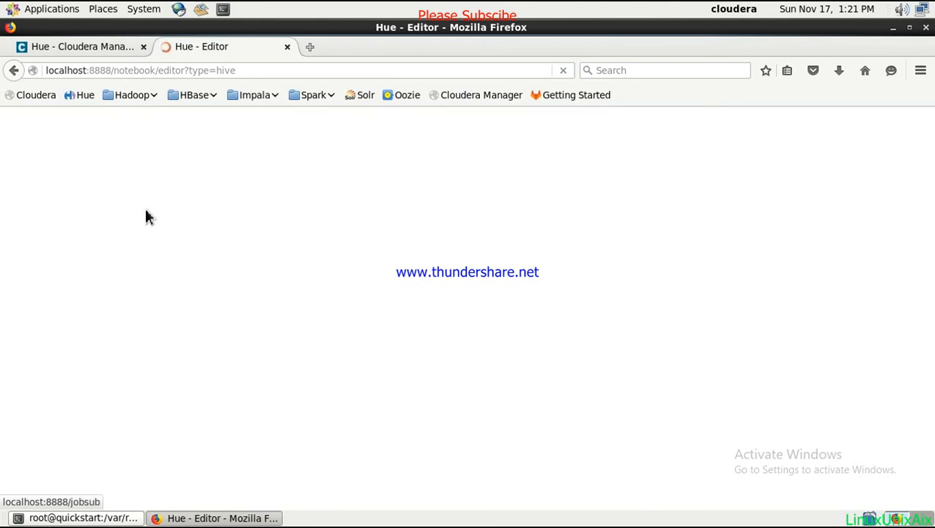
mouse_move(207, 228)
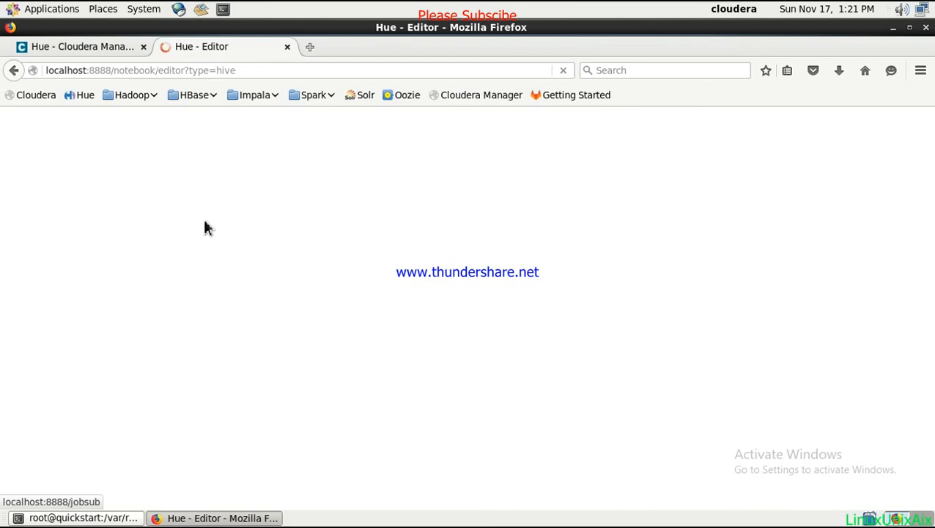
mouse_move(195, 165)
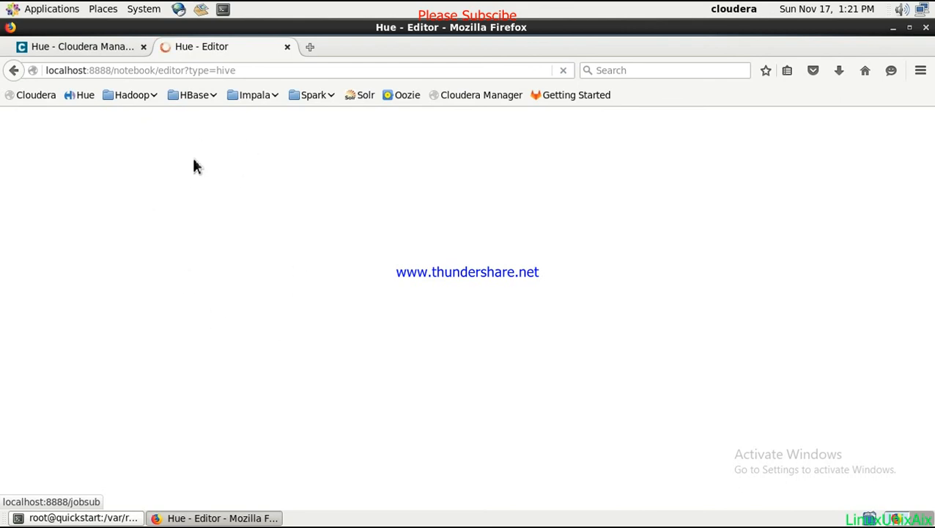
mouse_move(213, 182)
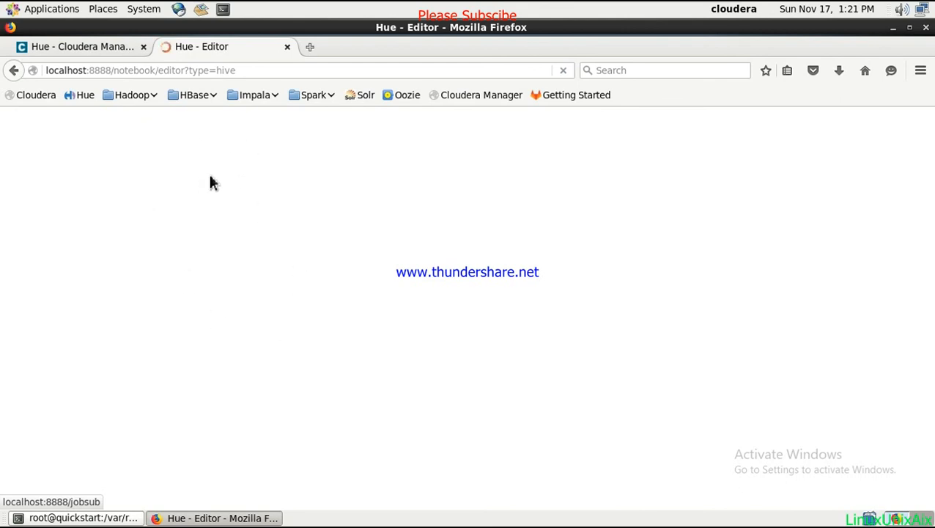
mouse_move(458, 282)
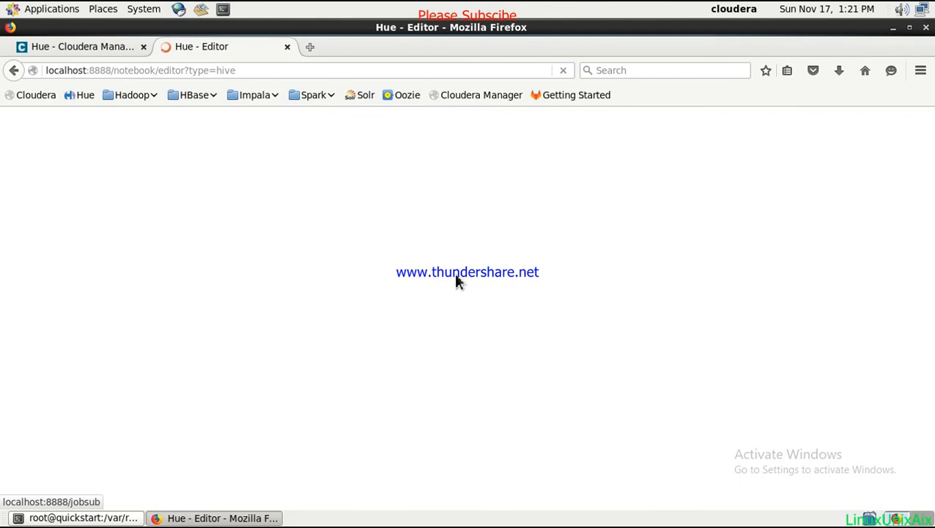
mouse_move(299, 213)
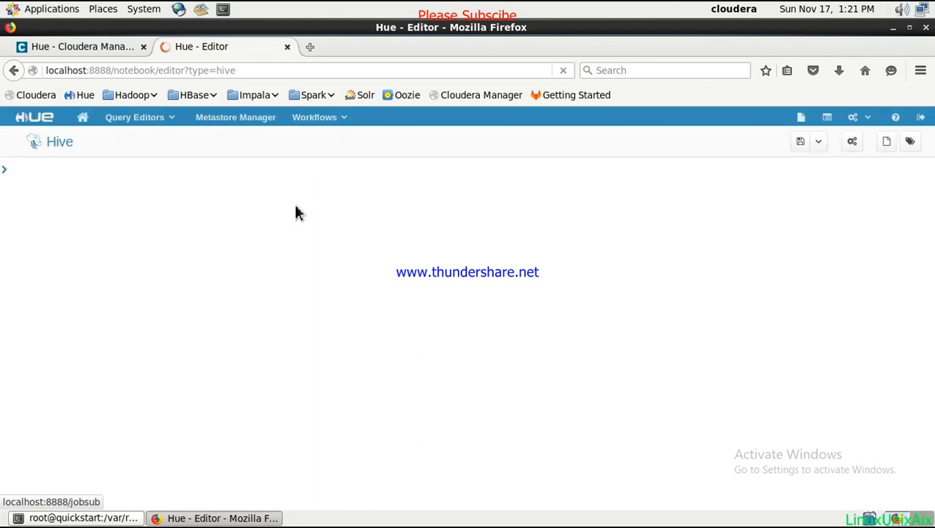
mouse_move(599, 124)
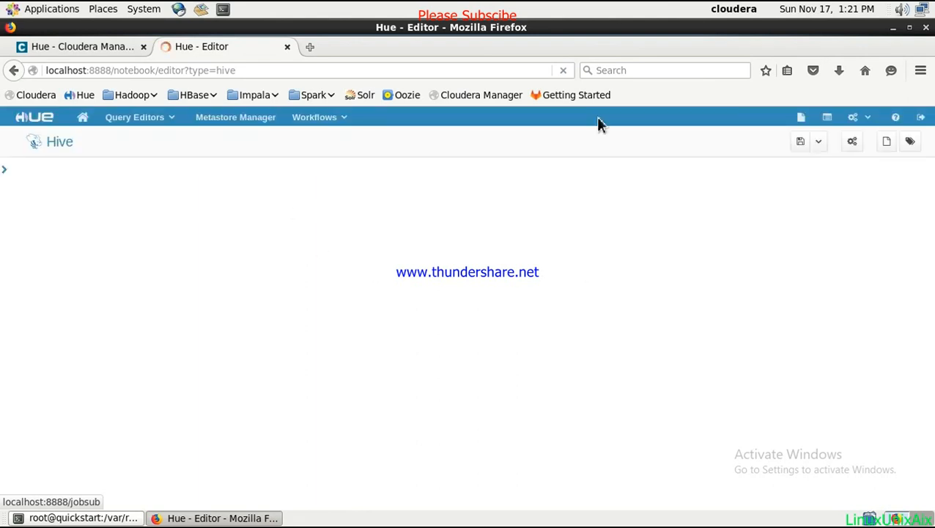
mouse_move(297, 230)
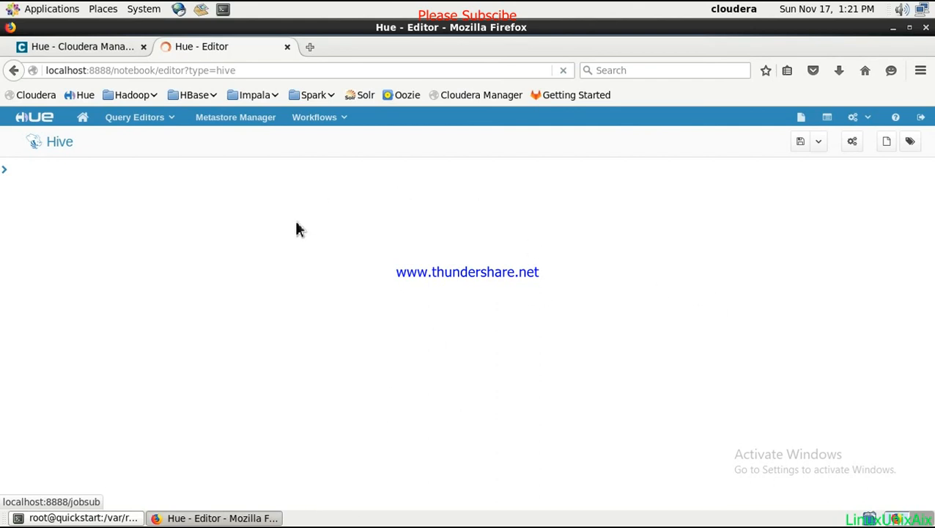
mouse_move(155, 193)
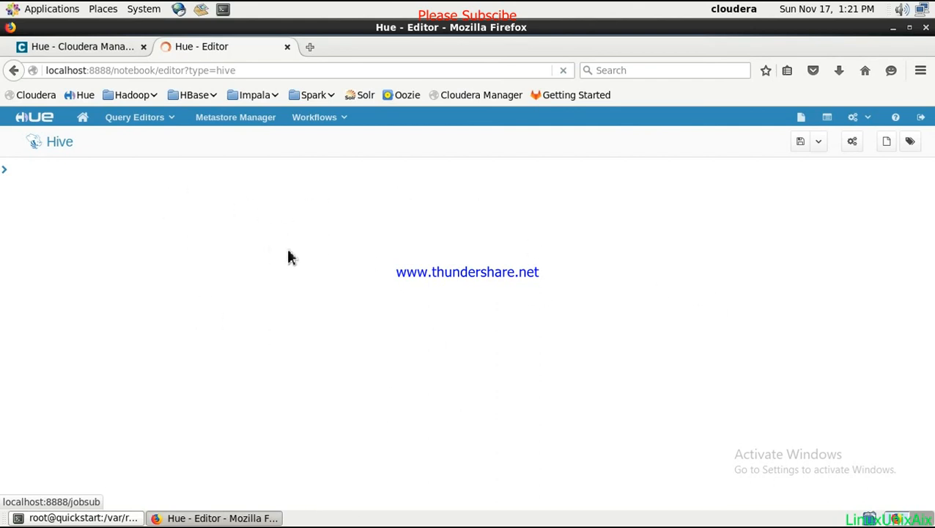
mouse_move(319, 252)
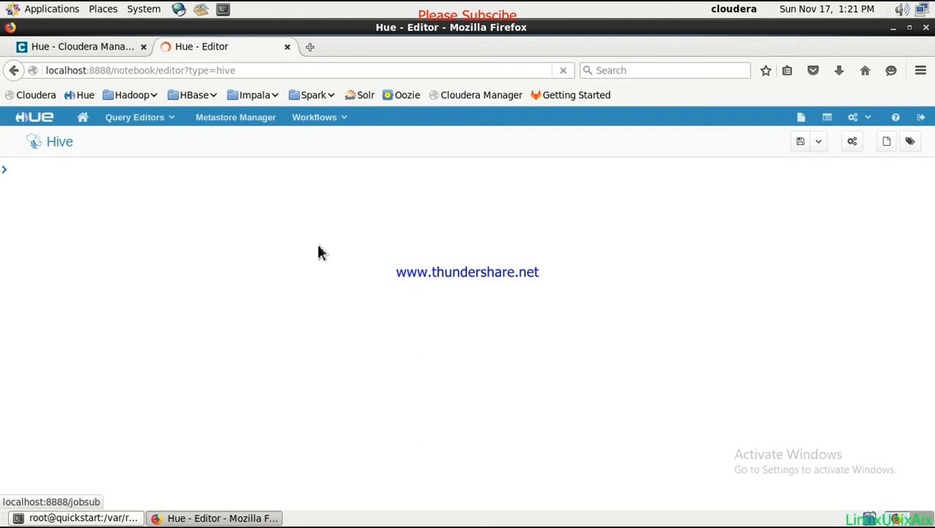
mouse_move(321, 247)
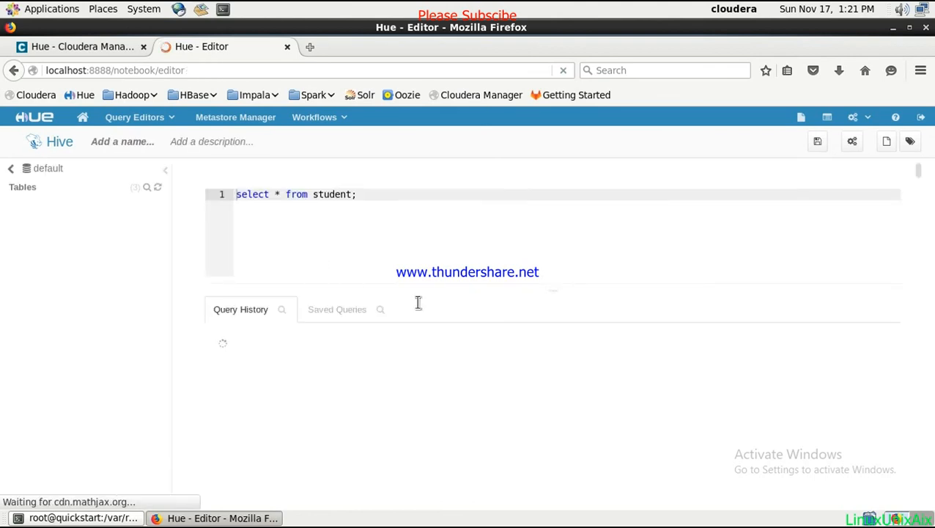
mouse_move(252, 360)
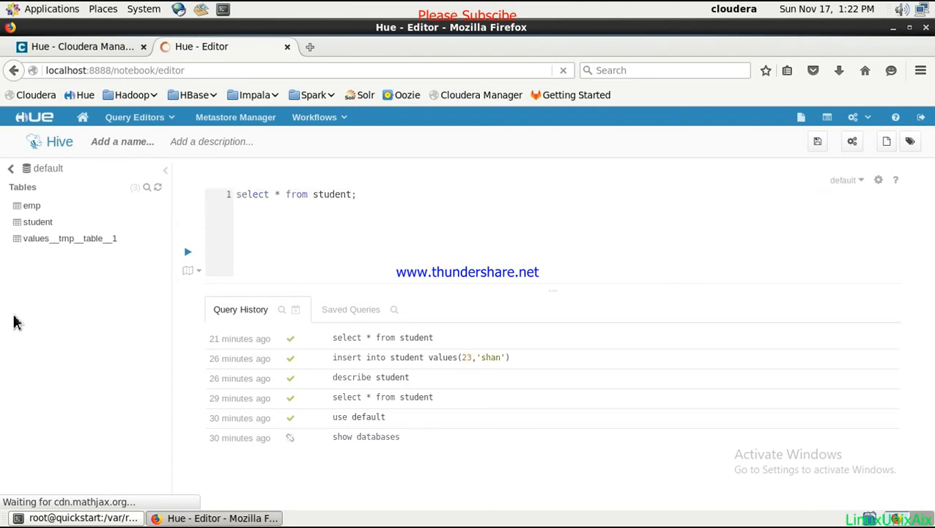
mouse_move(169, 278)
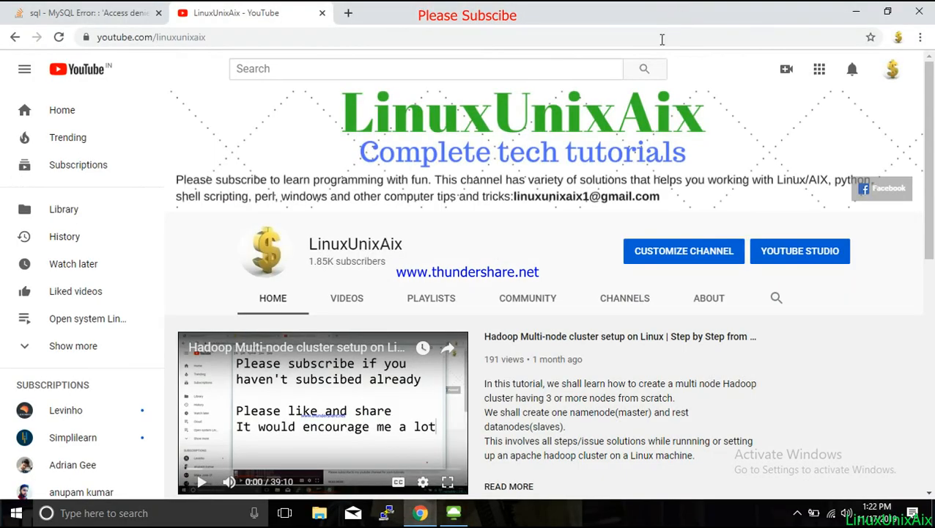
mouse_move(202, 332)
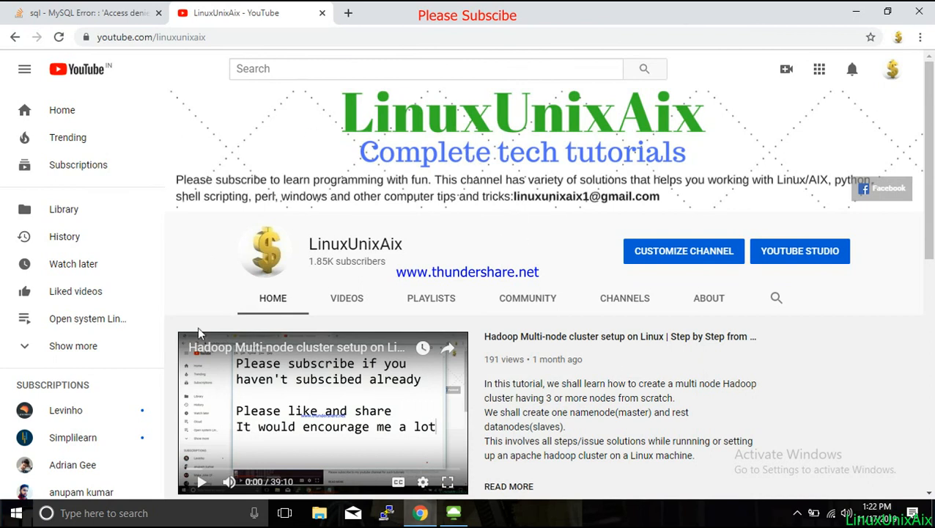
mouse_move(563, 327)
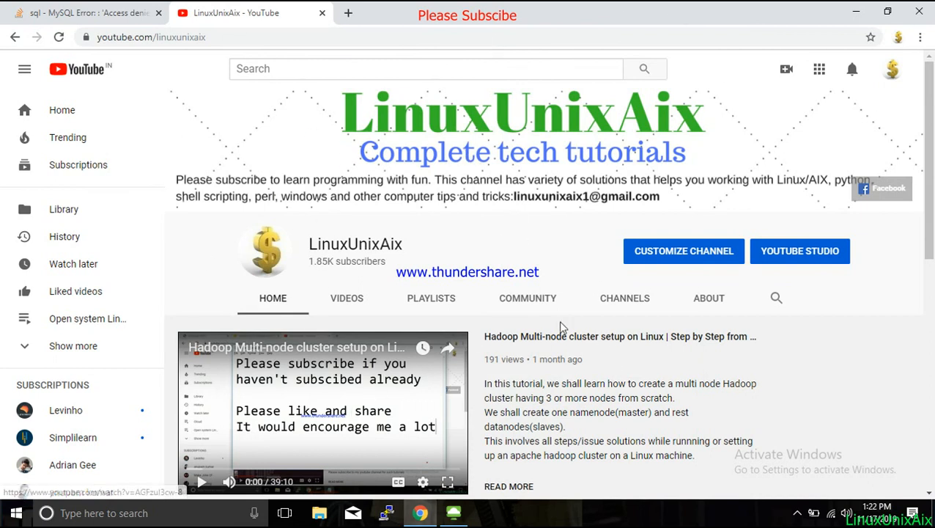